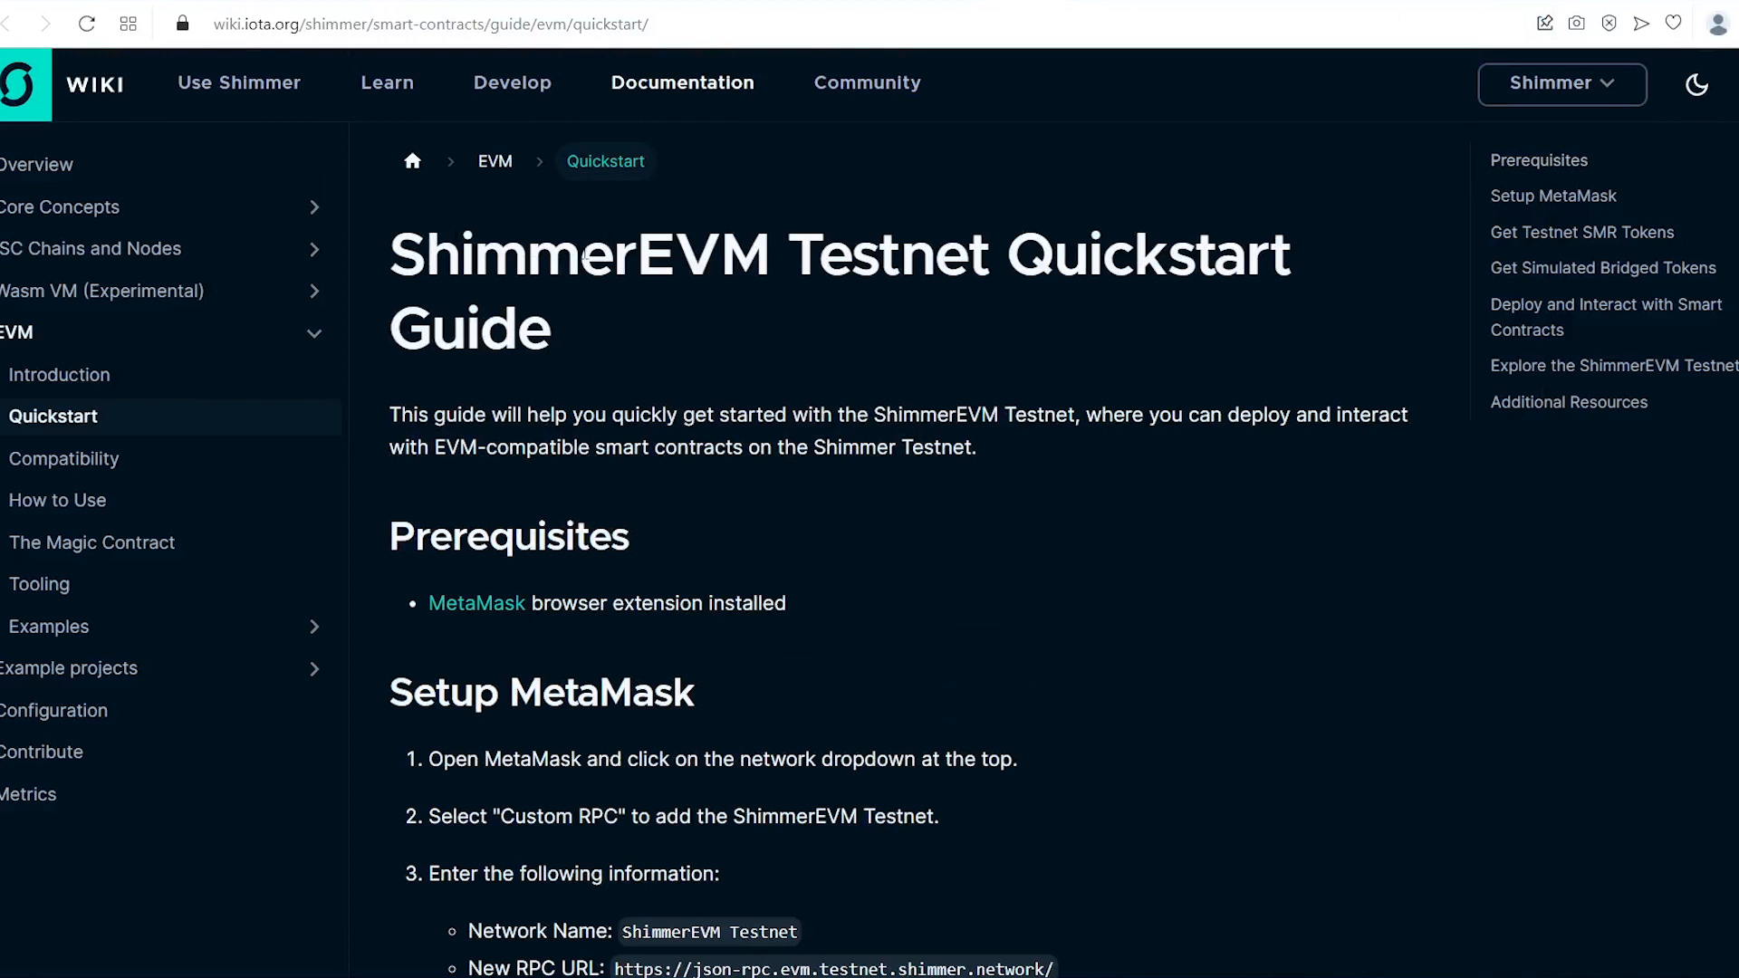
Scroll through the Setup MetaMask, Get Testnet SMR Tokens and Get Simulated Bridged Tokens sections
{"action": "scroll", "scroll_direction": "down", "scroll_amount": 3}
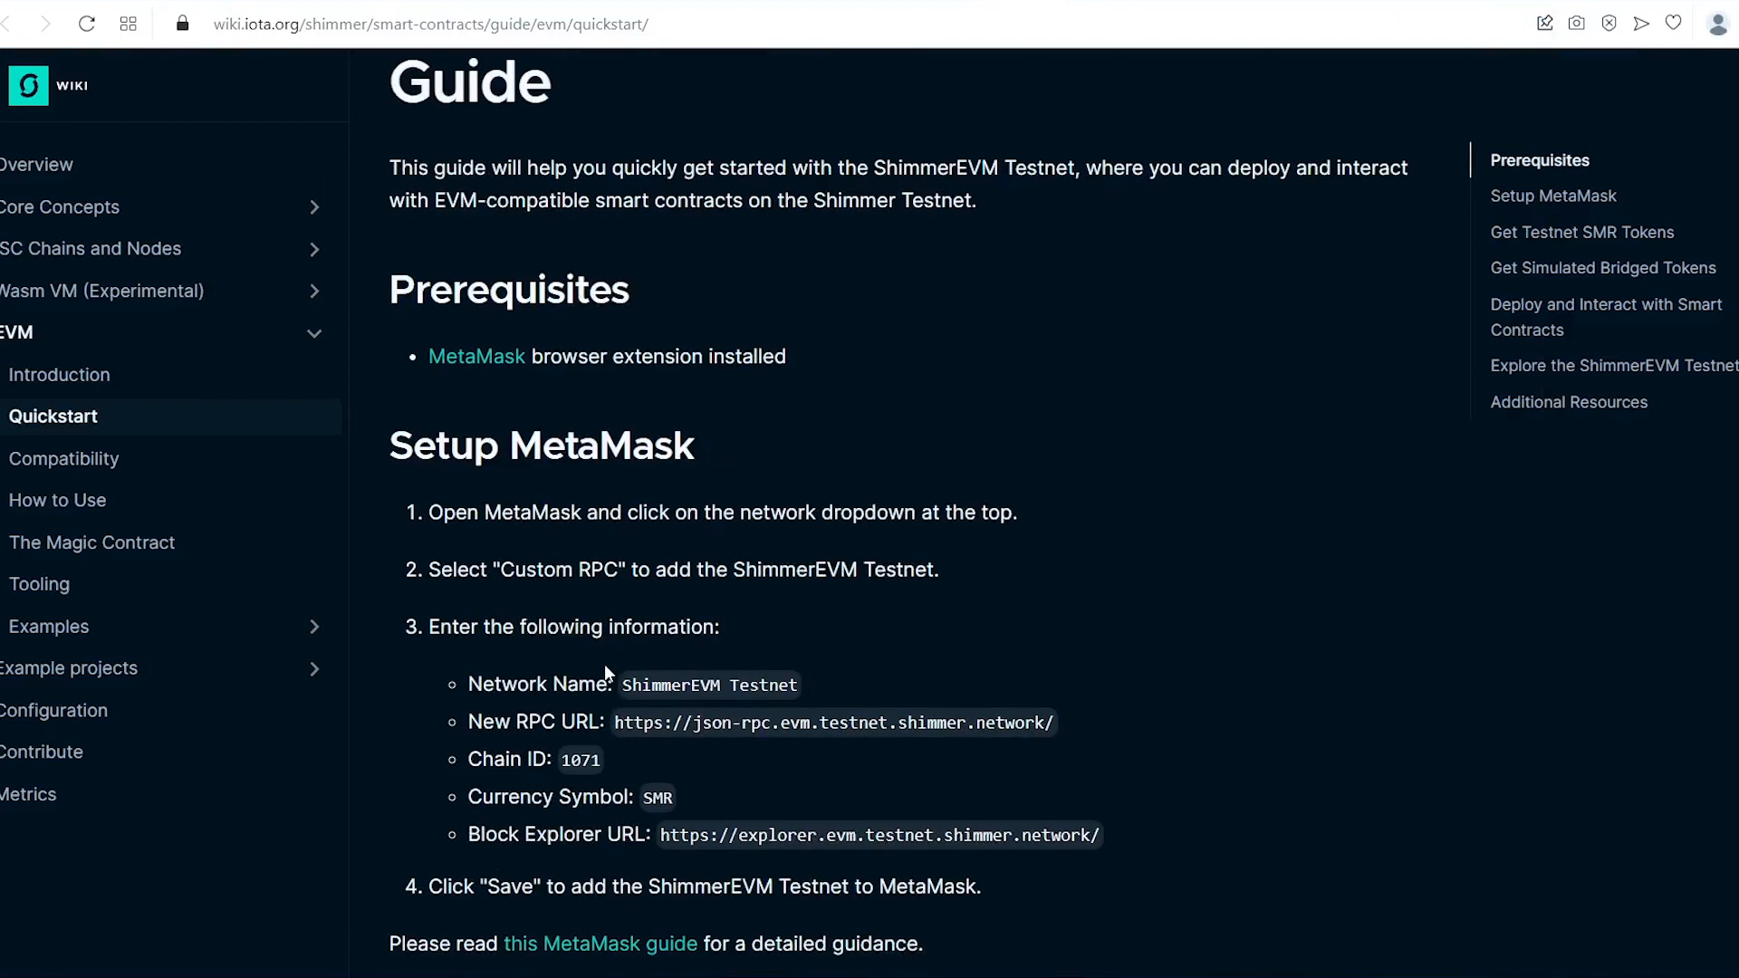
{"action": "scroll", "scroll_direction": "down", "scroll_amount": 3}
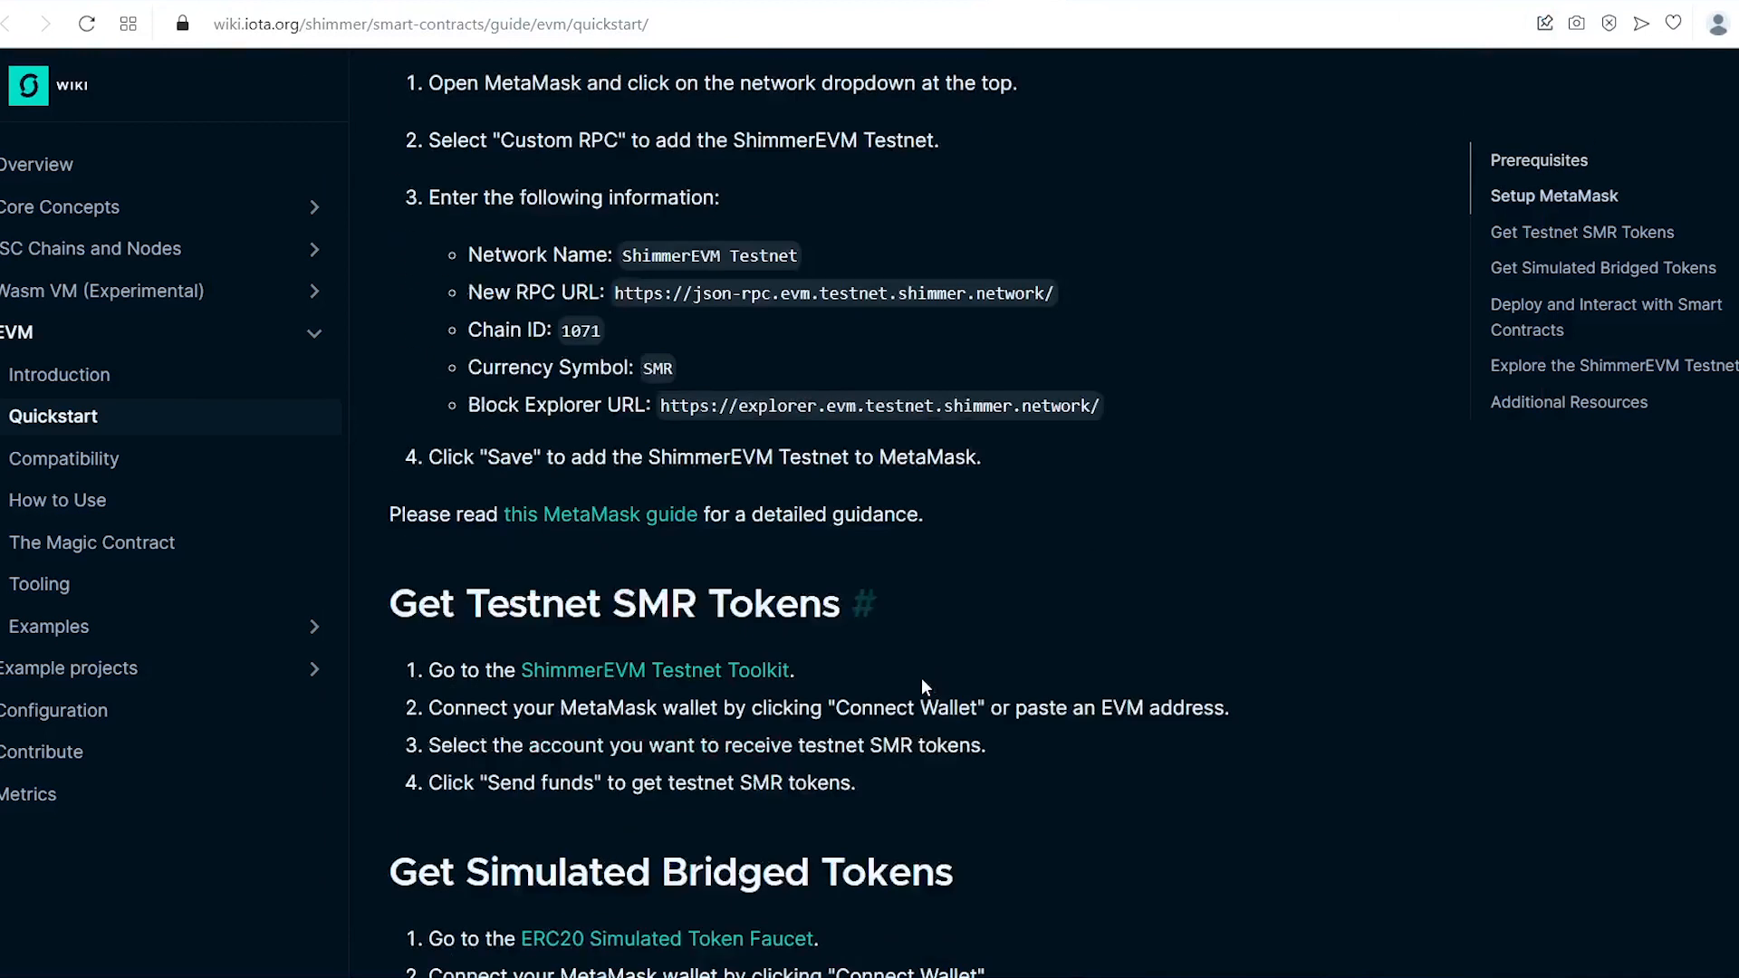
{"action": "scroll", "scroll_direction": "down", "scroll_amount": 3}
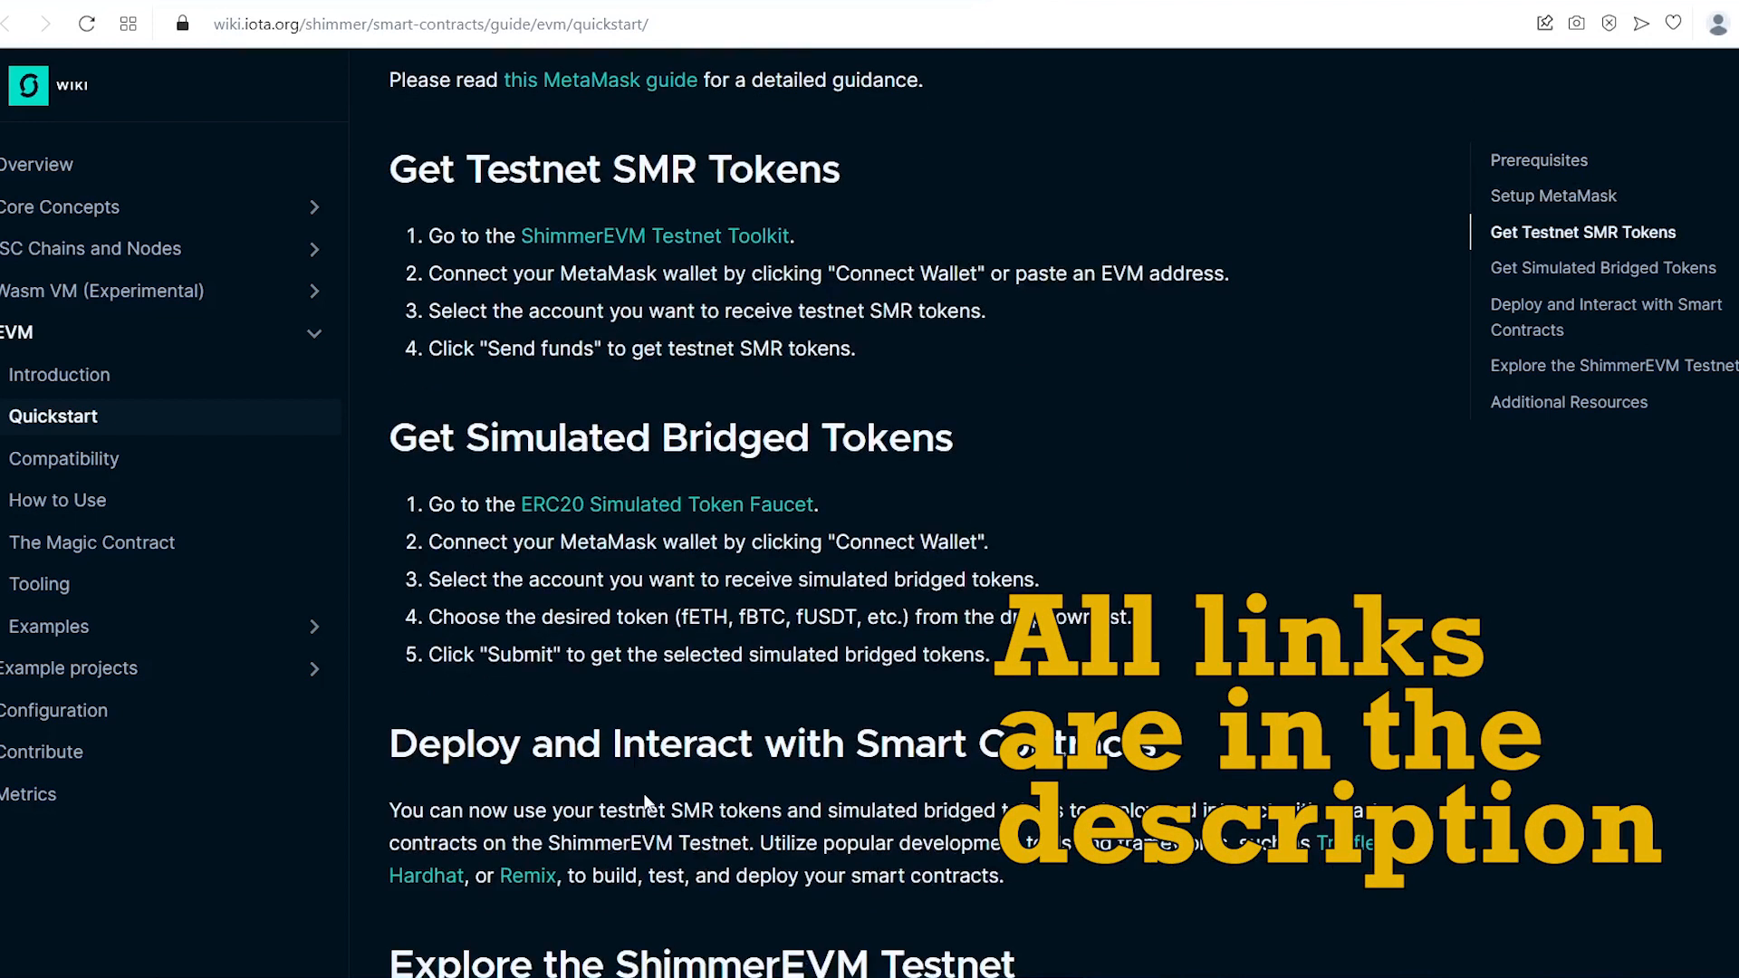
{"action": "scroll", "scroll_direction": "down", "scroll_amount": 3}
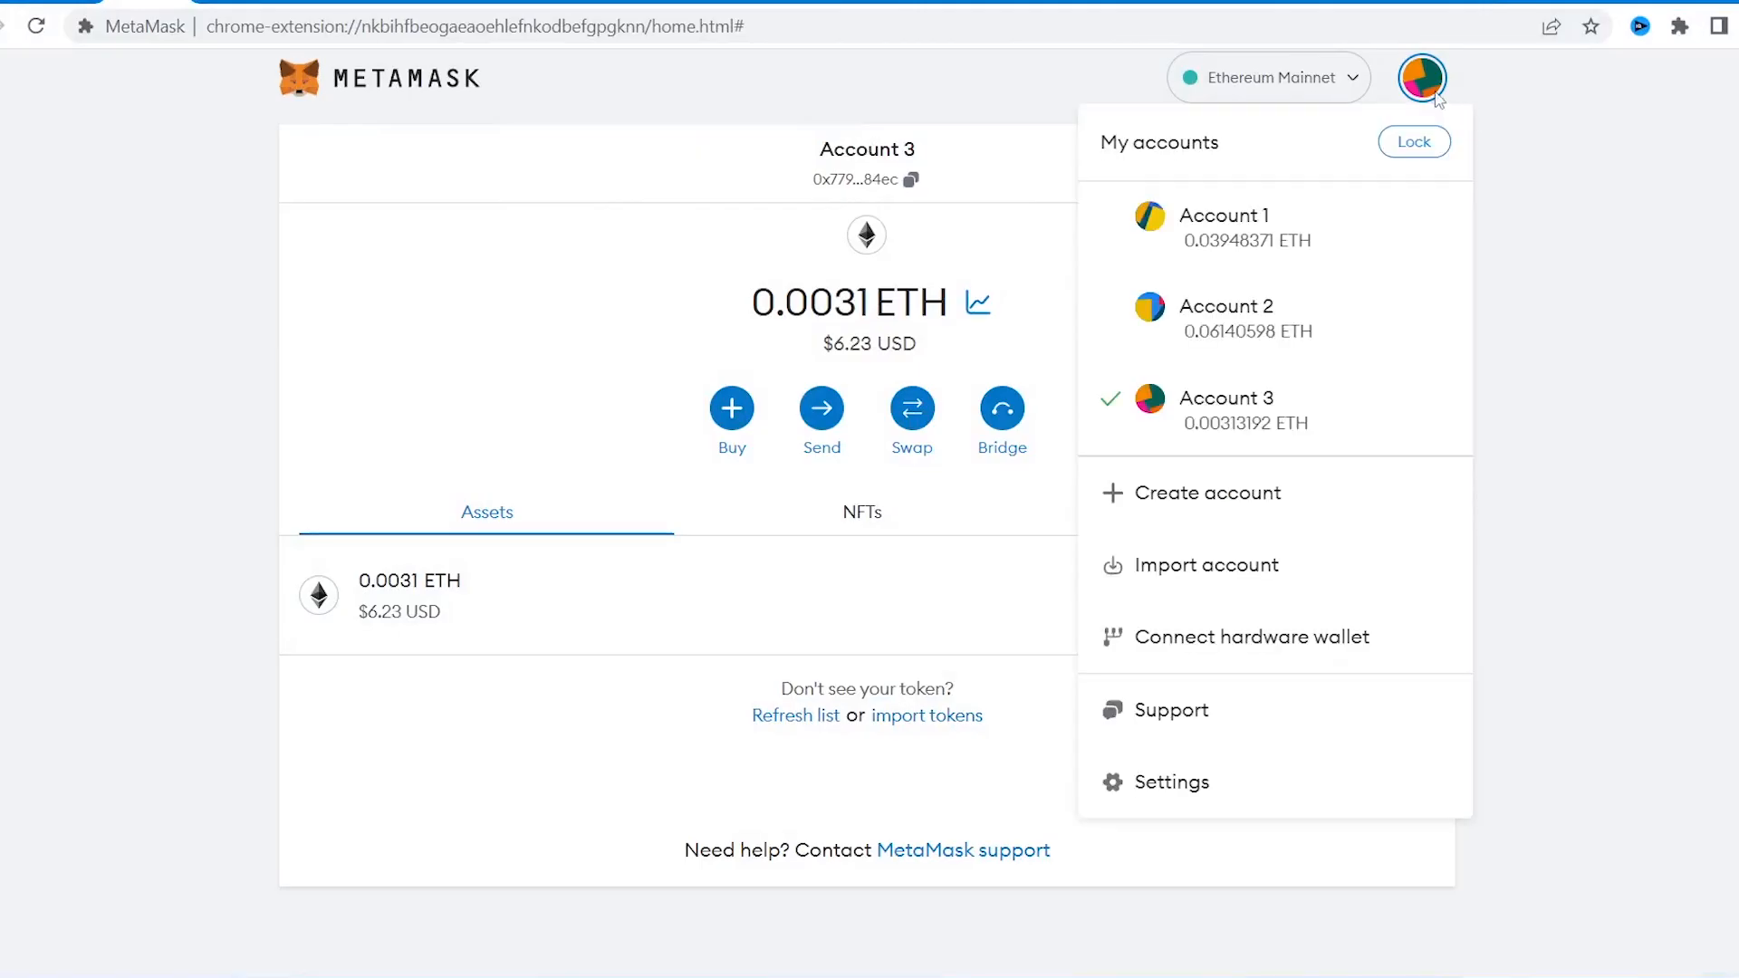
Add the ShimmerEVM Testnet network manually in Settings > Networks and save it
{"action": "left_click", "coordinate": [1170, 783]}
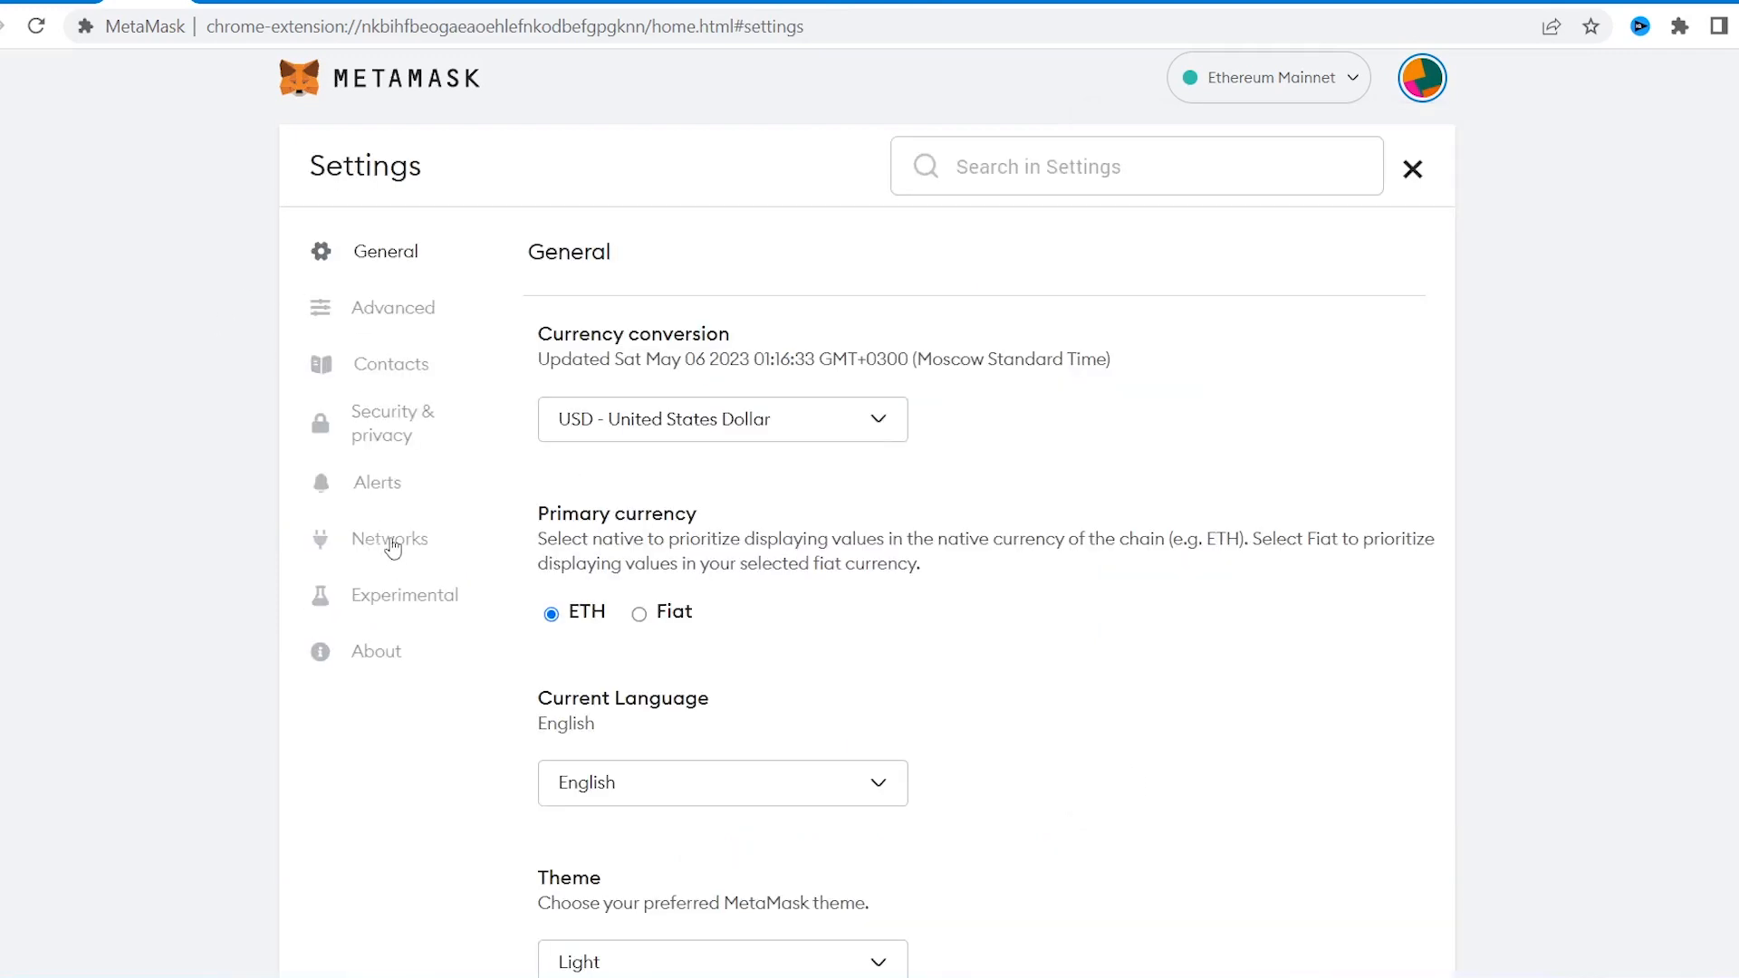
{"action": "left_click", "coordinate": [390, 538]}
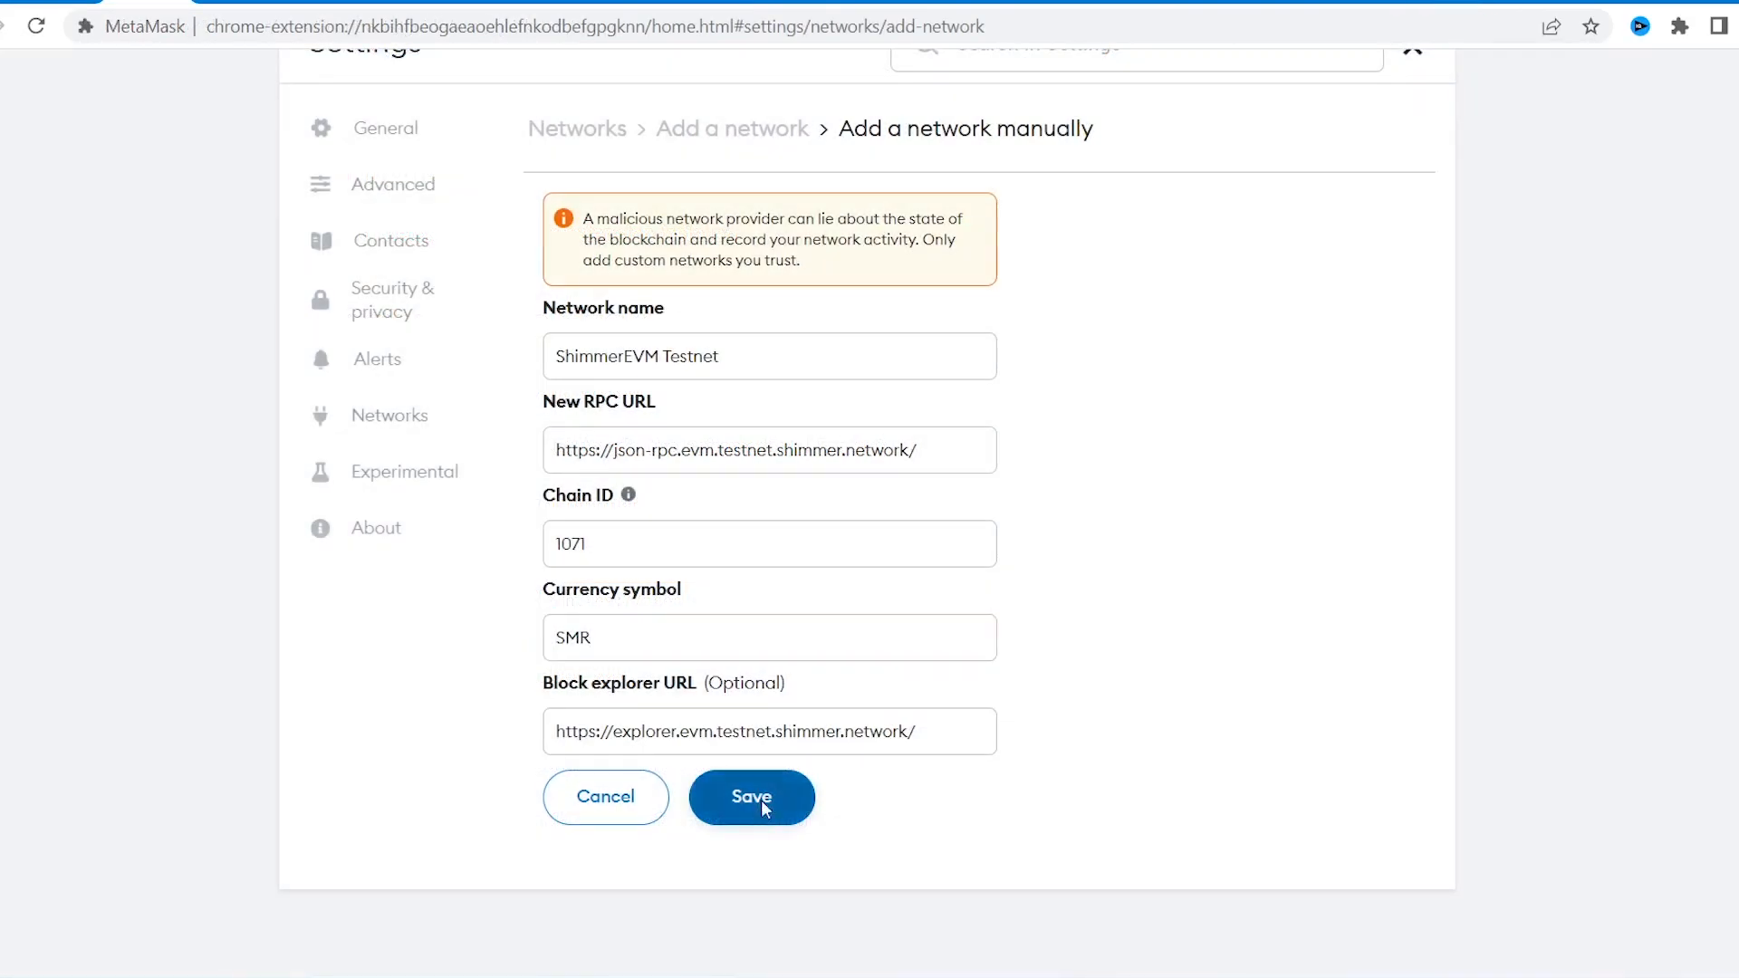
{"action": "left_click", "coordinate": [750, 797]}
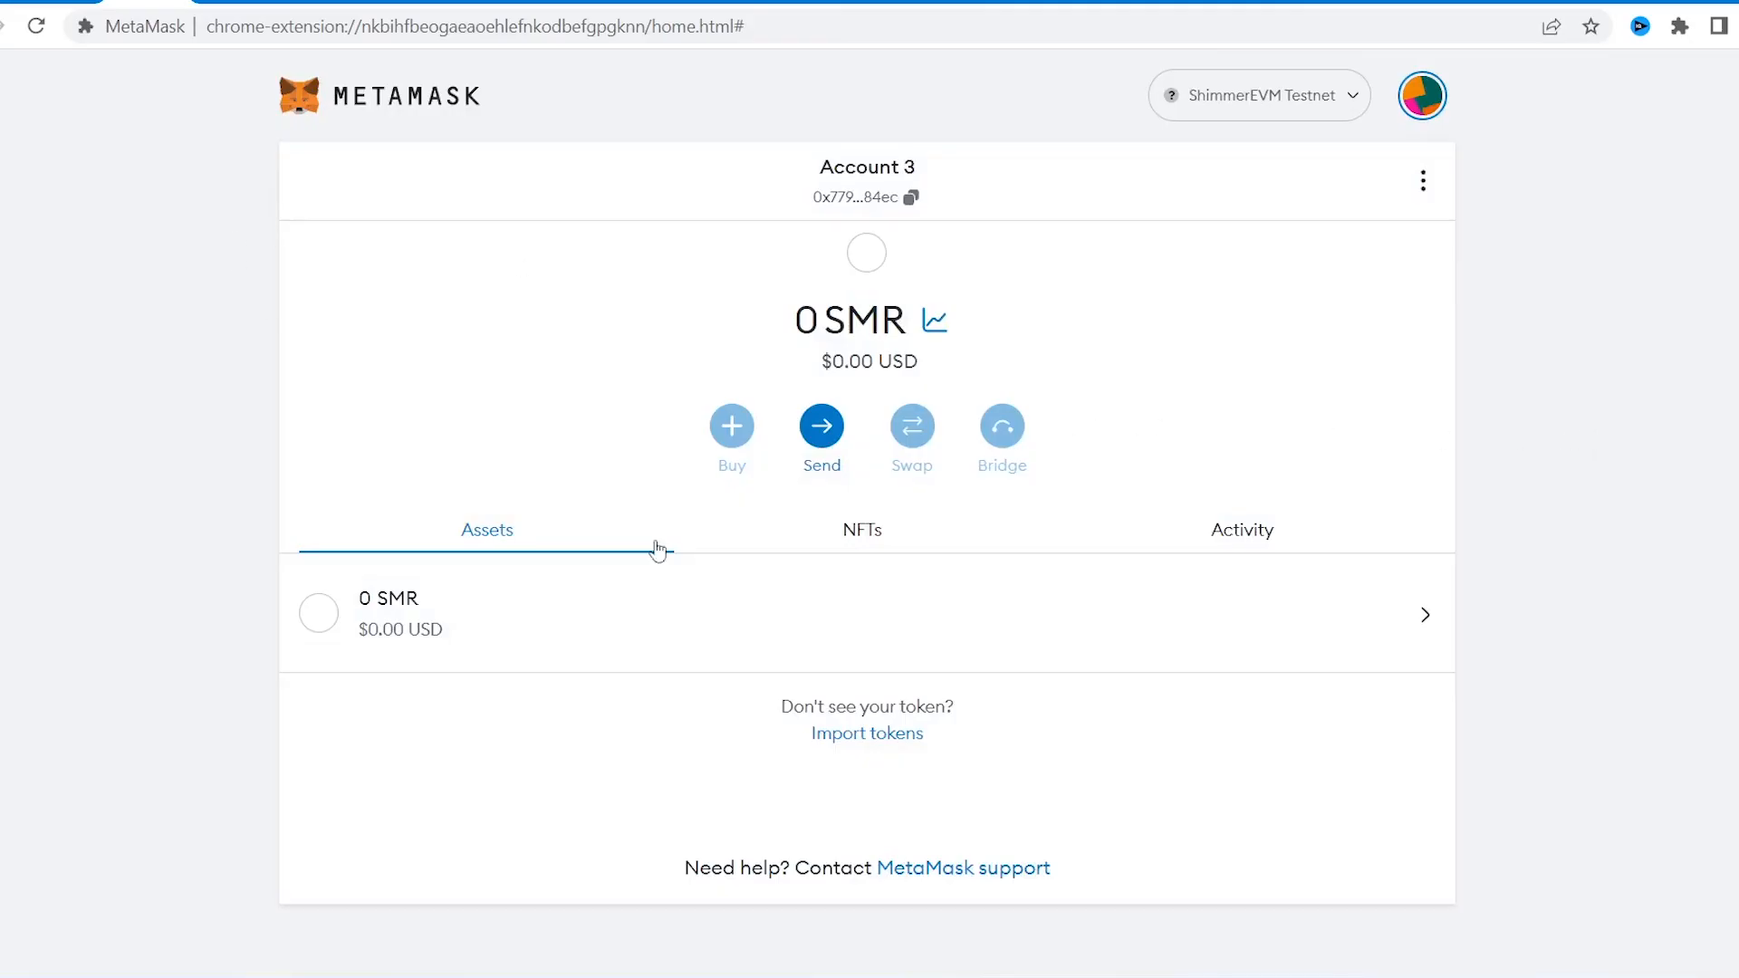
{"action": "mouse_move", "coordinate": [888, 564]}
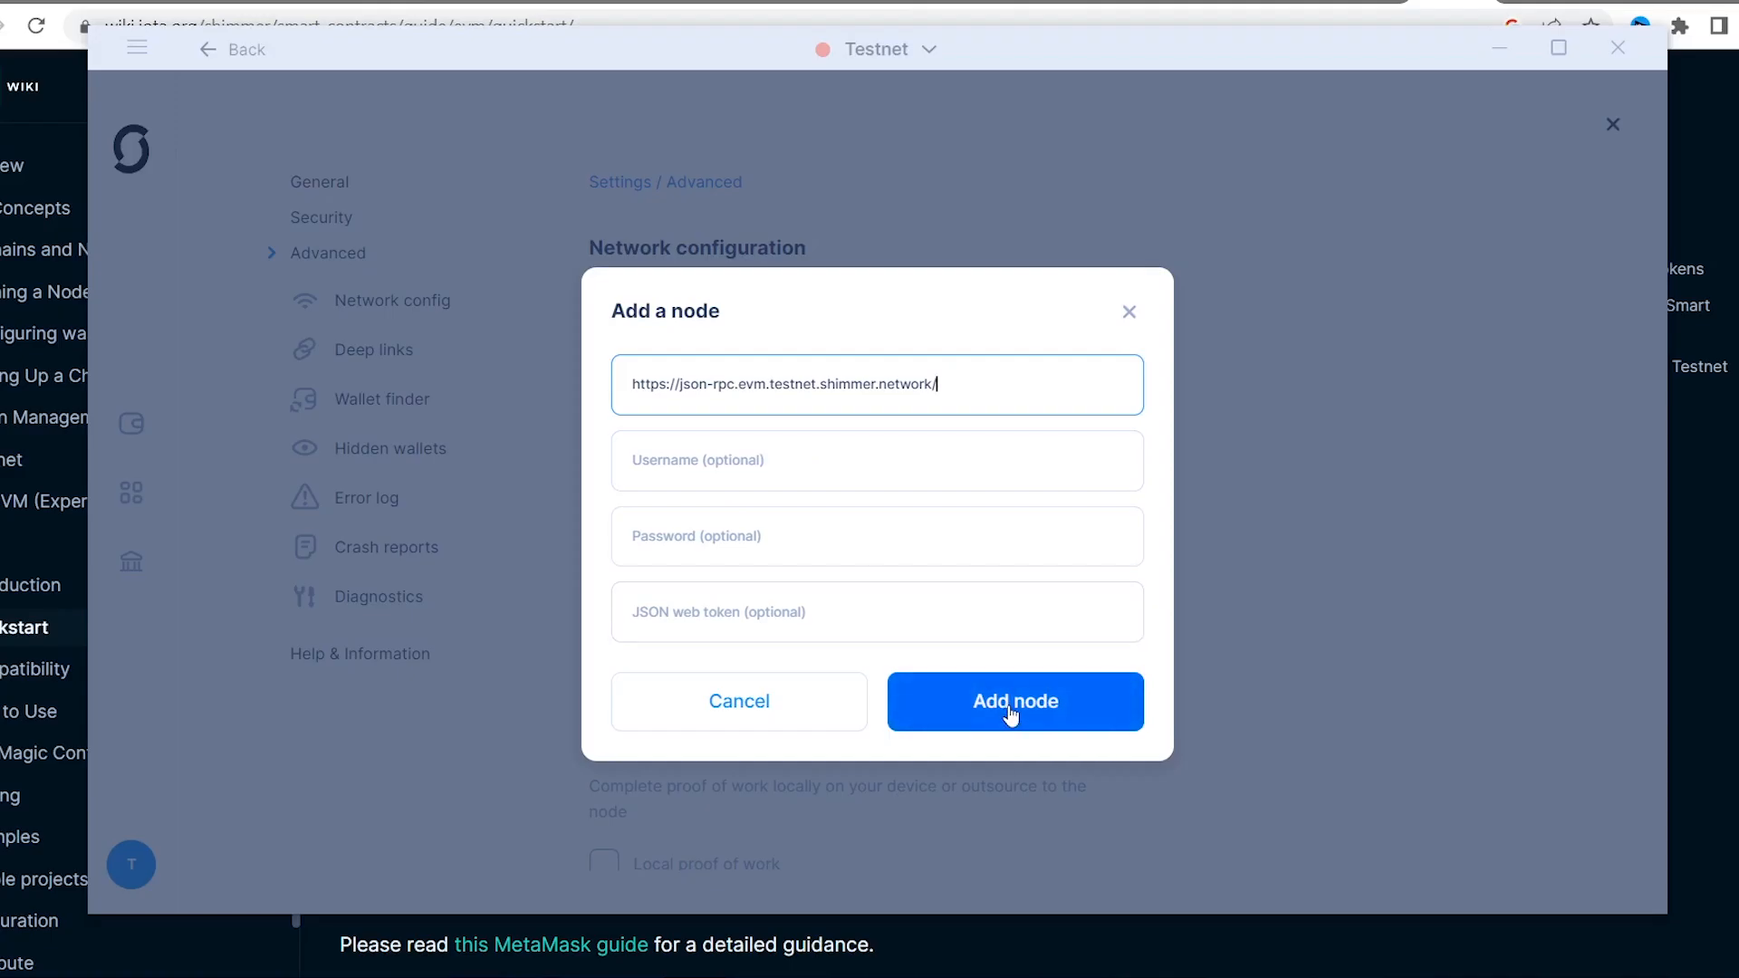
Add the ShimmerEVM RPC URL as a new node in Firefly's network configuration
{"action": "left_click", "coordinate": [1015, 701]}
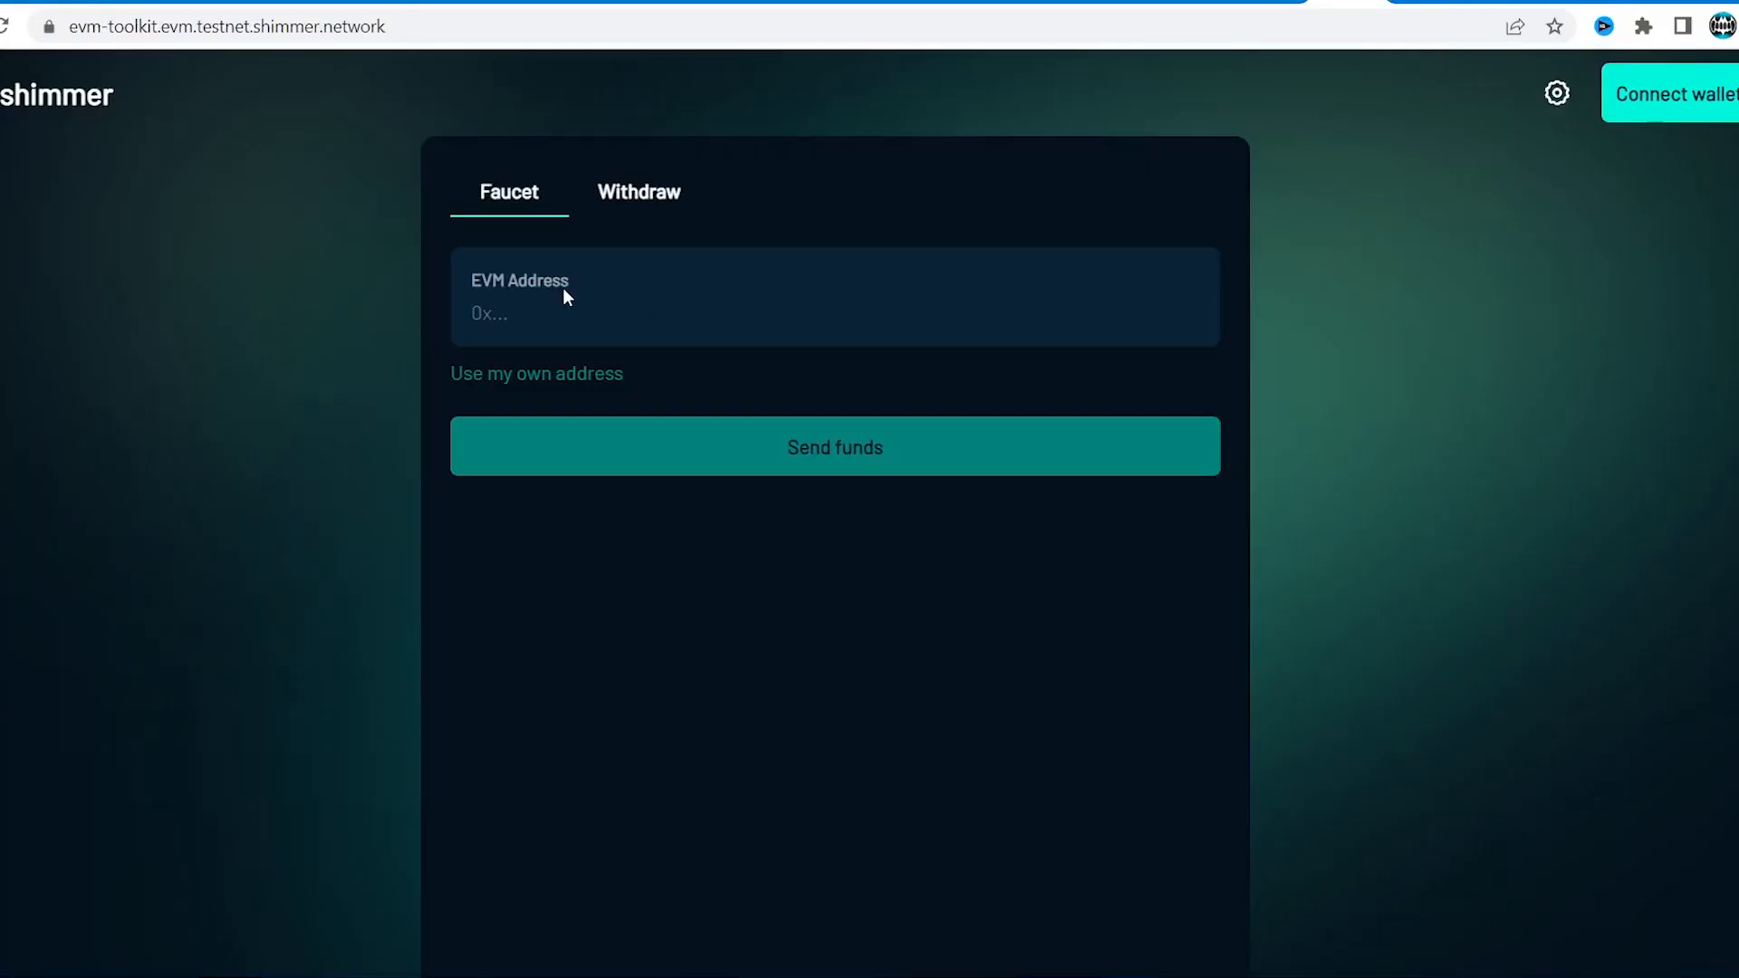
Enter the EVM address for testnet SMR, request fBTC from the faucet and connect the wallet
{"action": "left_click", "coordinate": [834, 447]}
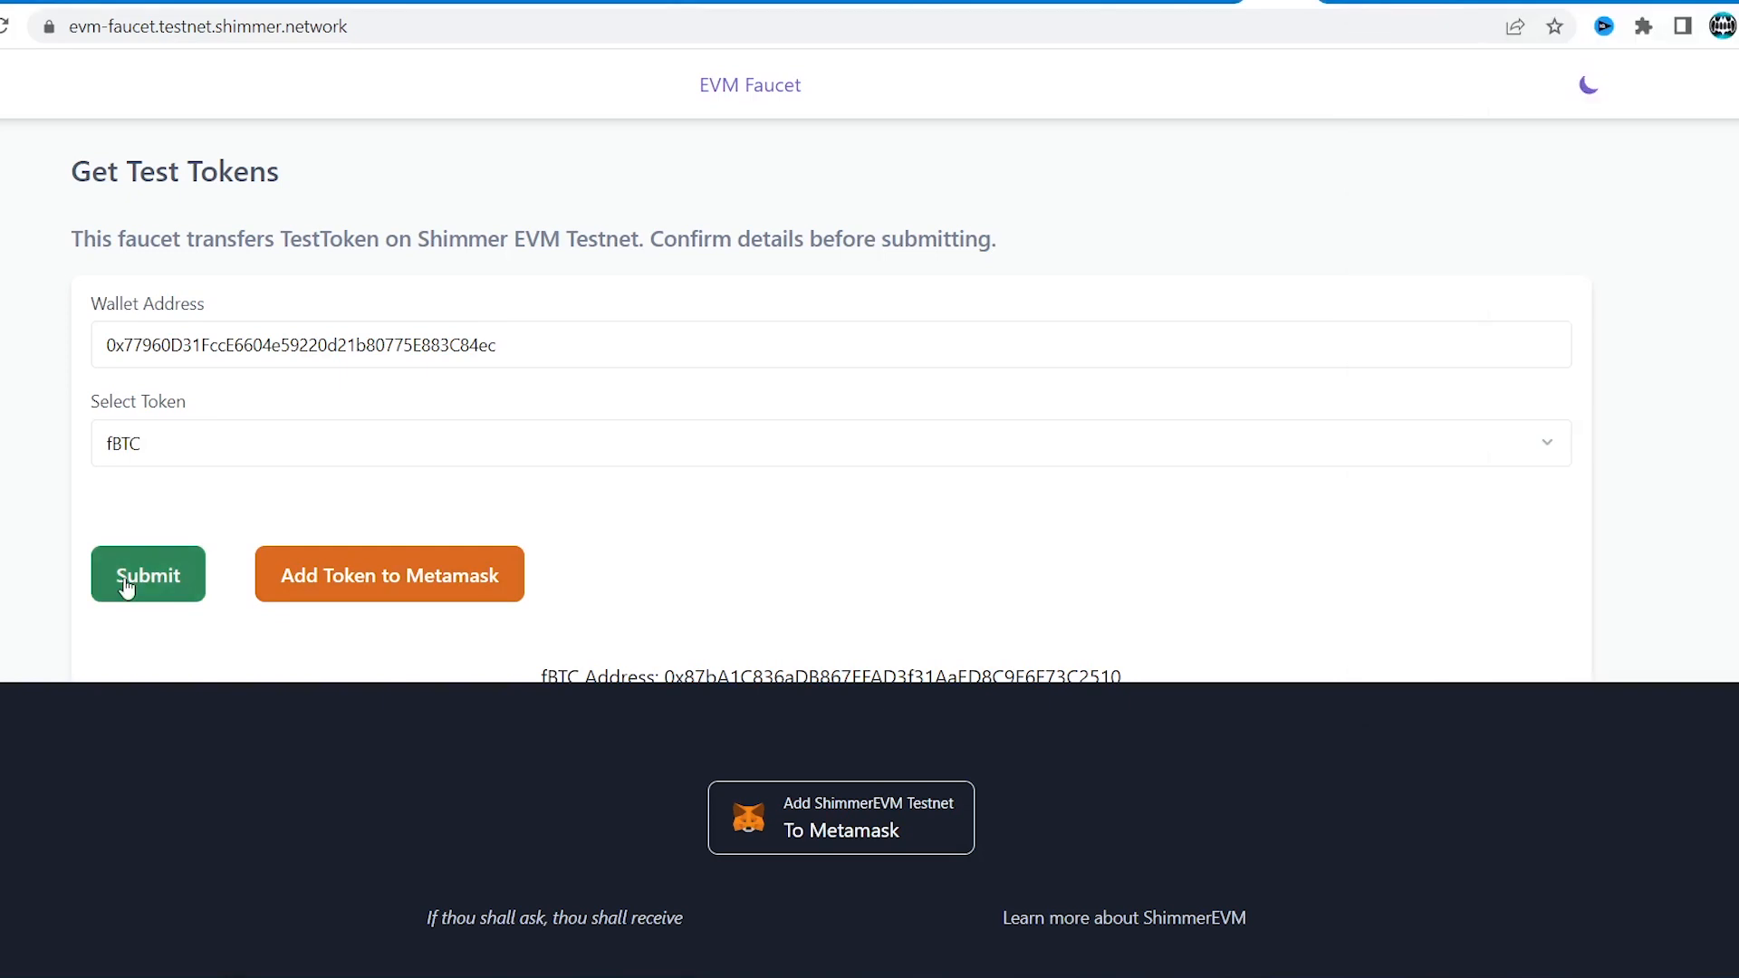
{"action": "left_click", "coordinate": [147, 574]}
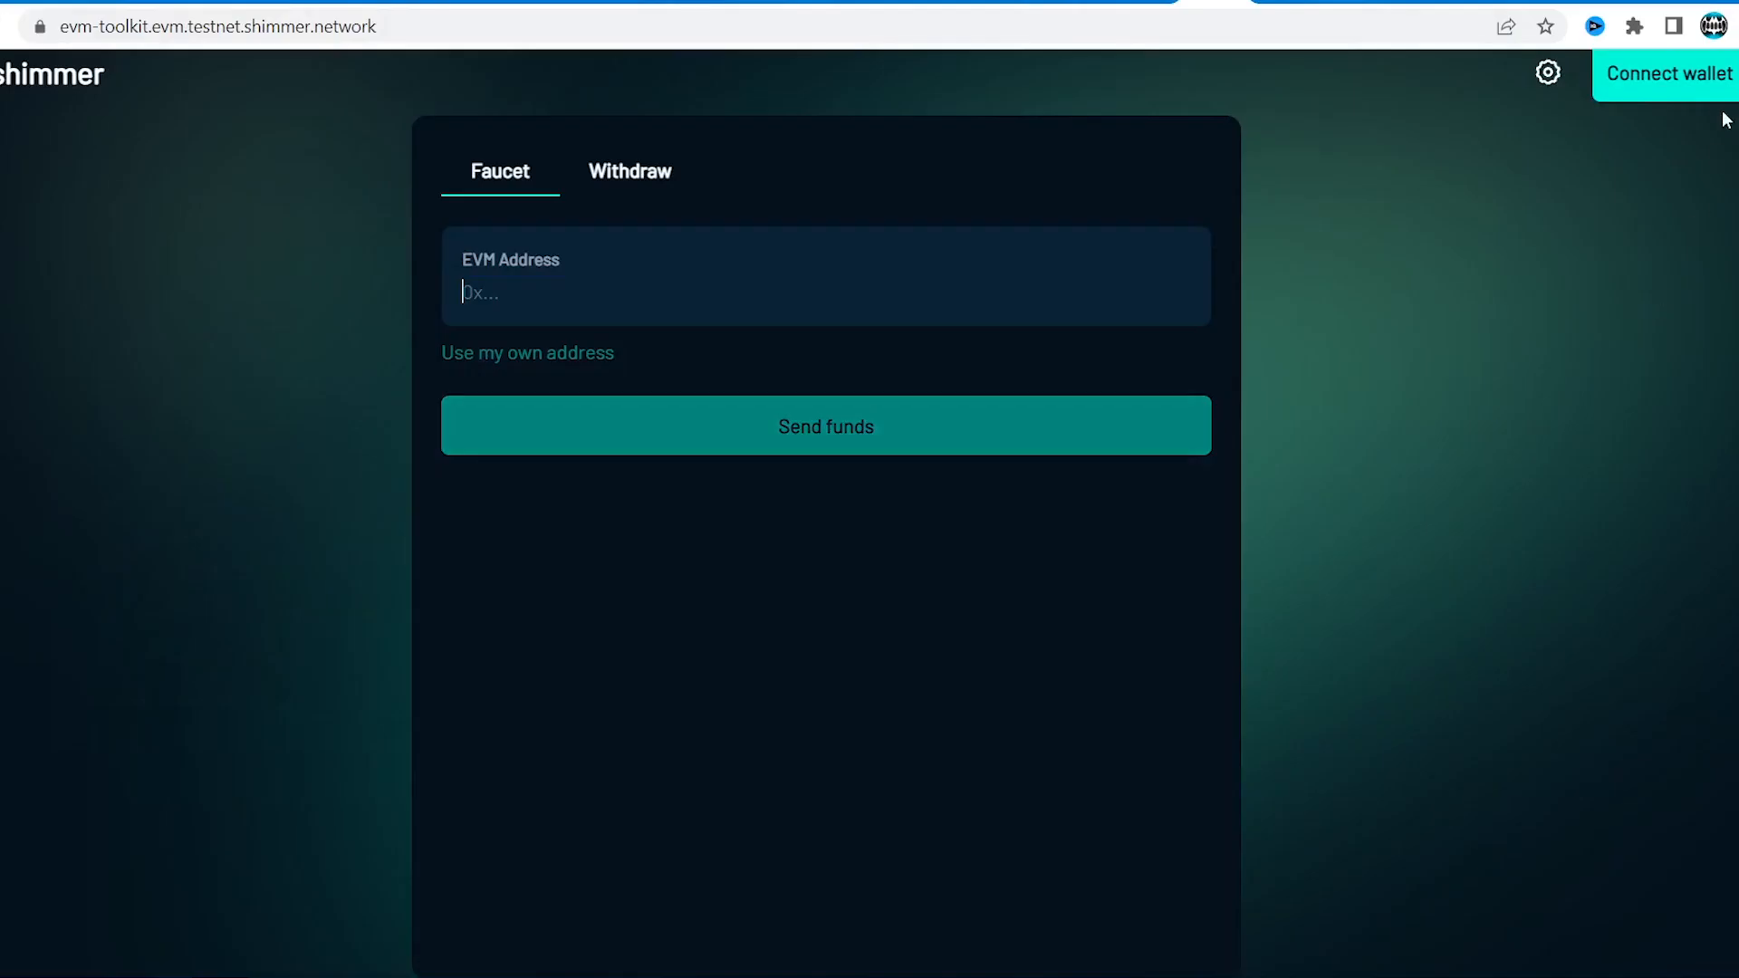
{"action": "left_click", "coordinate": [1667, 73]}
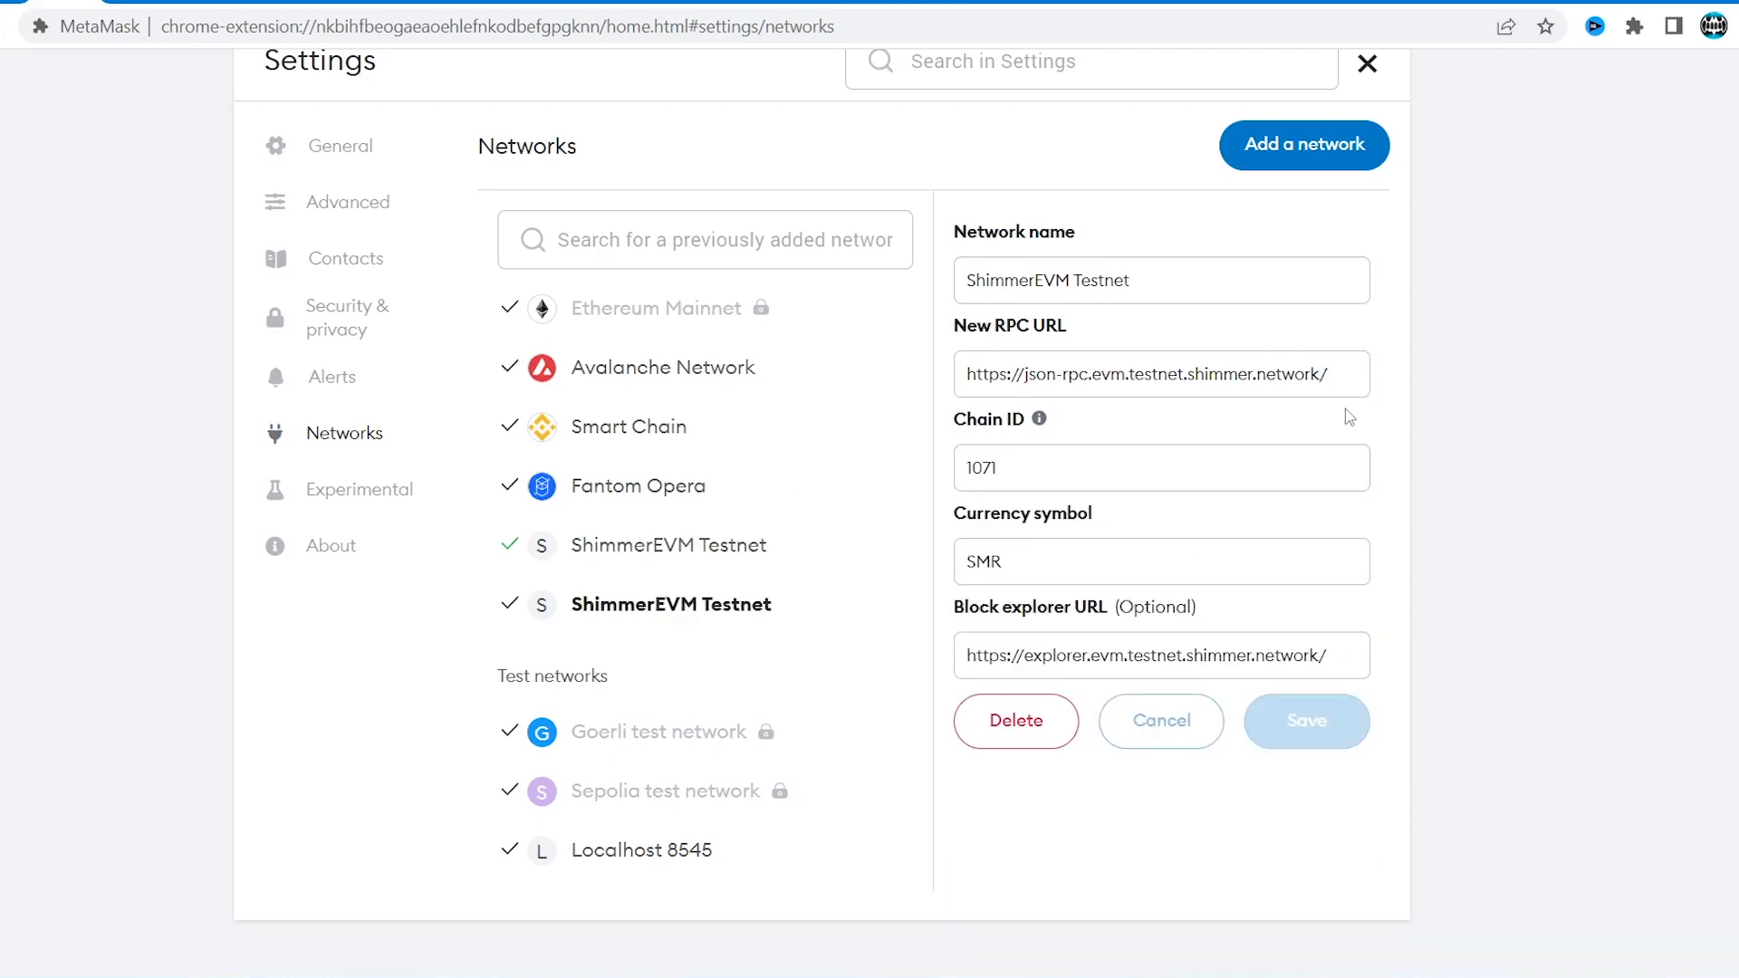
View the ShimmerEVM Testnet entry's RPC URL, chain ID and currency details
{"action": "left_click", "coordinate": [1160, 373]}
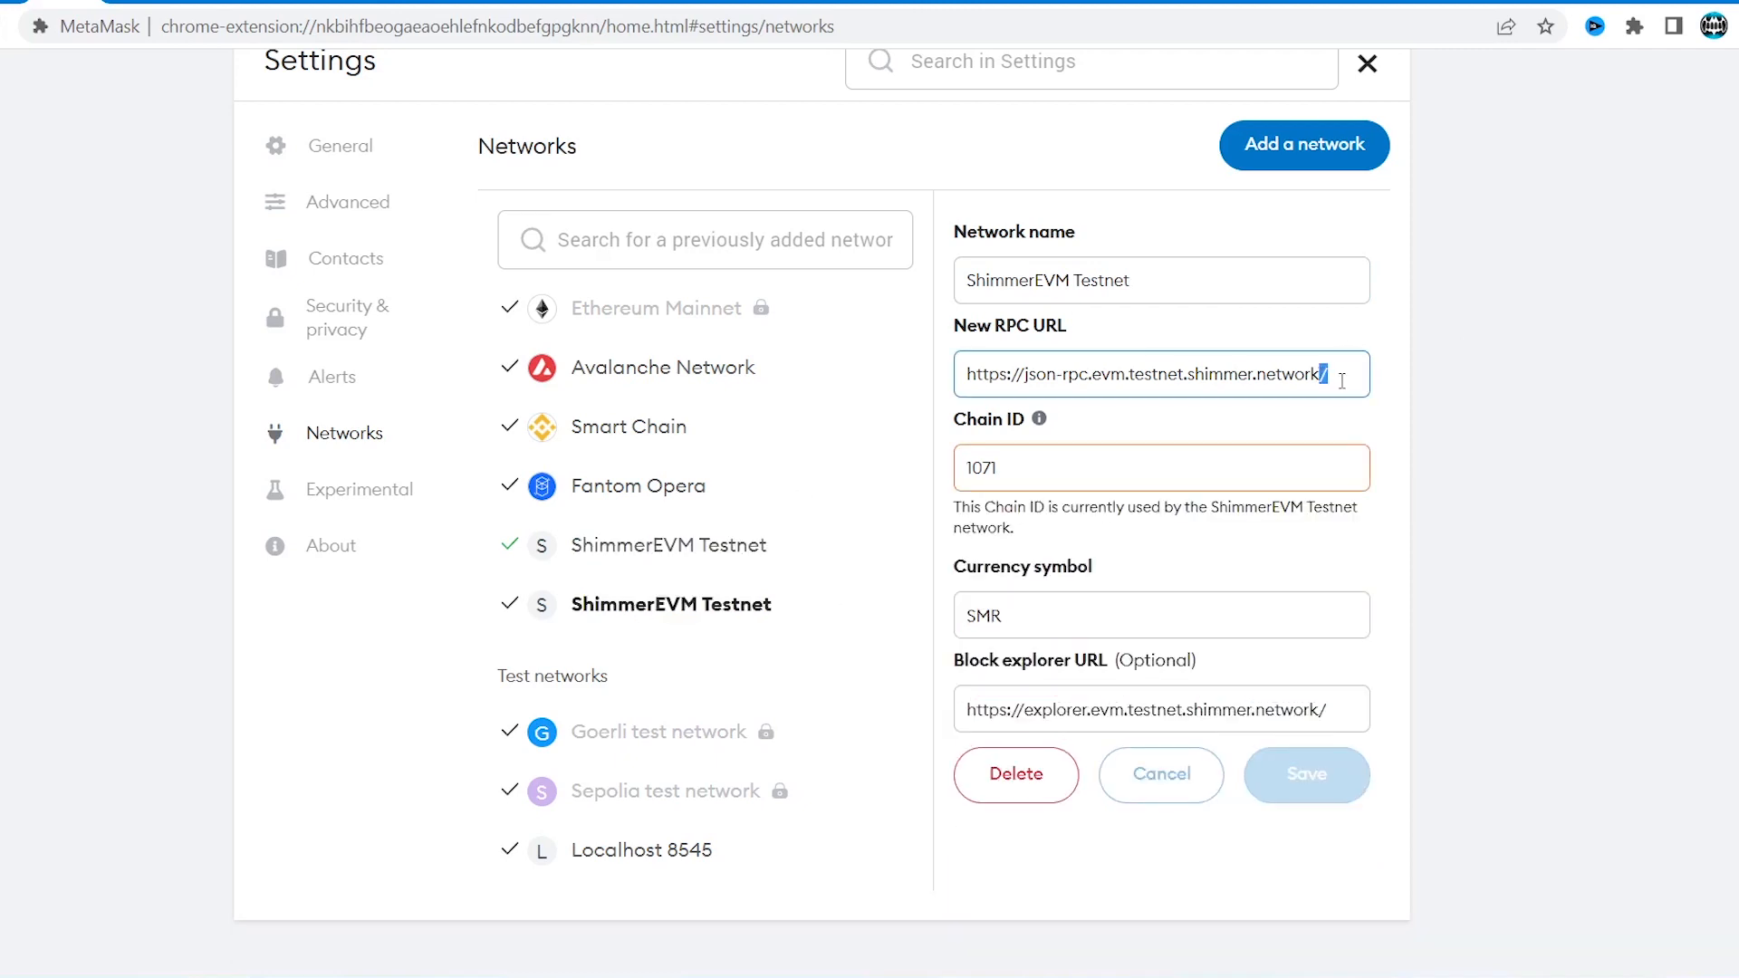
{"action": "left_click", "coordinate": [1366, 63]}
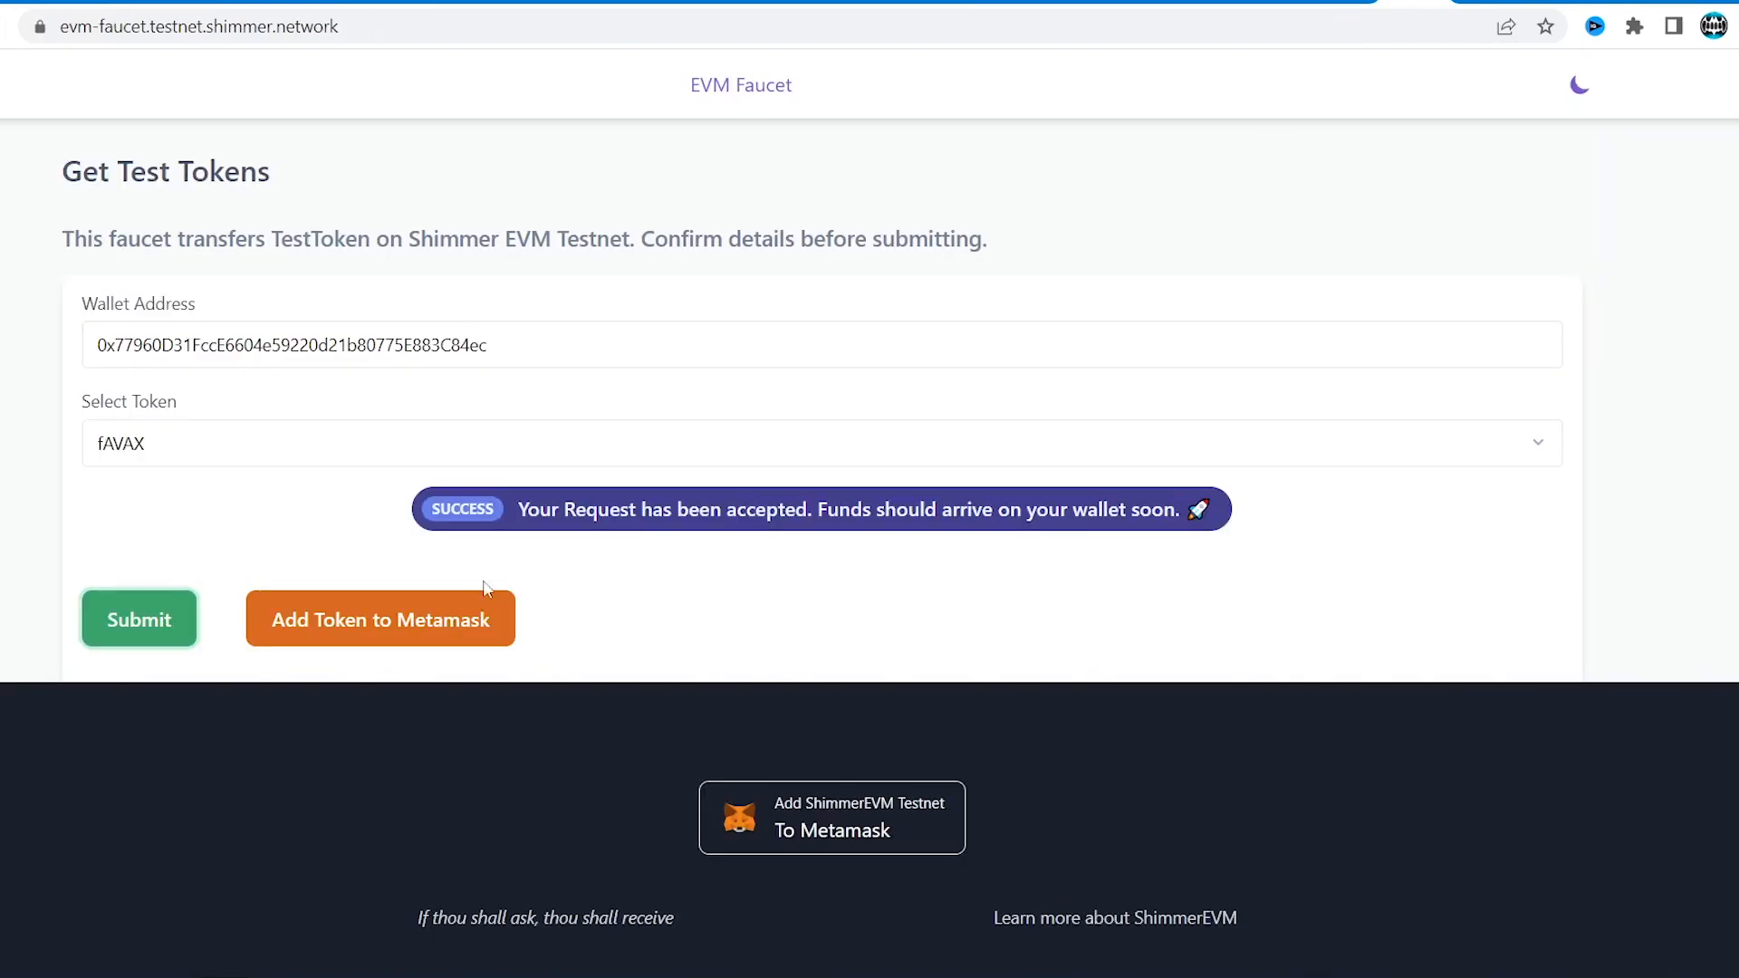
Select fAVAX in the faucet and submit the test token request
{"action": "left_click", "coordinate": [379, 618]}
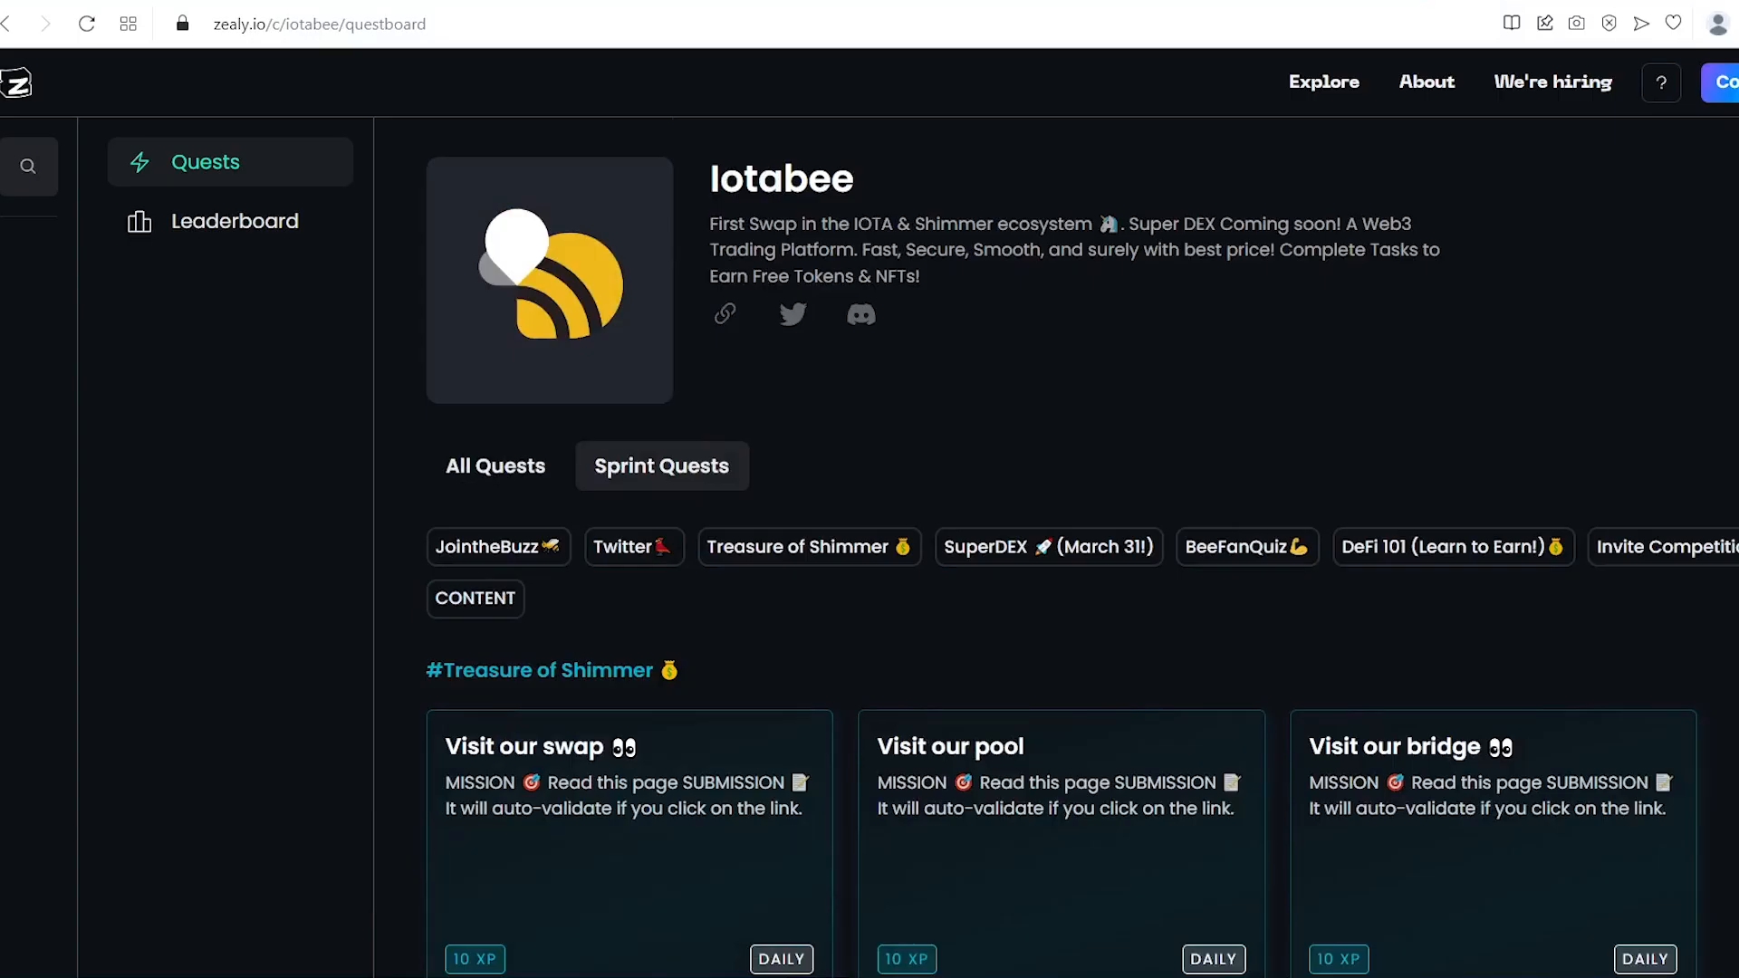
Check Iotabee's connected wallet, then browse the ShimmerSea Zealy quest board
{"action": "scroll", "scroll_direction": "down", "scroll_amount": 3}
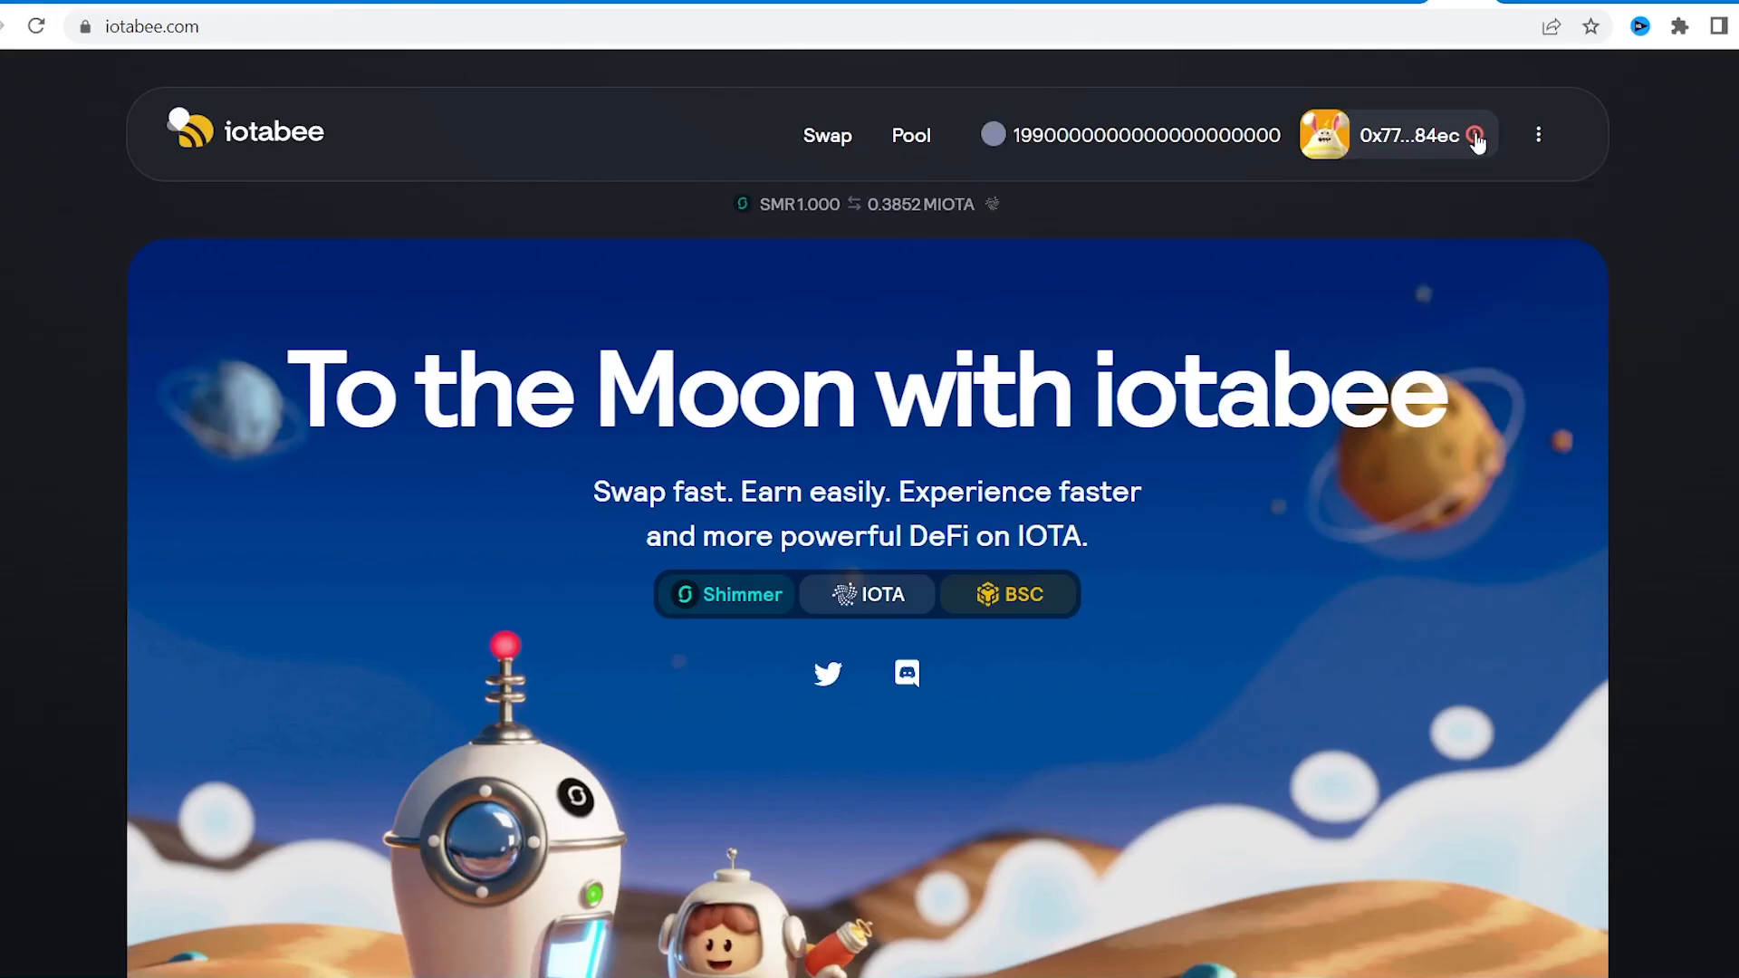
{"action": "left_click", "coordinate": [1409, 134]}
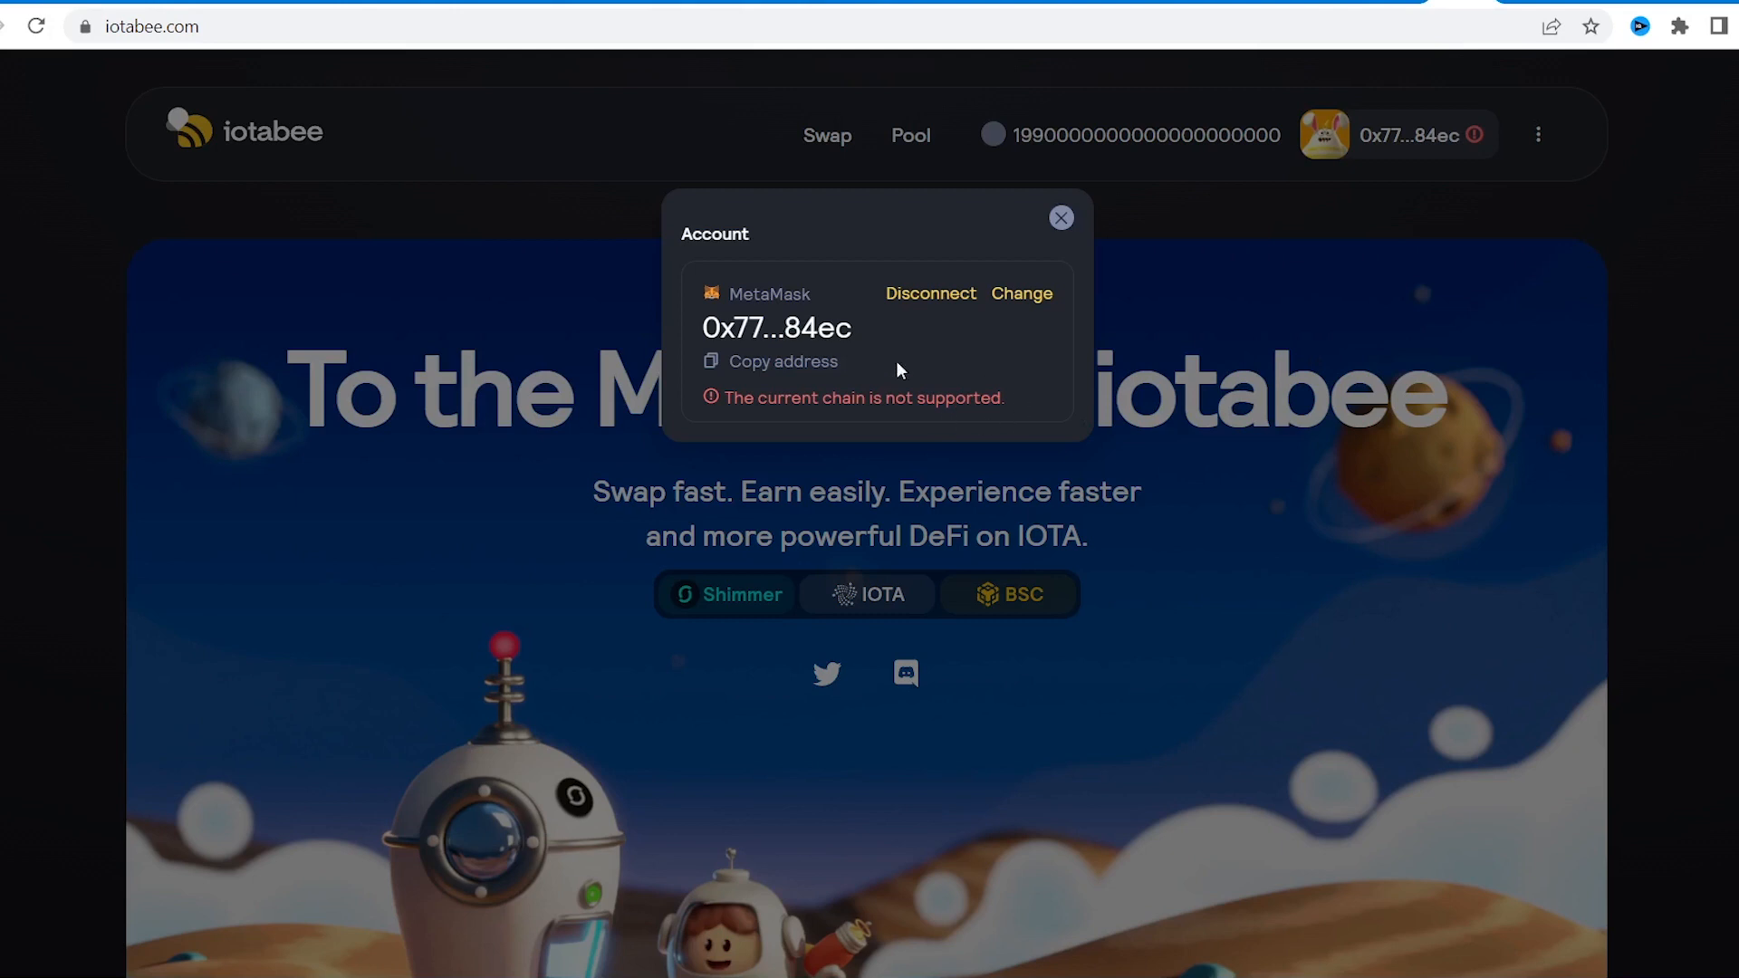
{"action": "mouse_move", "coordinate": [1022, 451]}
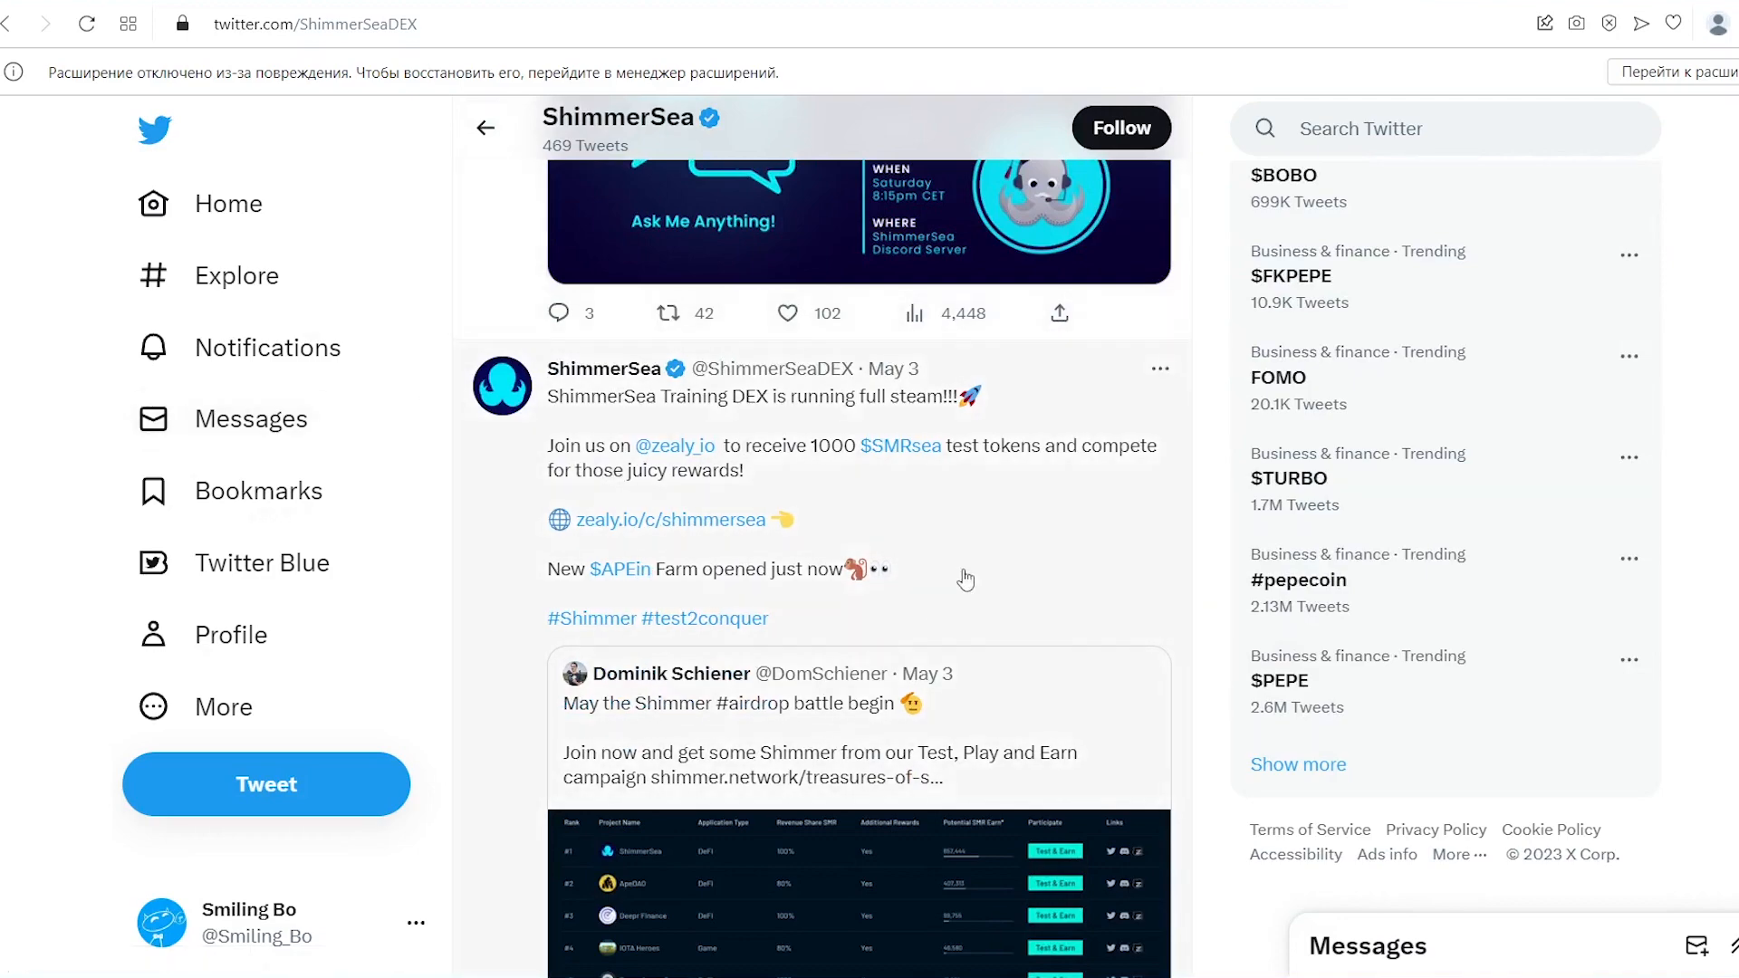
{"action": "left_click", "coordinate": [658, 520]}
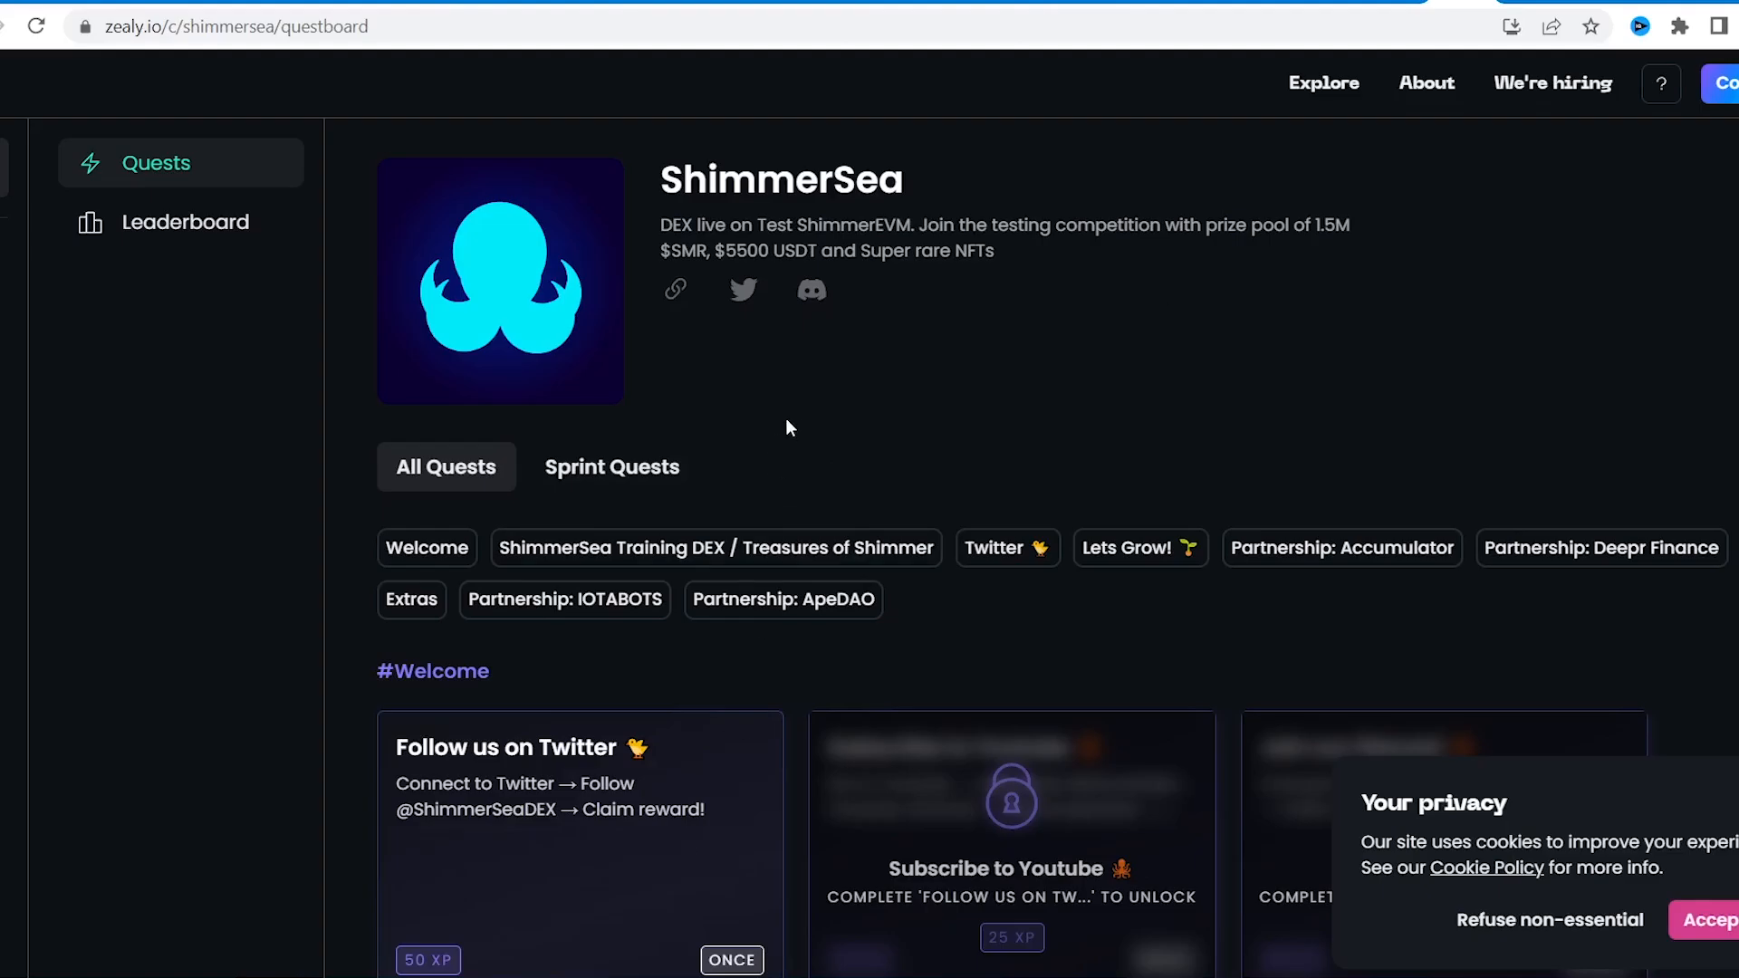
{"action": "scroll", "scroll_direction": "down", "scroll_amount": 3}
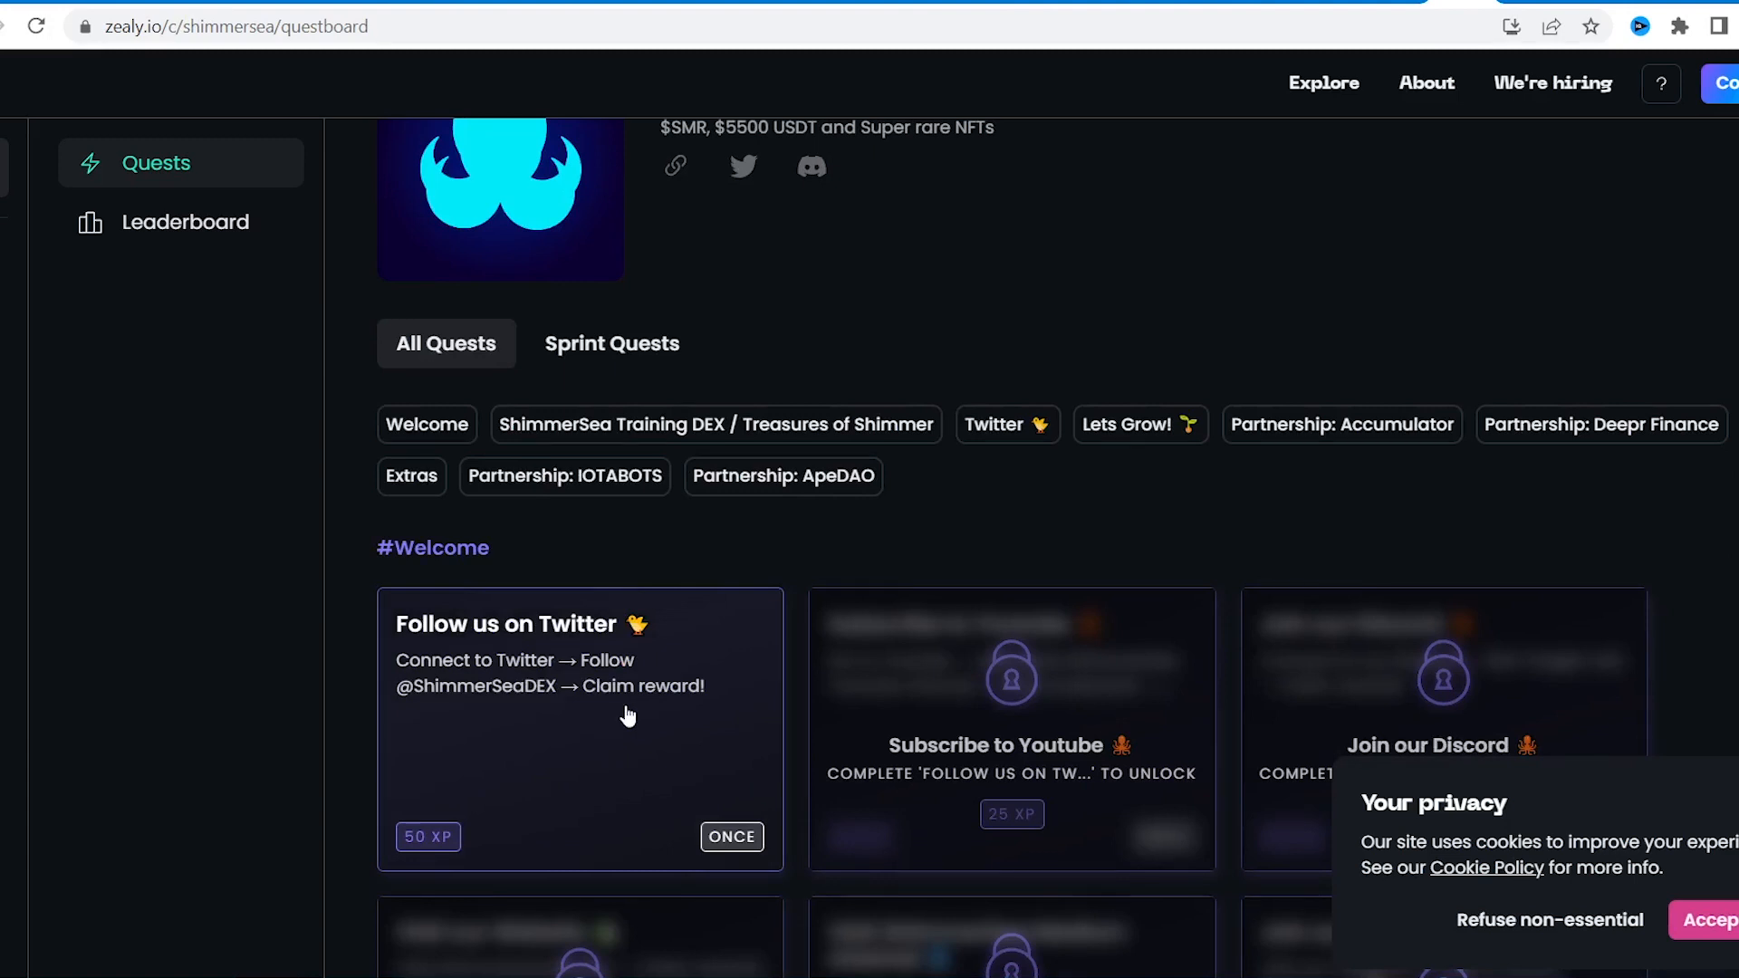
{"action": "scroll", "scroll_direction": "down", "scroll_amount": 3}
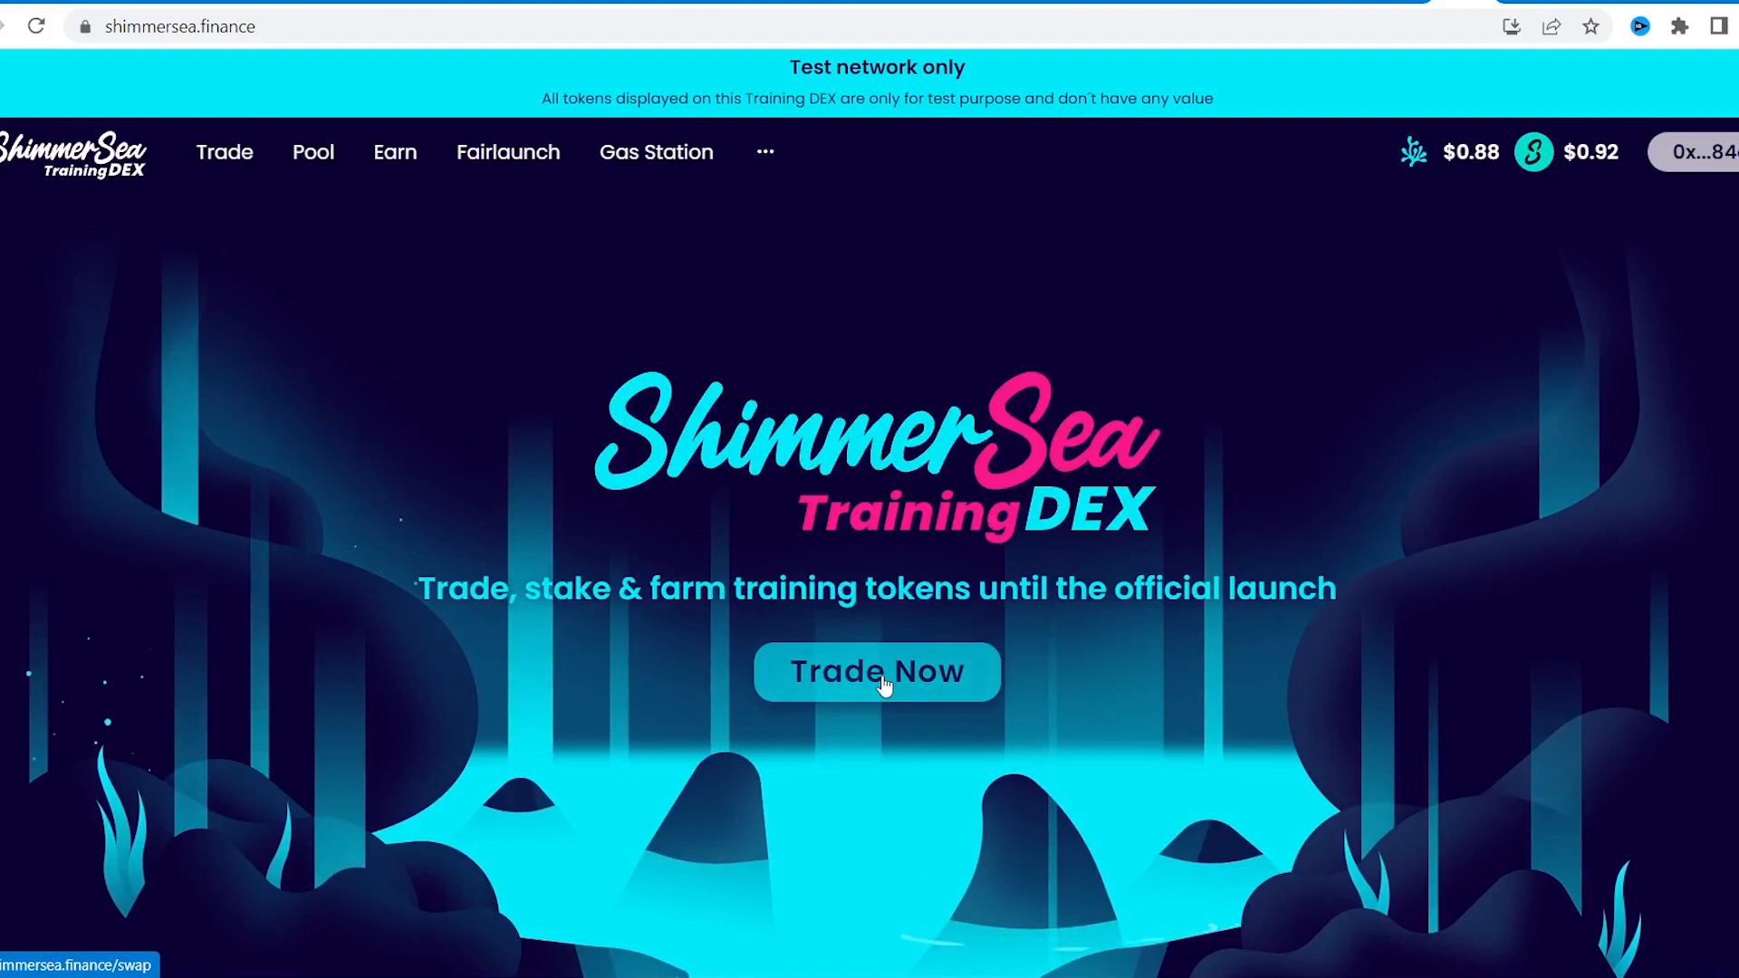
Swap 1000 fUSDT for SMRsea in Trade Now and confirm the swap
{"action": "left_click", "coordinate": [875, 671]}
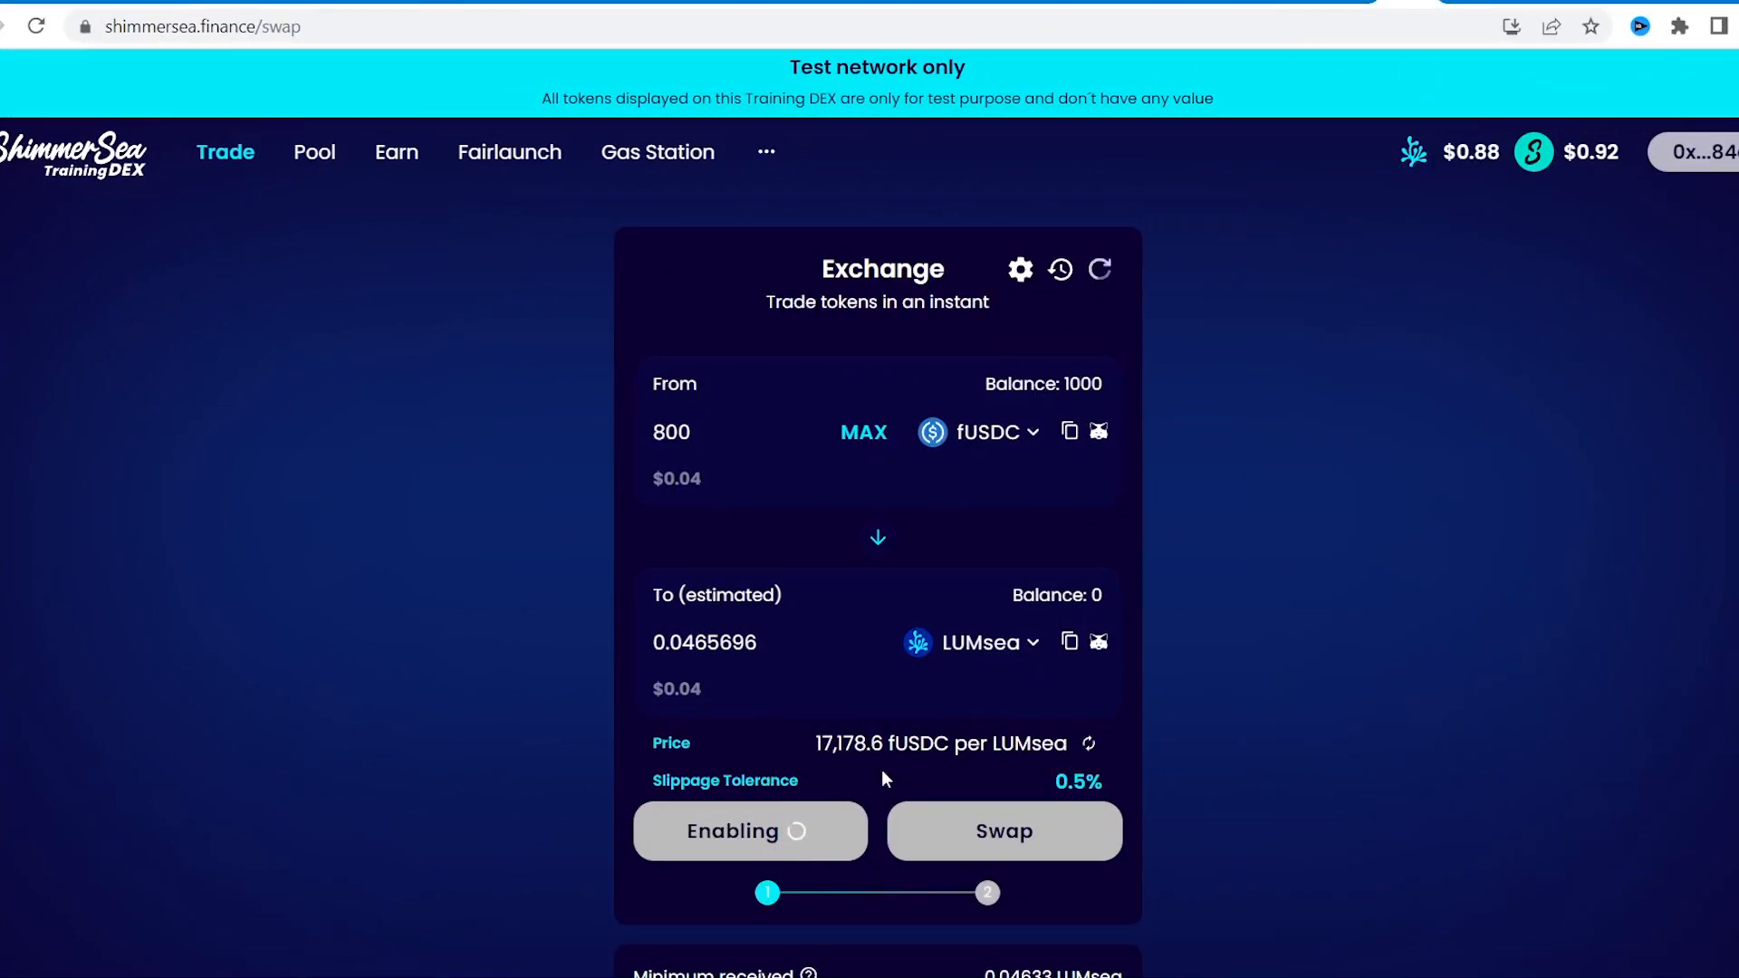
{"action": "mouse_move", "coordinate": [1069, 642]}
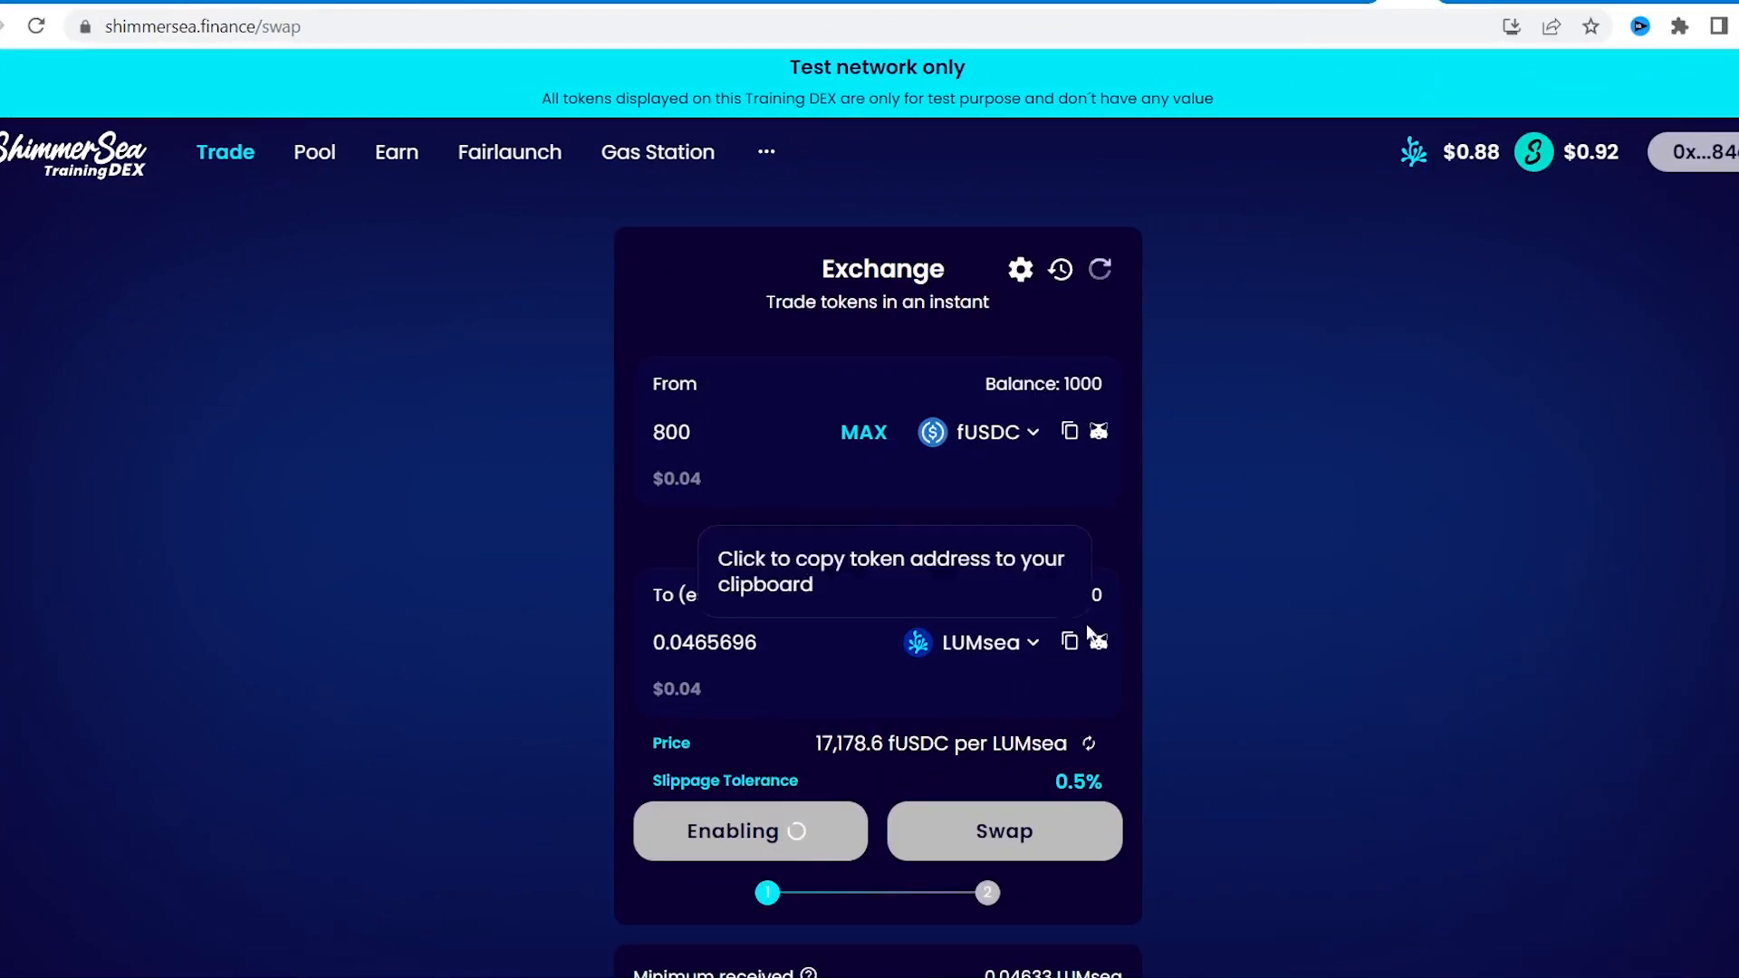
{"action": "mouse_move", "coordinate": [1214, 710]}
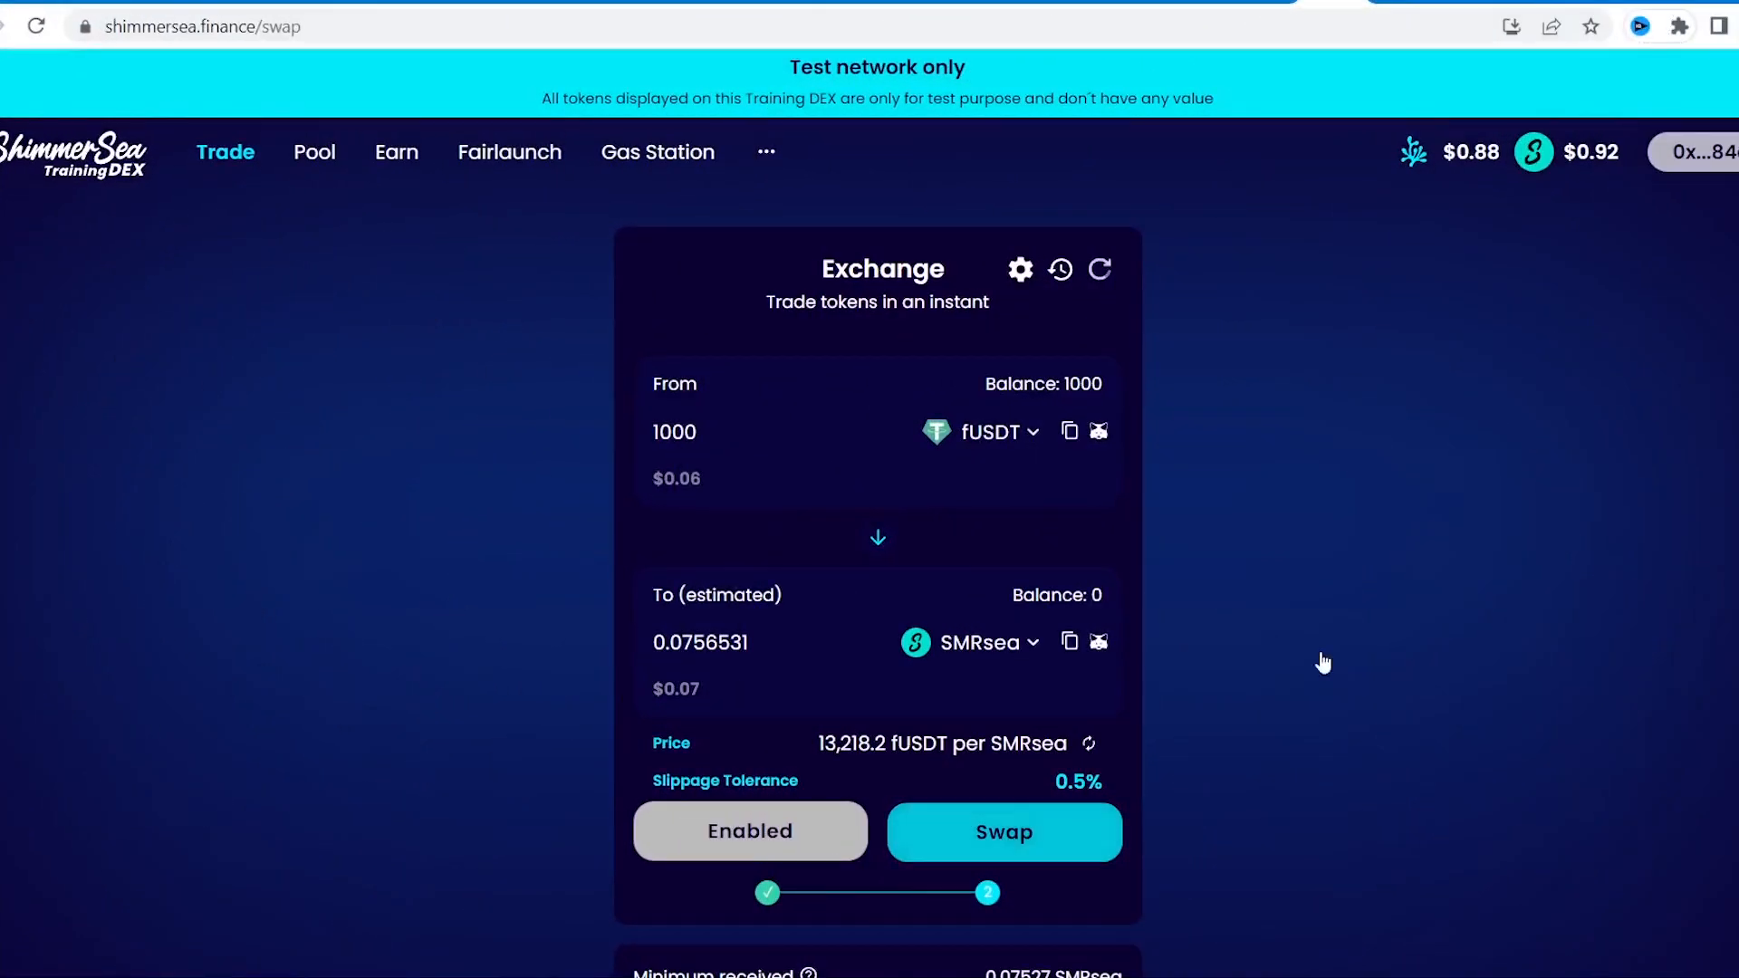
{"action": "left_click", "coordinate": [1002, 831]}
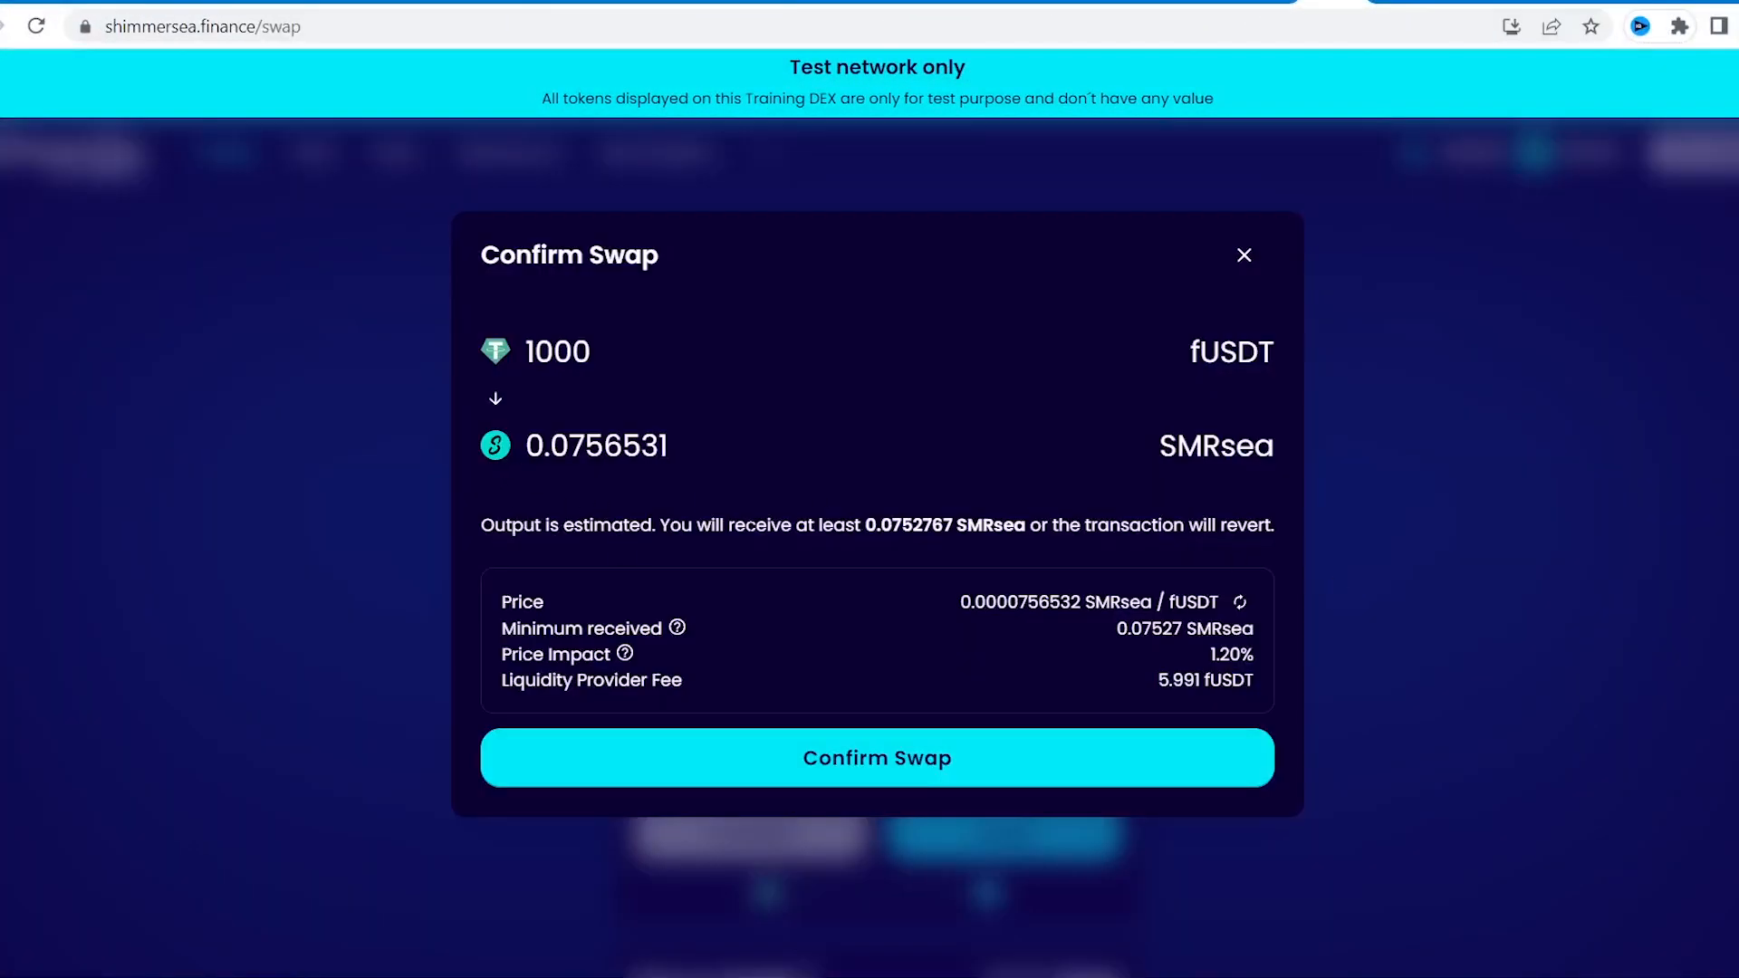
{"action": "left_click", "coordinate": [876, 757]}
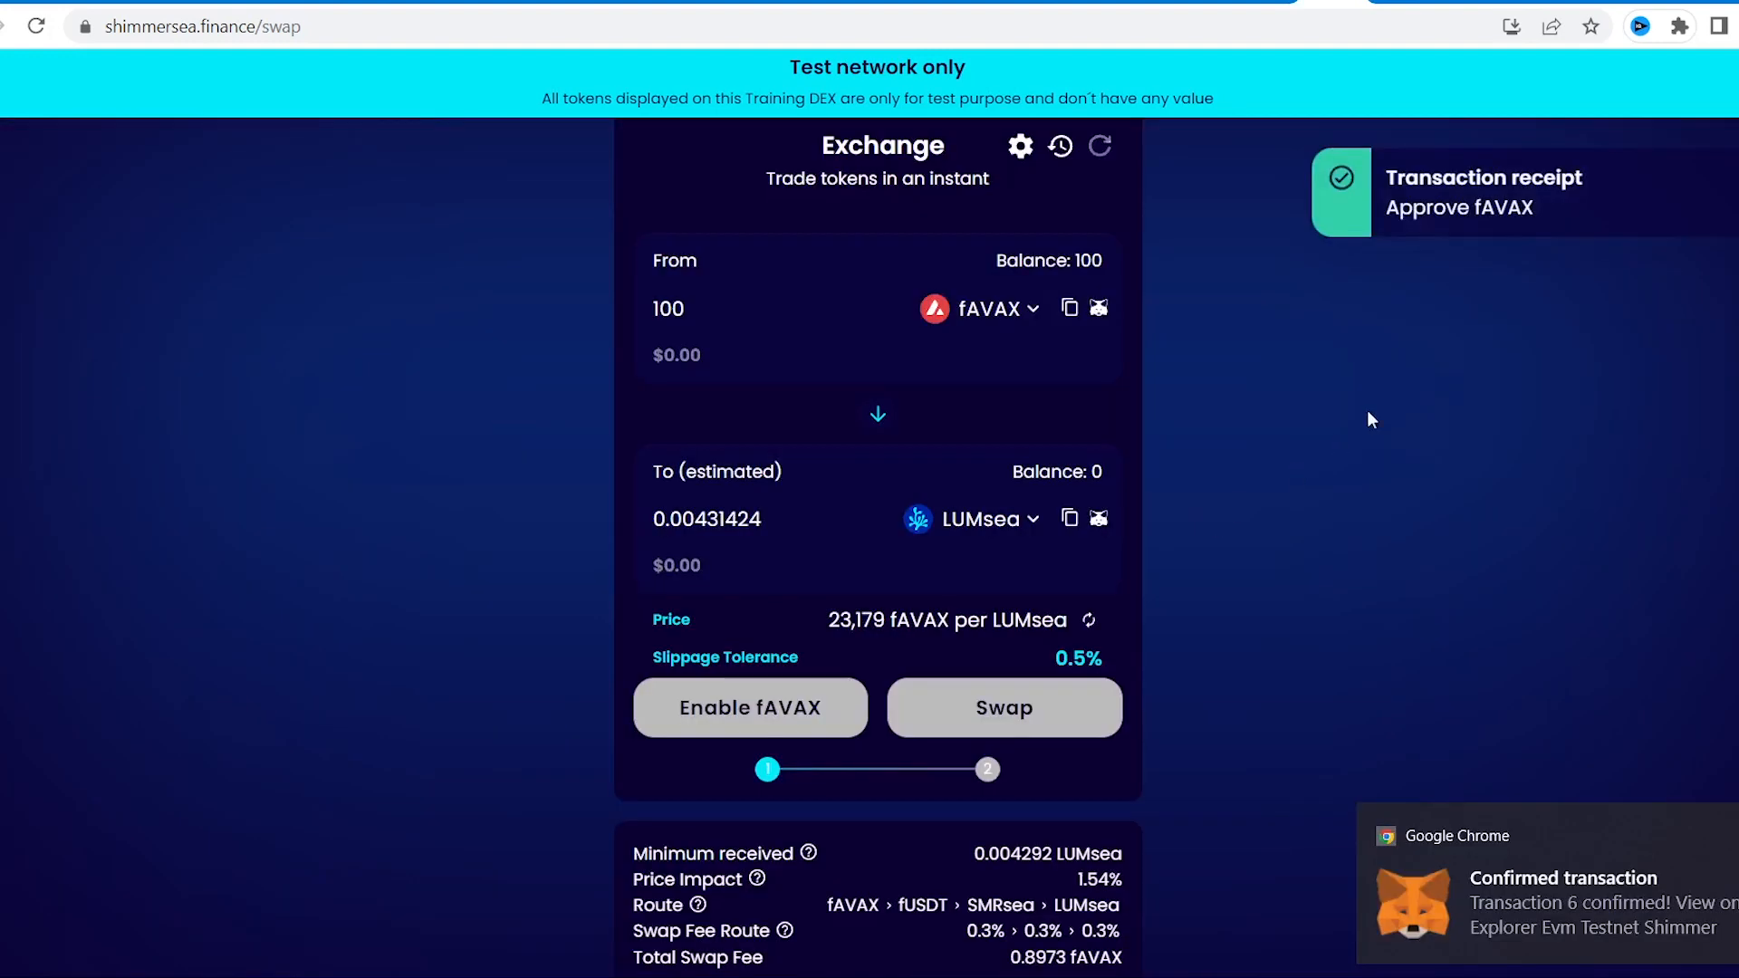
{"action": "mouse_move", "coordinate": [1165, 741]}
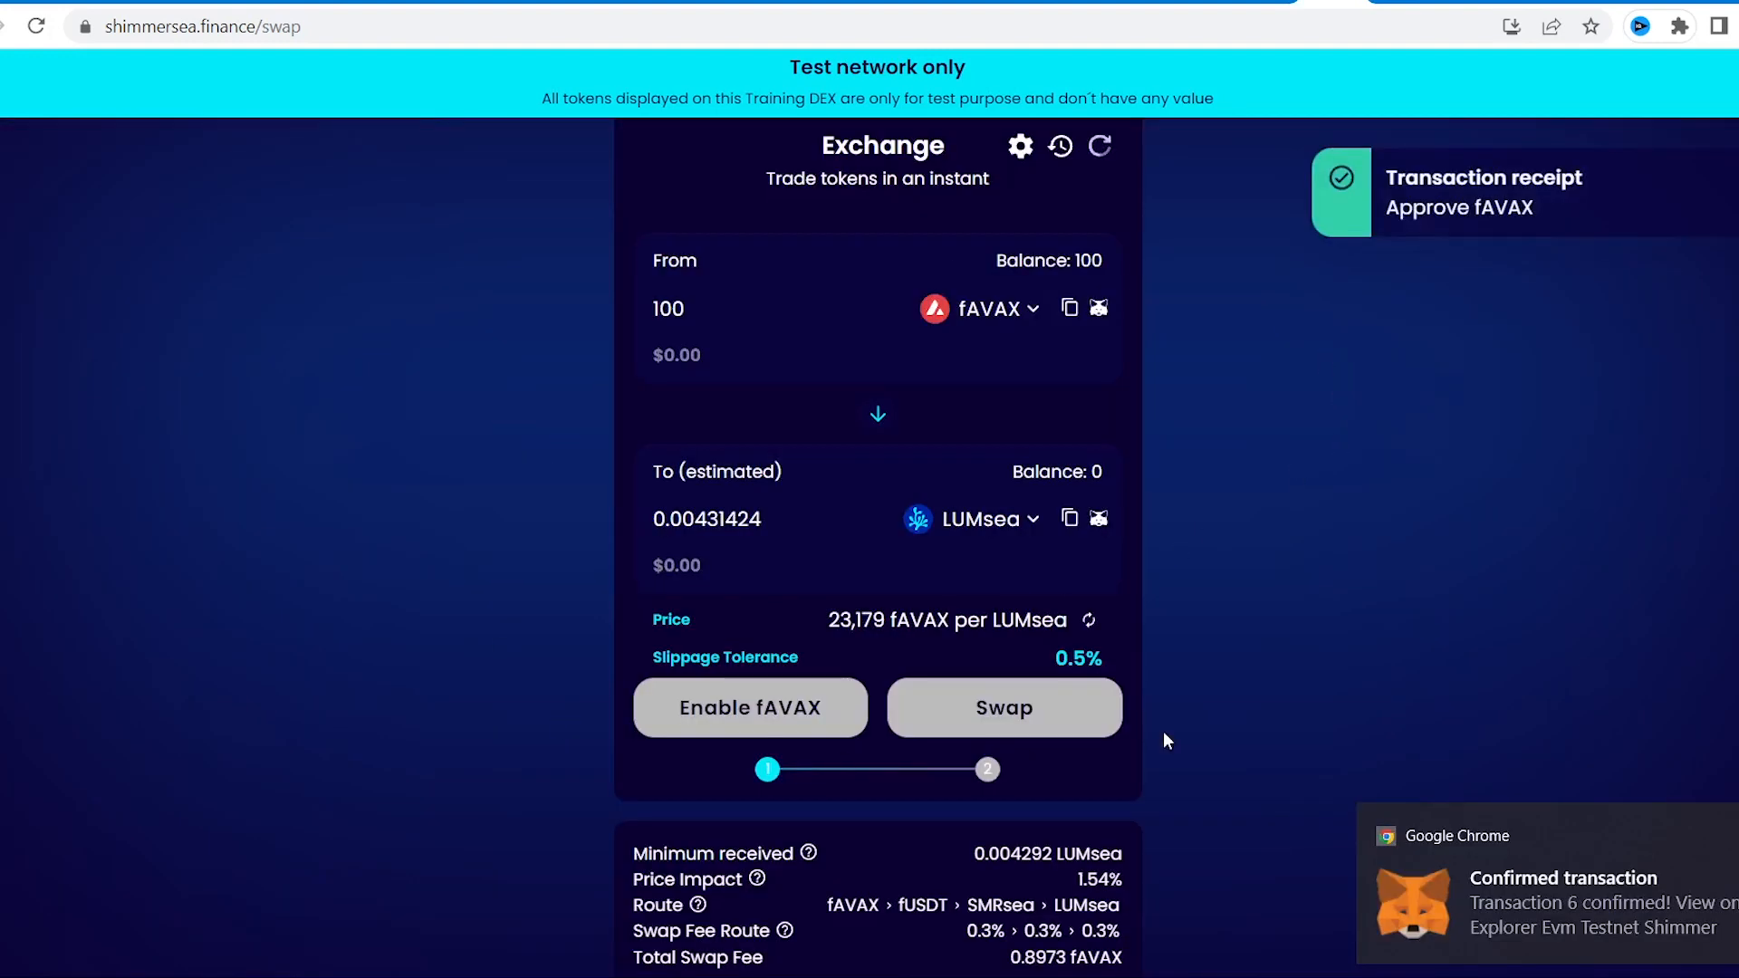
Enable fAVAX spending and swap 100 fAVAX for LUMsea
{"action": "left_click", "coordinate": [750, 708]}
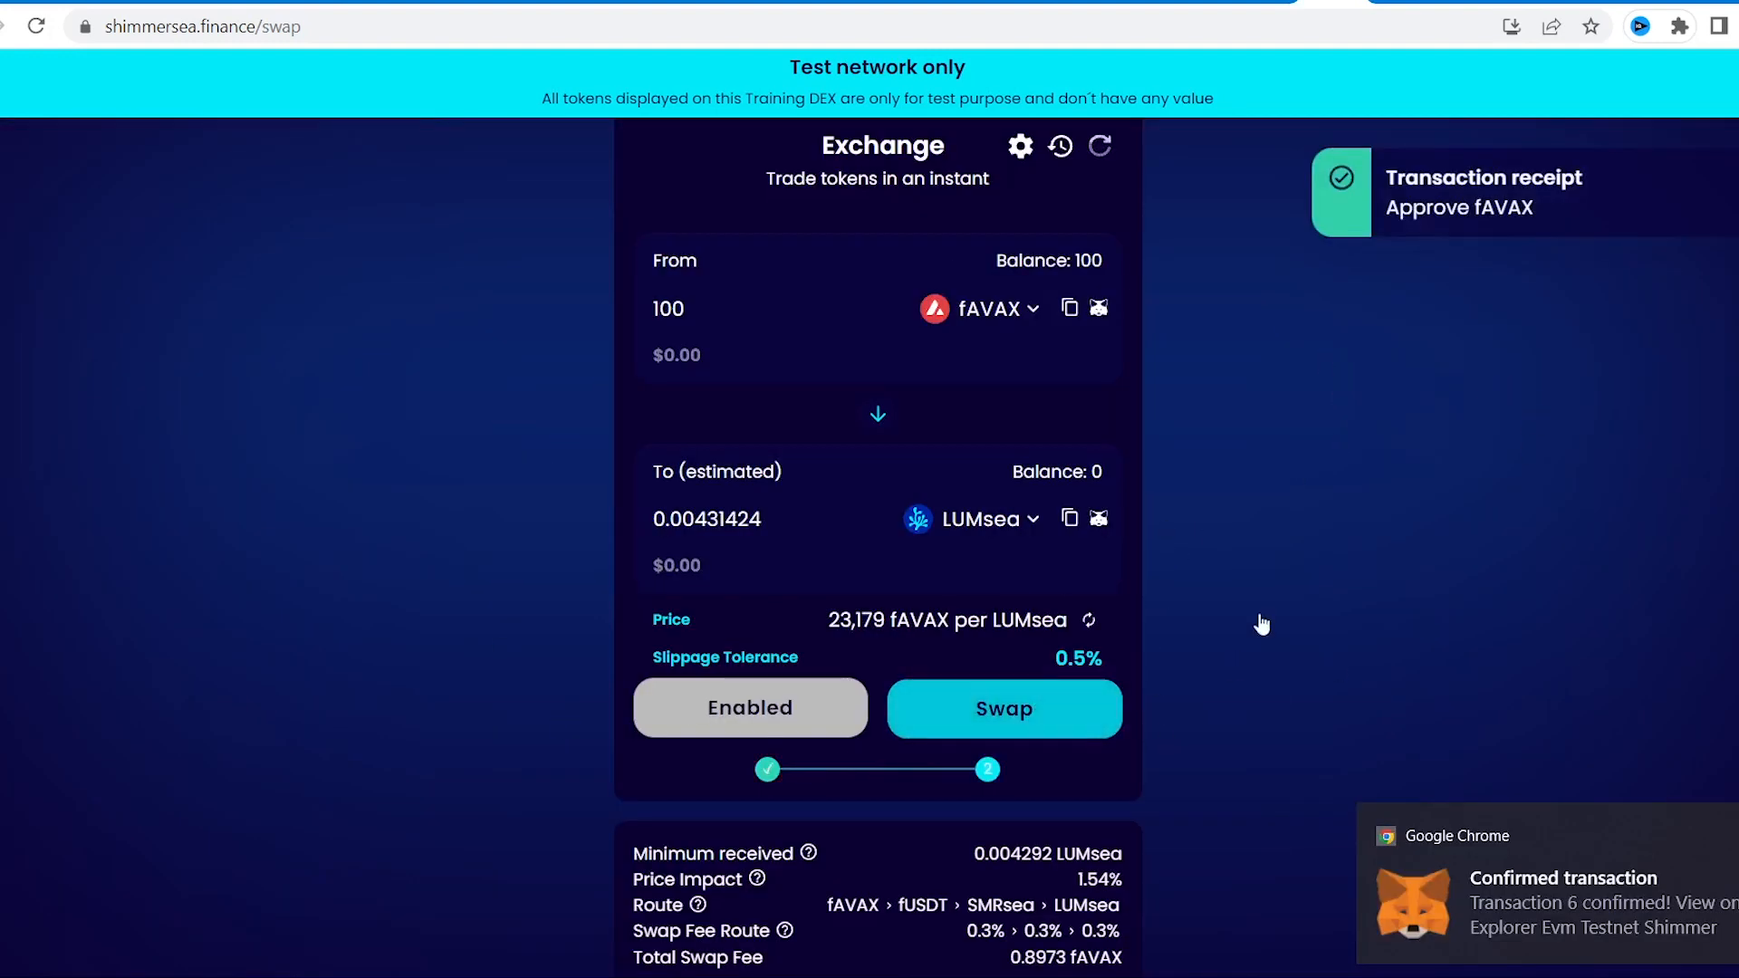
{"action": "left_click", "coordinate": [1002, 709]}
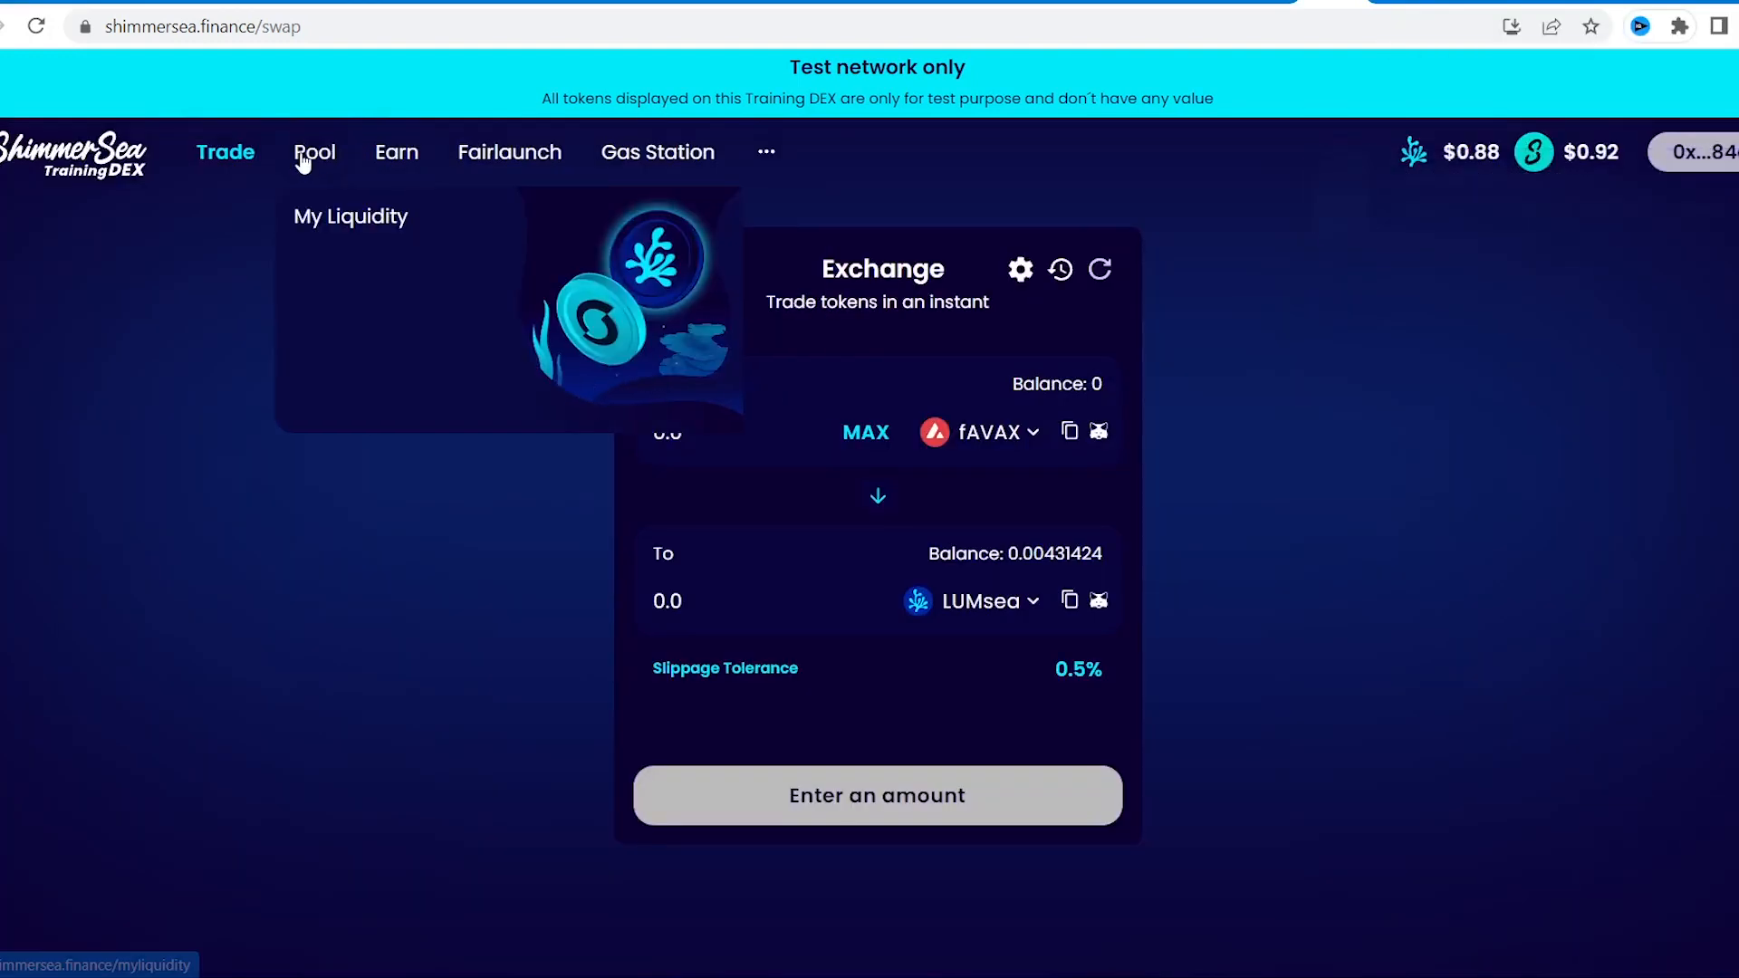
Start adding liquidity with SMRsea and LUMsea, using the MAX LUMsea balance
{"action": "left_click", "coordinate": [313, 152]}
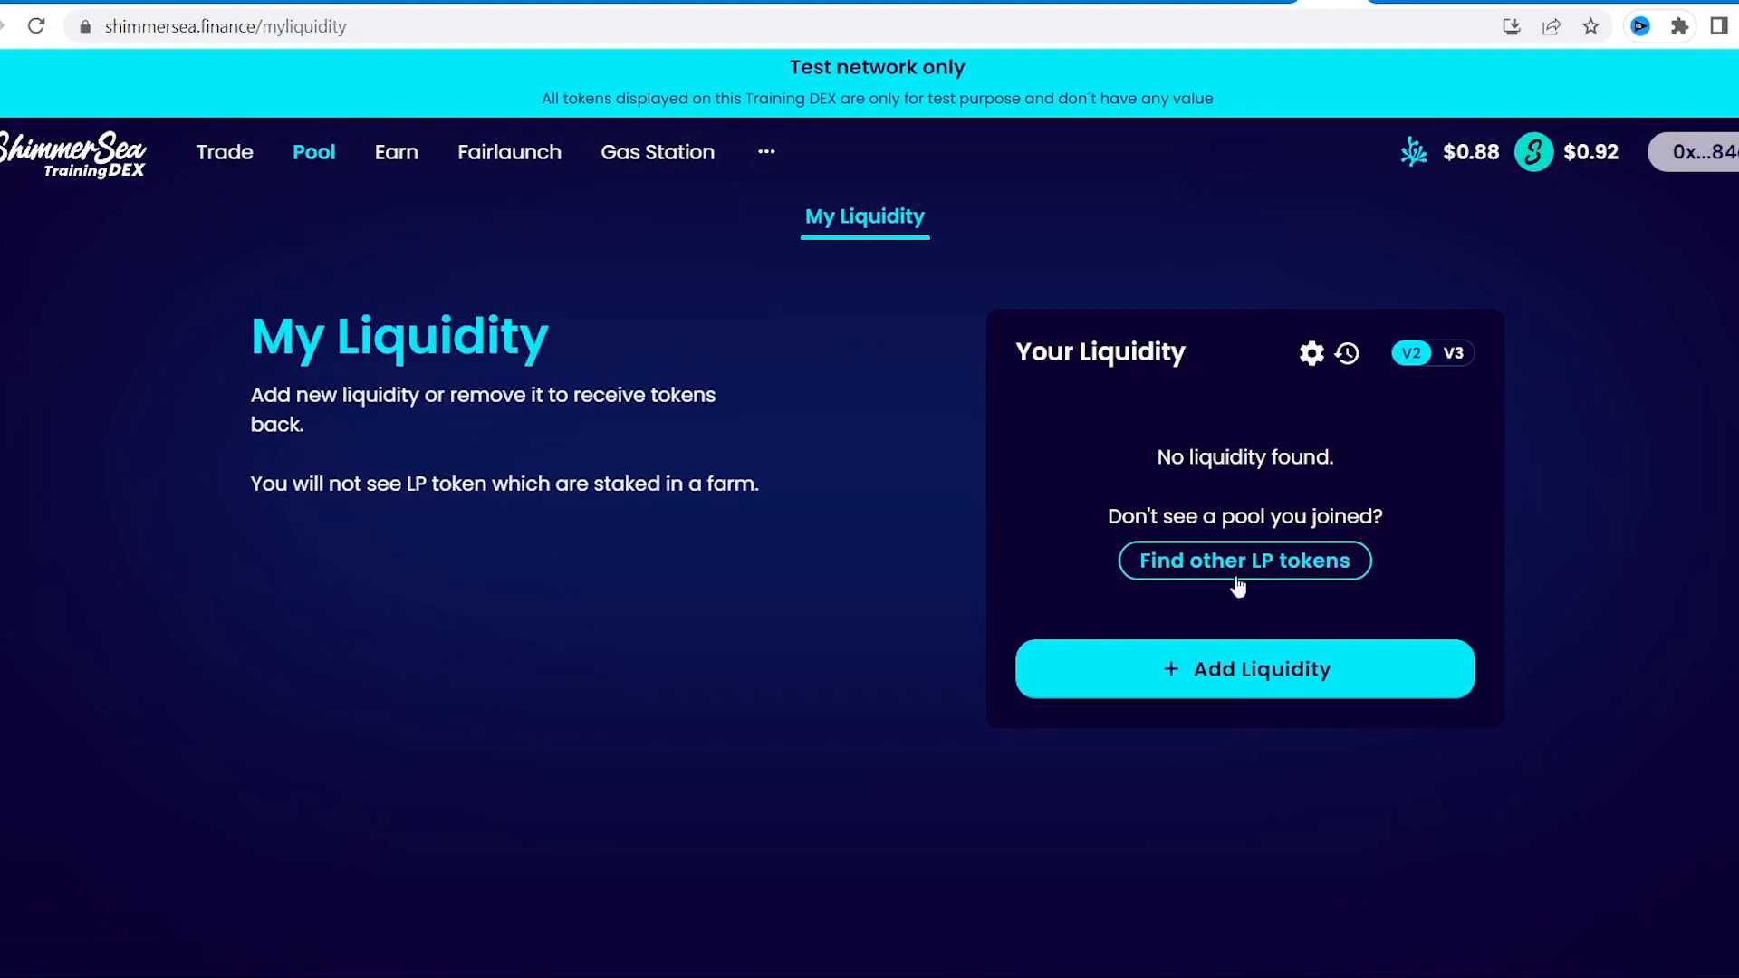
{"action": "left_click", "coordinate": [1242, 668]}
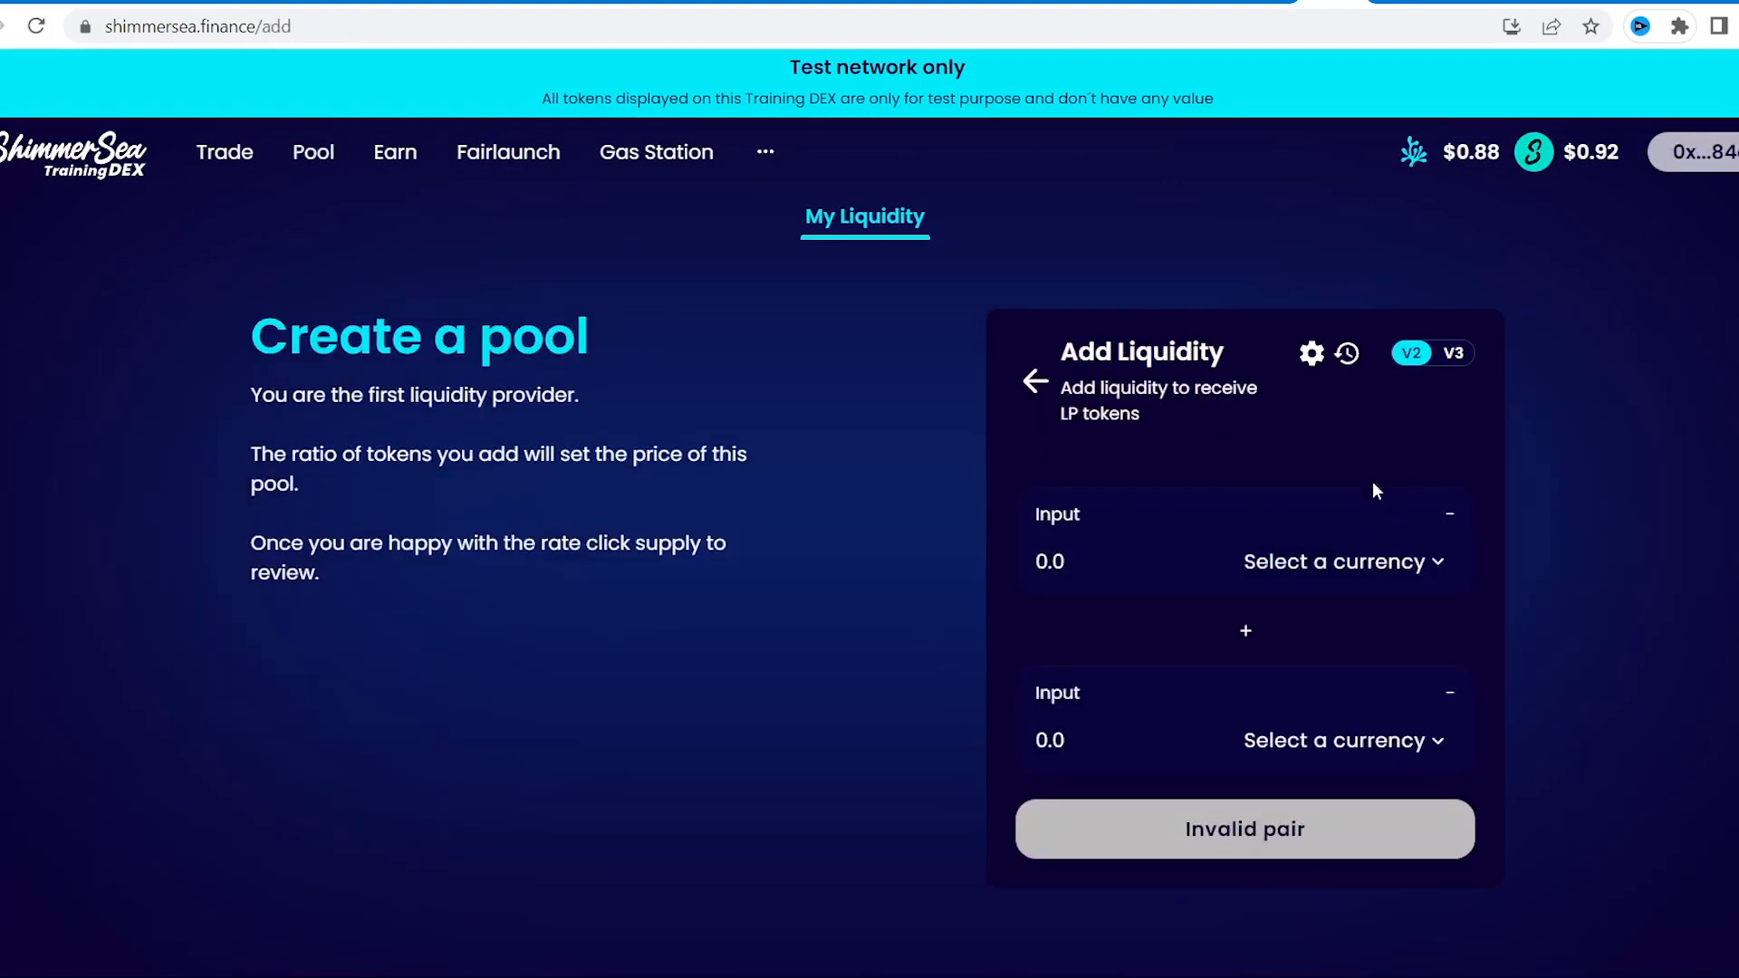
{"action": "left_click", "coordinate": [1335, 562]}
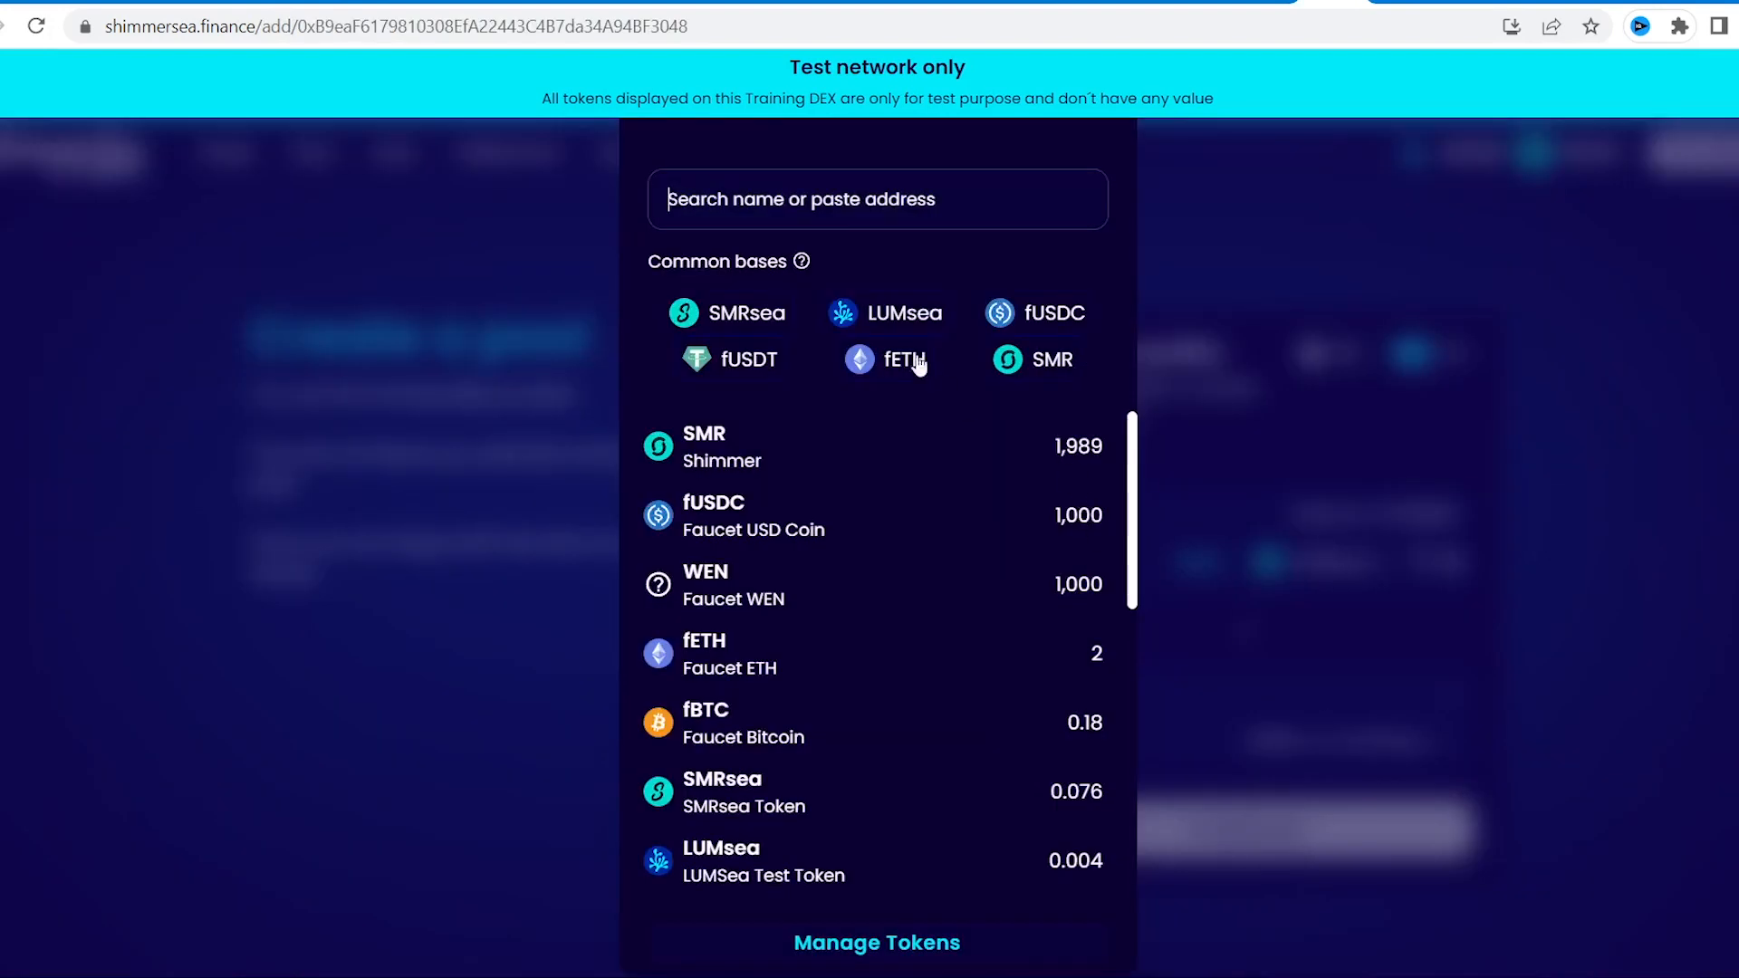
{"action": "left_click", "coordinate": [903, 313]}
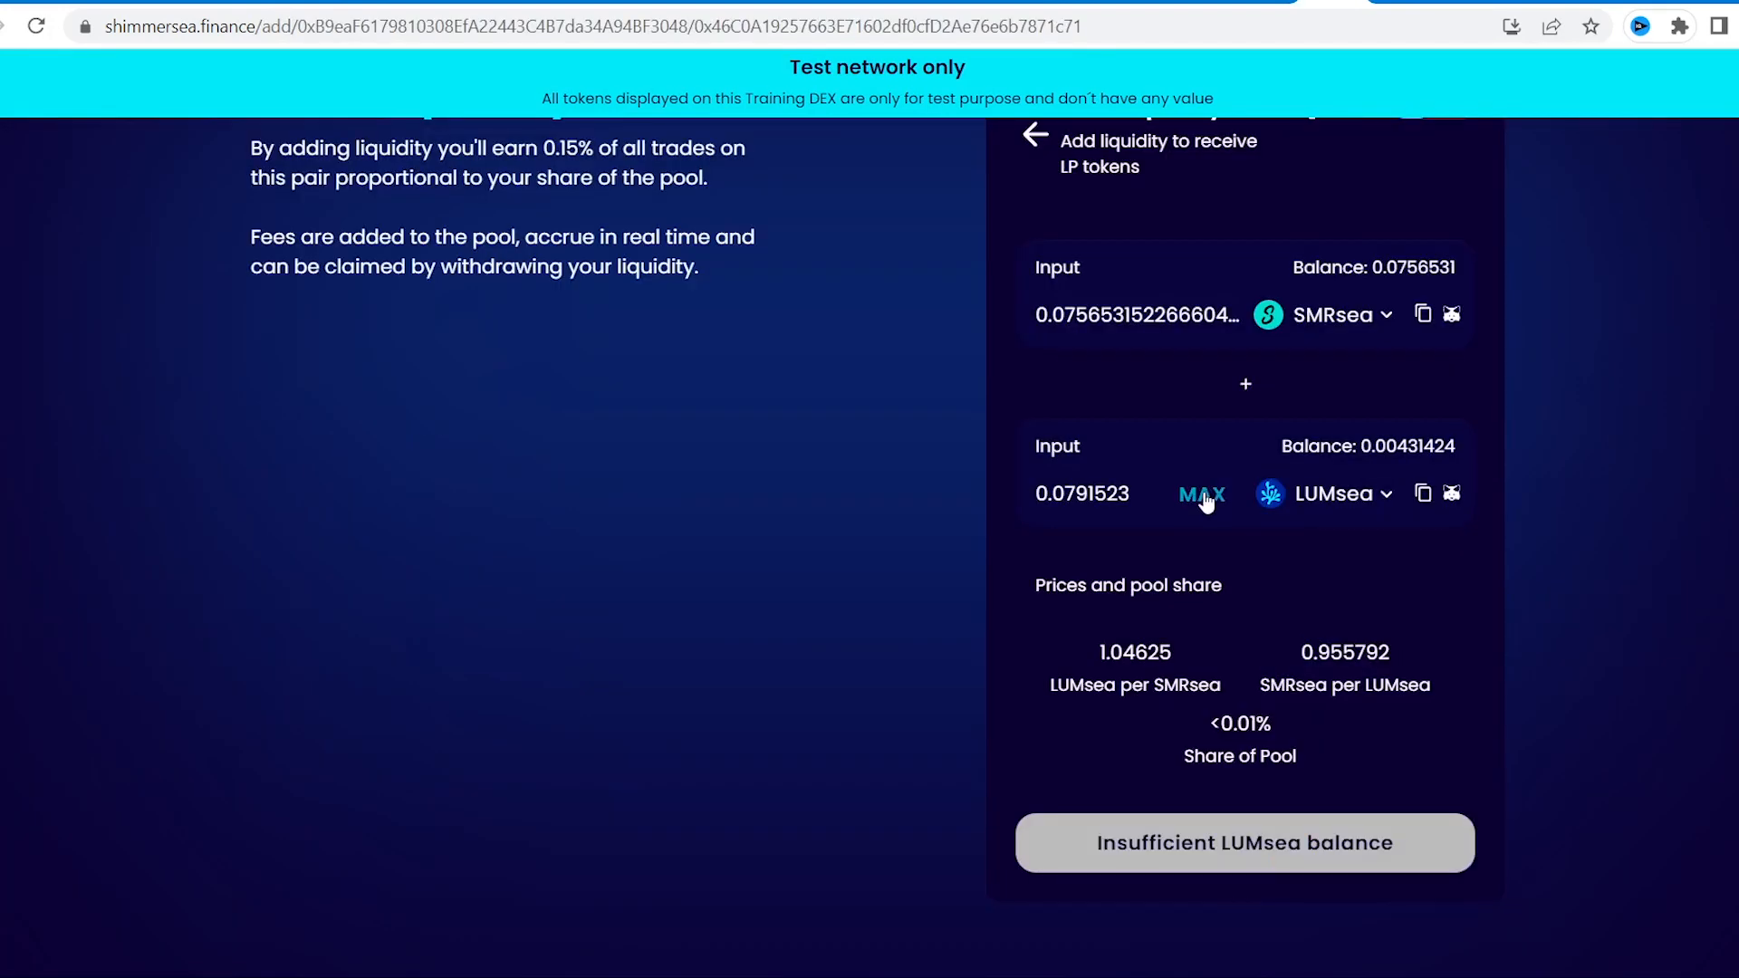
{"action": "left_click", "coordinate": [1199, 493]}
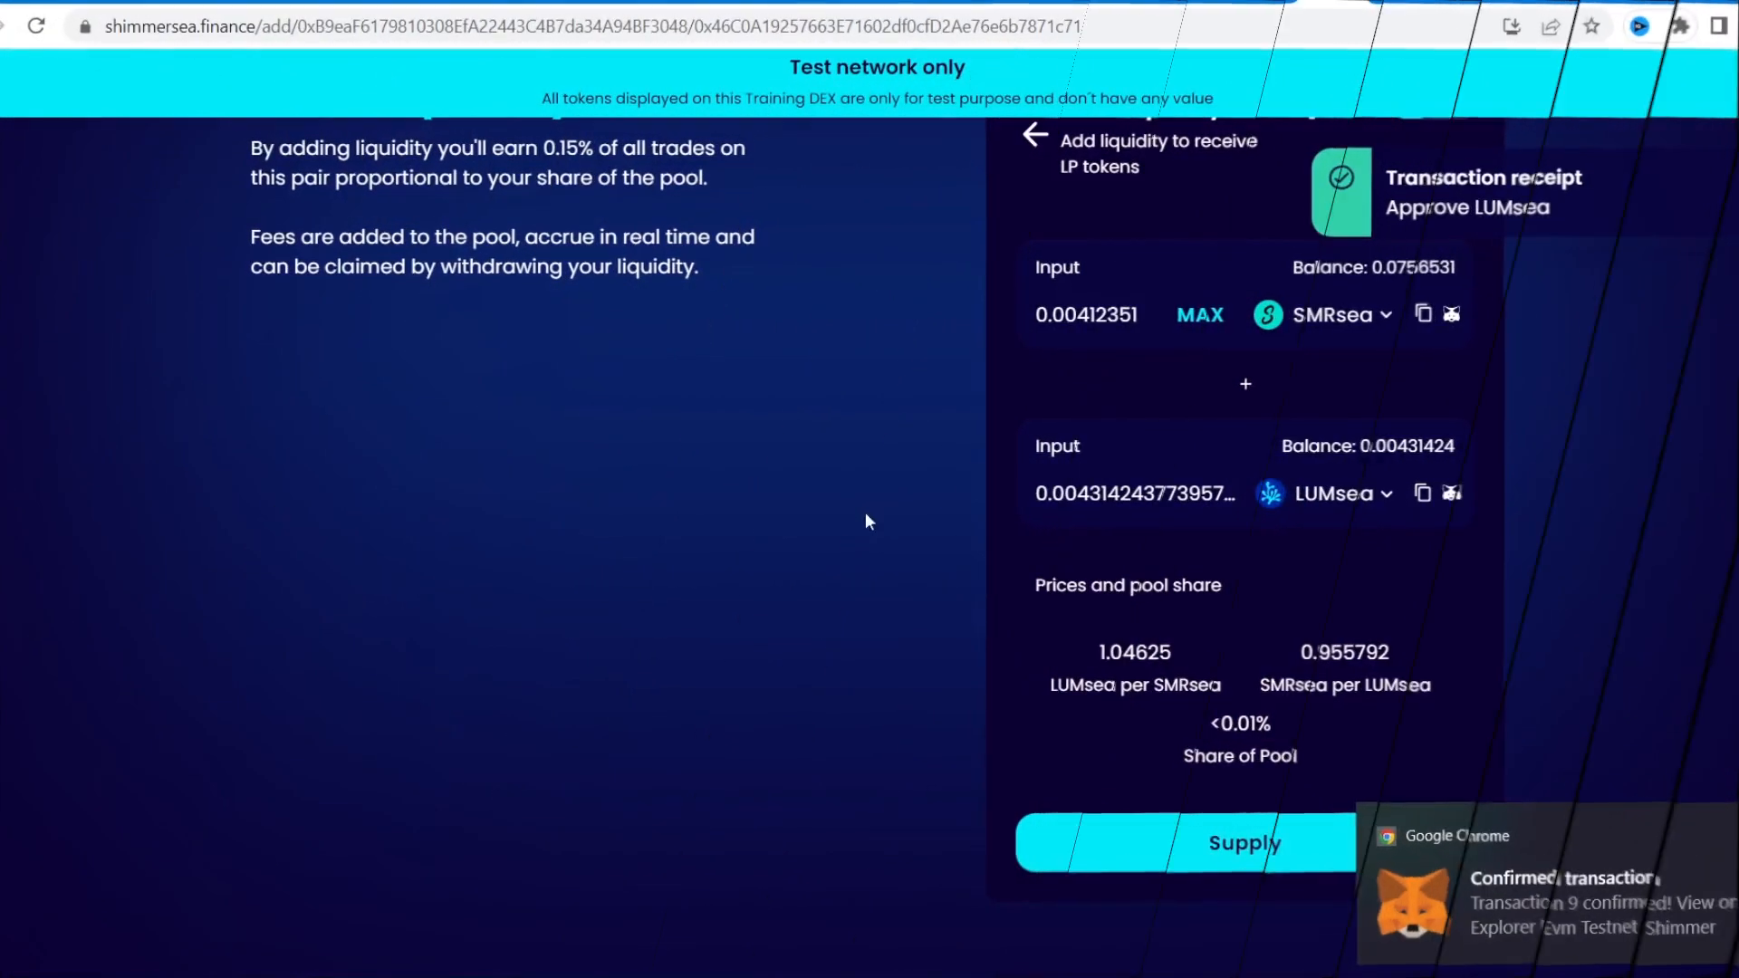
Supply the SMRsea/LUMsea liquidity and confirm the supply
{"action": "left_click", "coordinate": [1243, 843]}
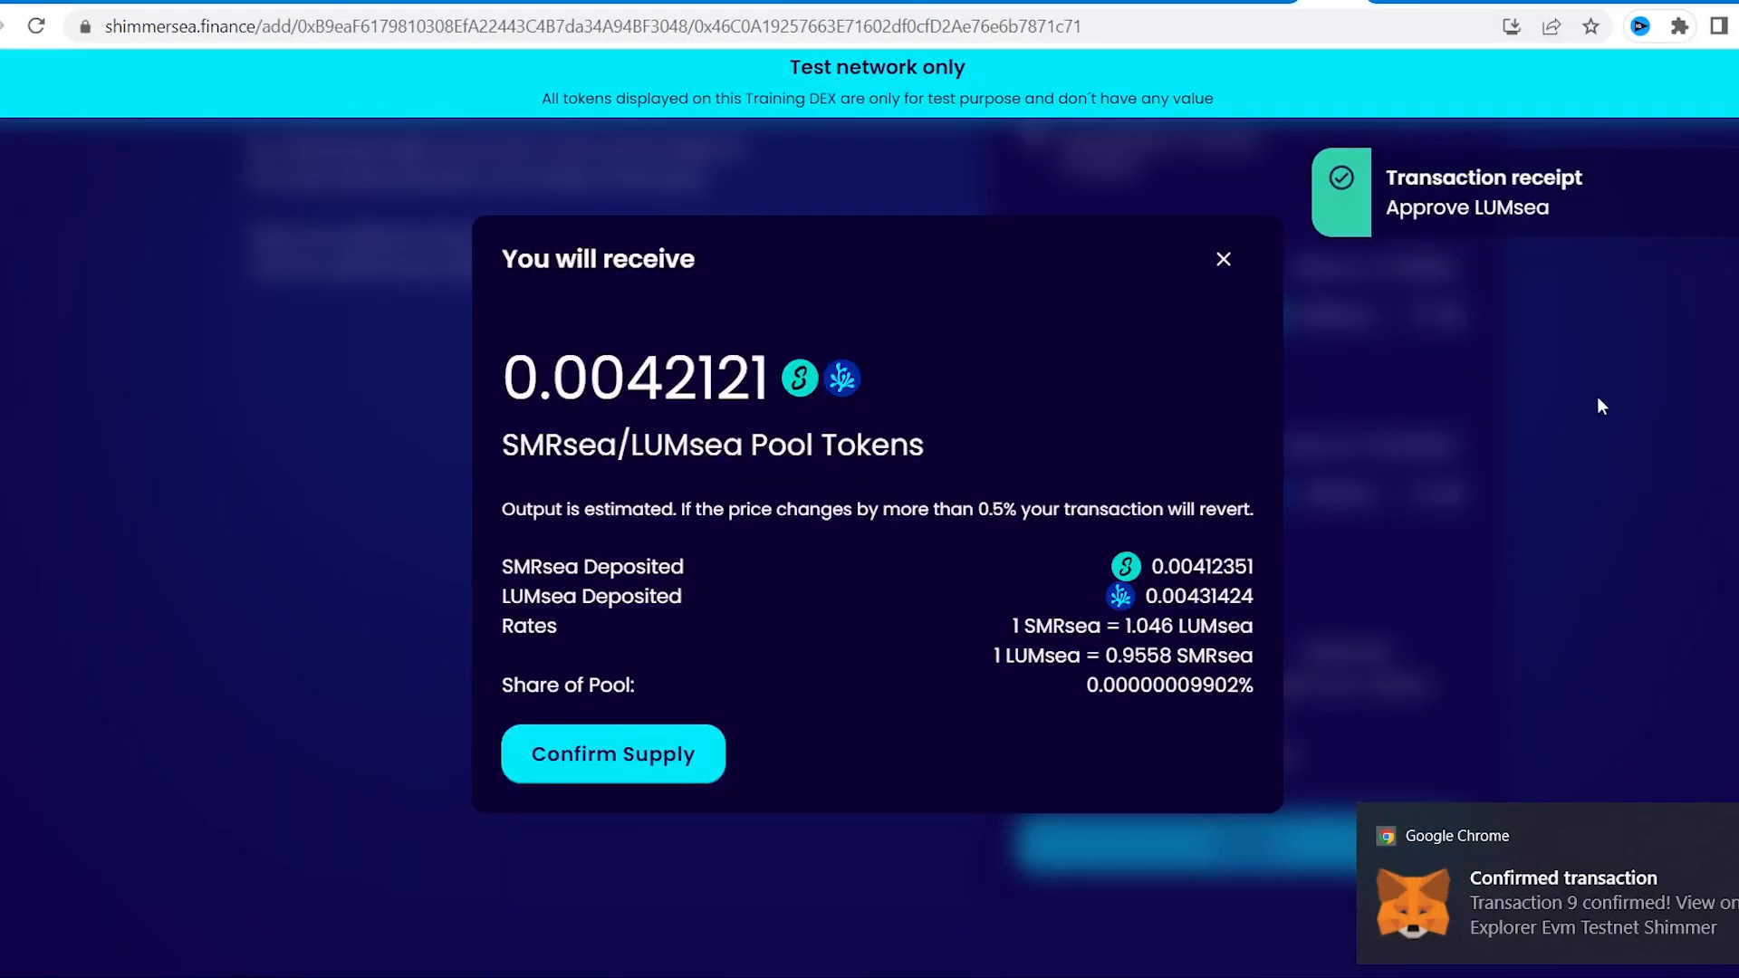
{"action": "left_click", "coordinate": [612, 754]}
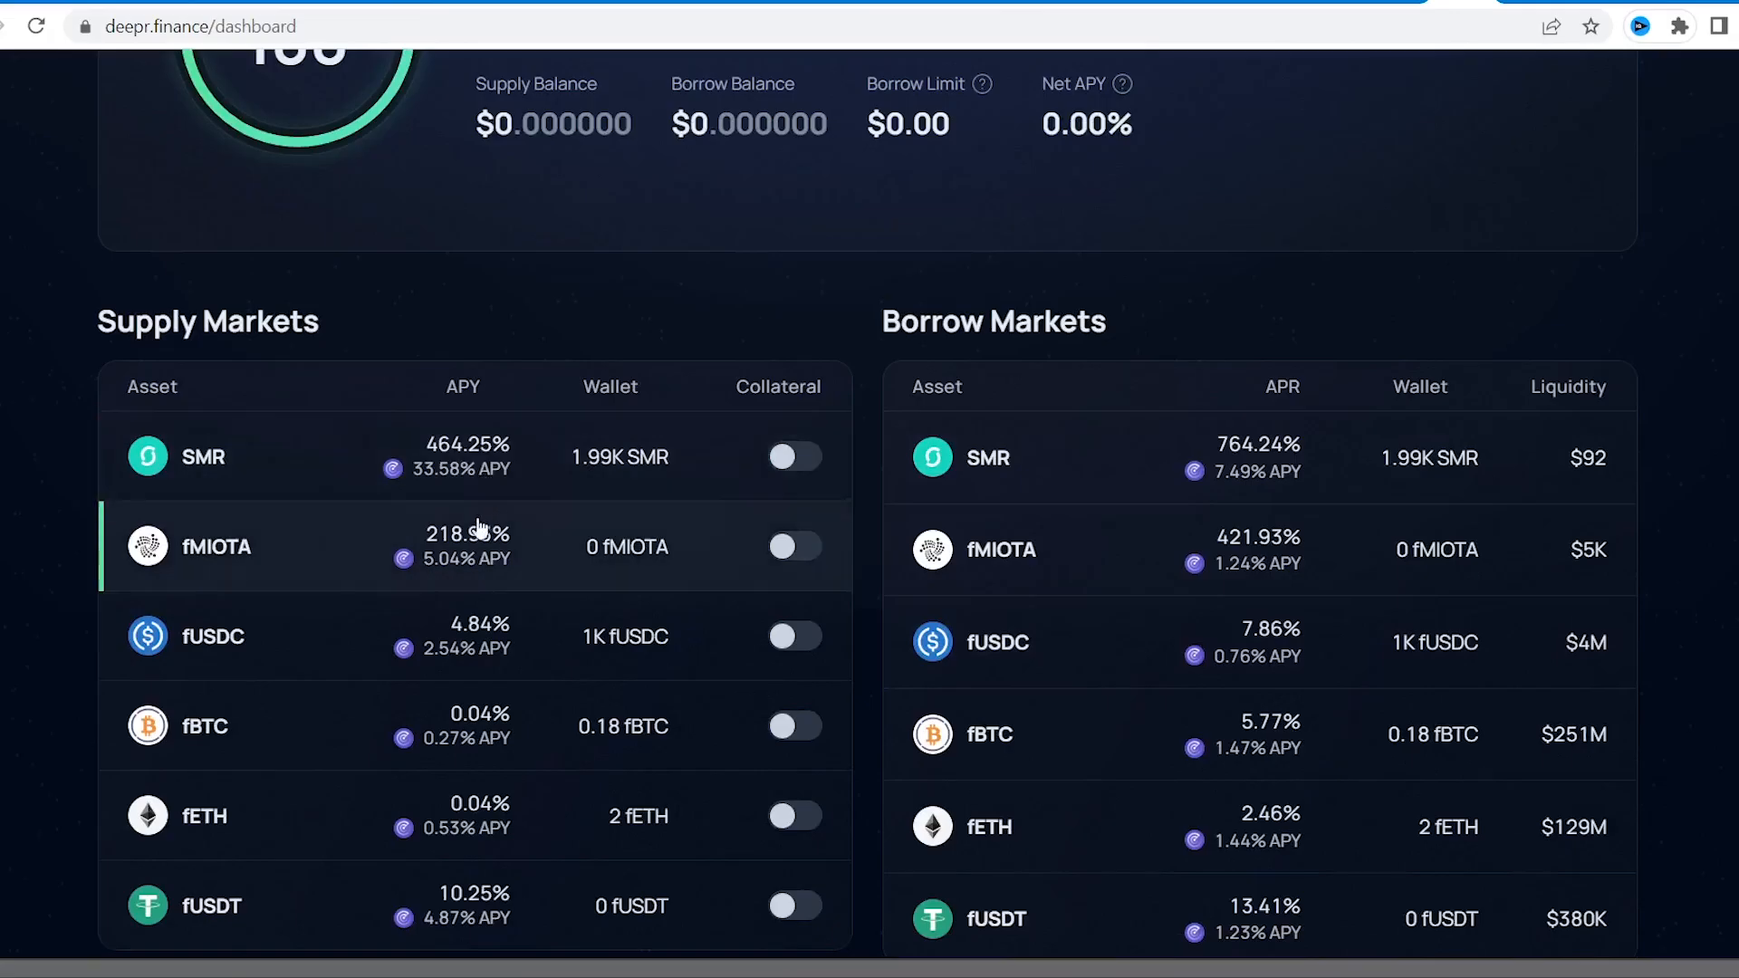
Supply about 1,000 SMR in Supply Markets, dismiss the notice and enable it as collateral
{"action": "scroll", "scroll_direction": "down", "scroll_amount": 3}
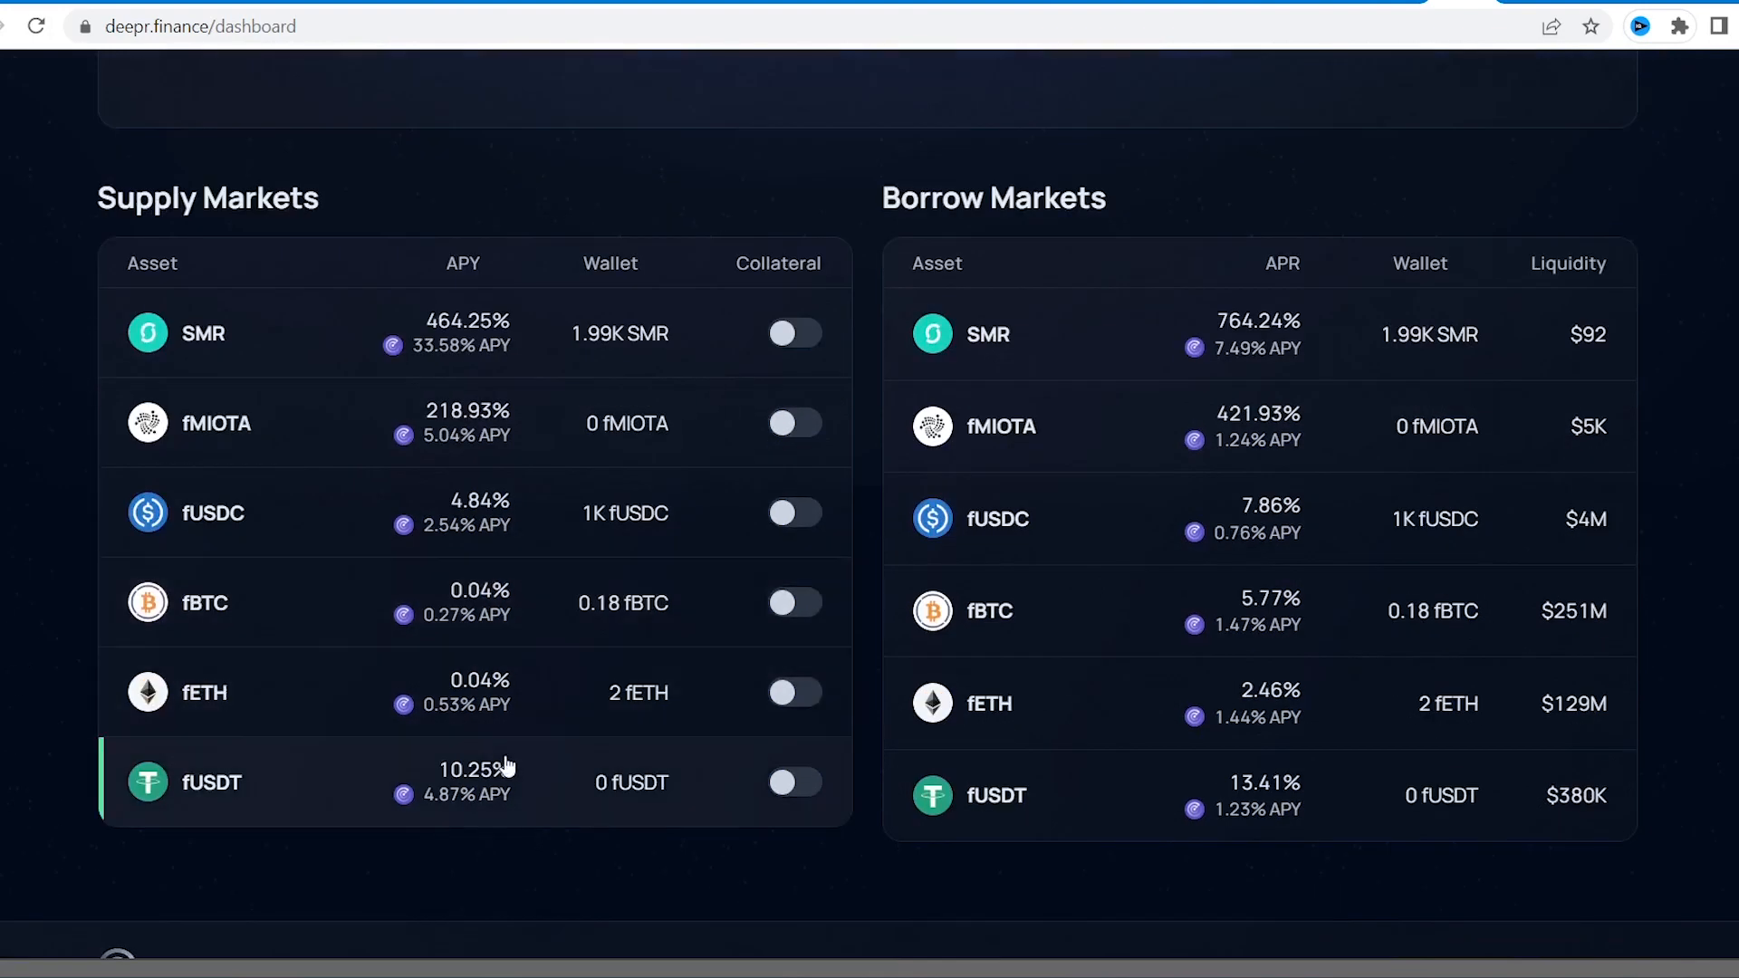
{"action": "left_click", "coordinate": [205, 333]}
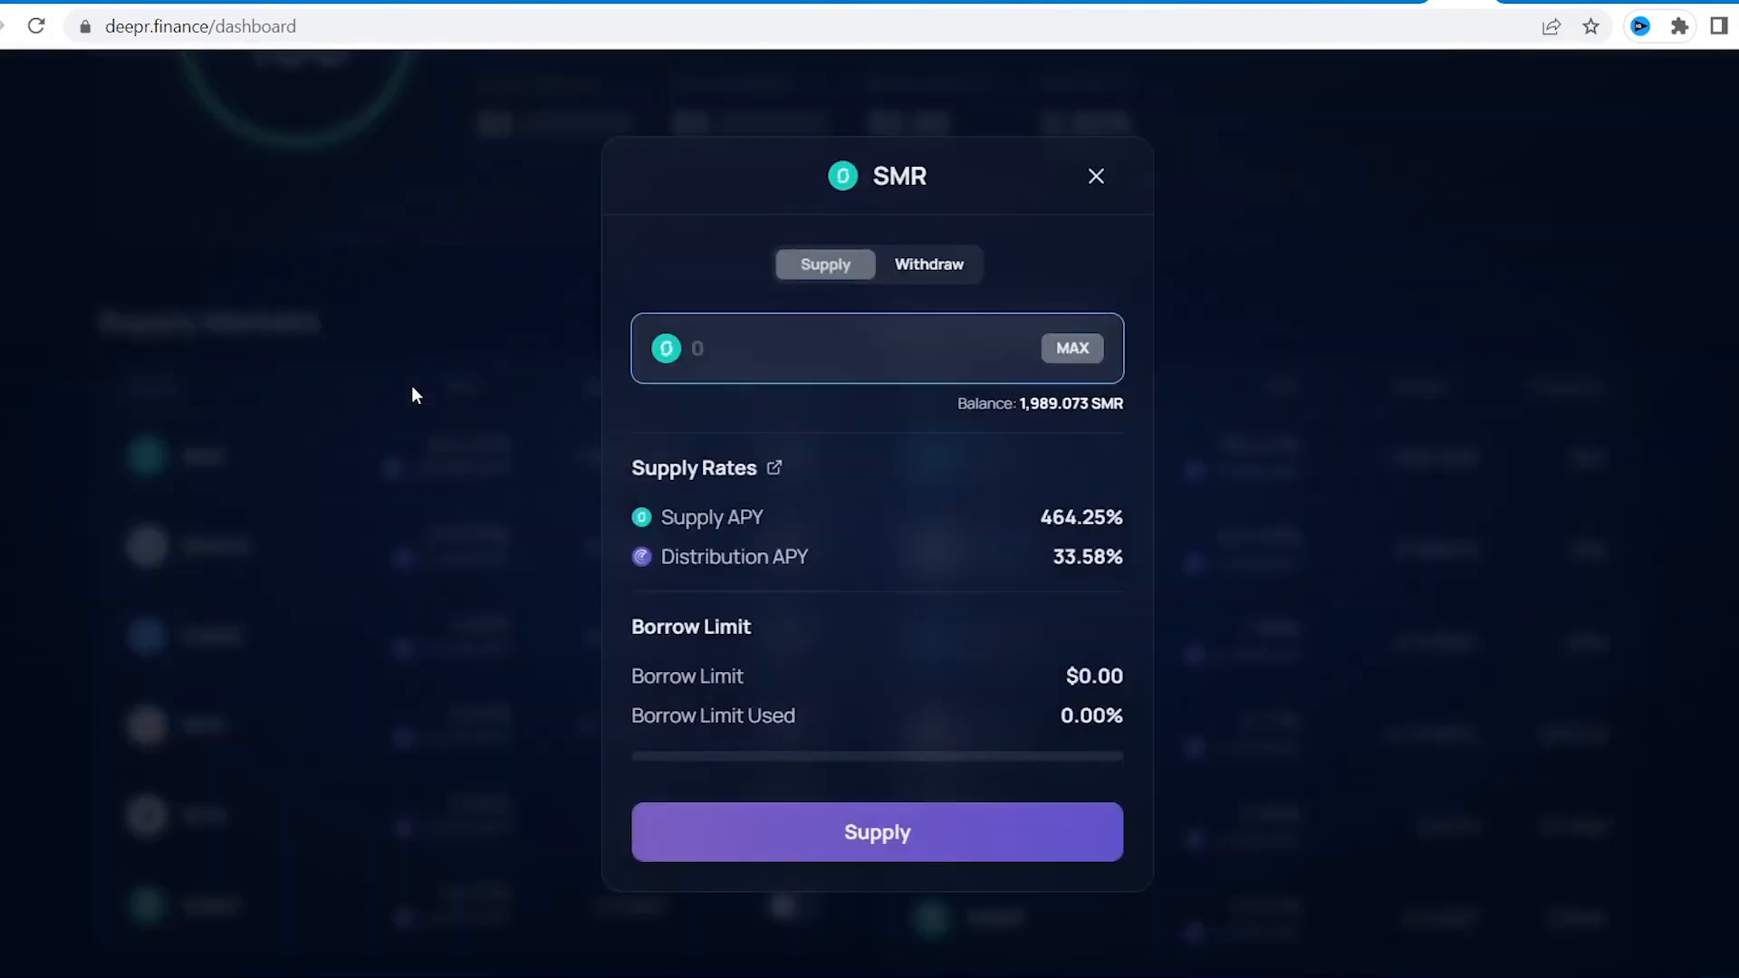
{"action": "left_click", "coordinate": [877, 832]}
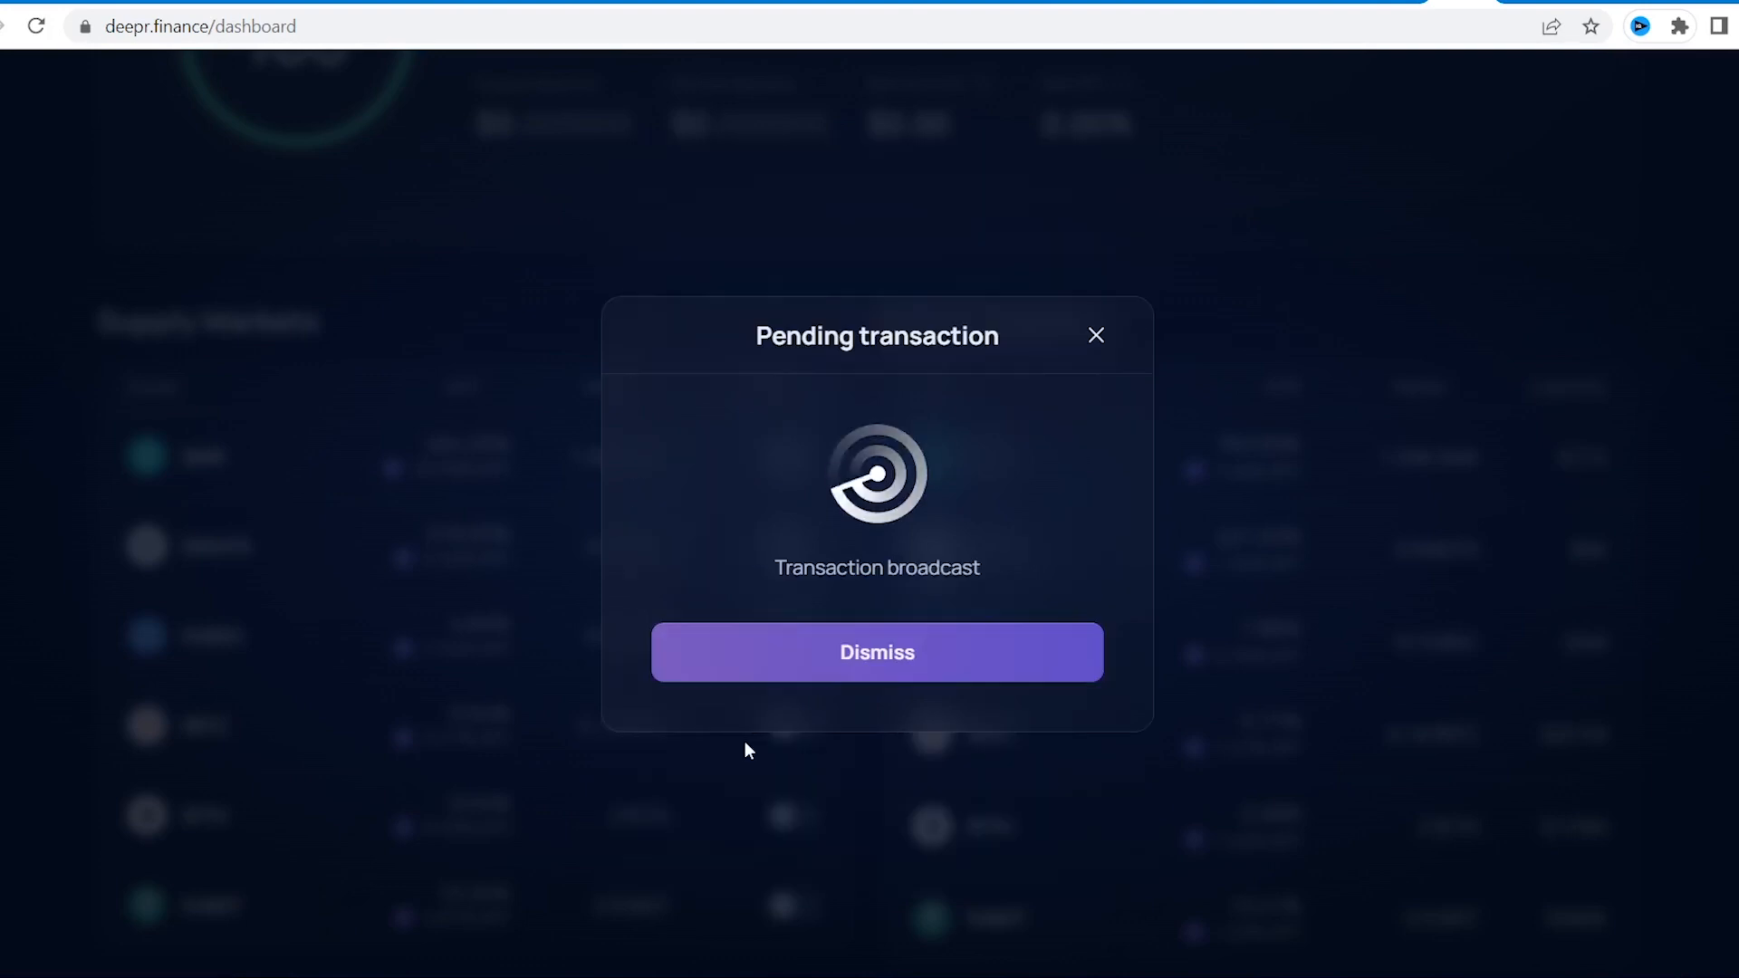
{"action": "left_click", "coordinate": [875, 652]}
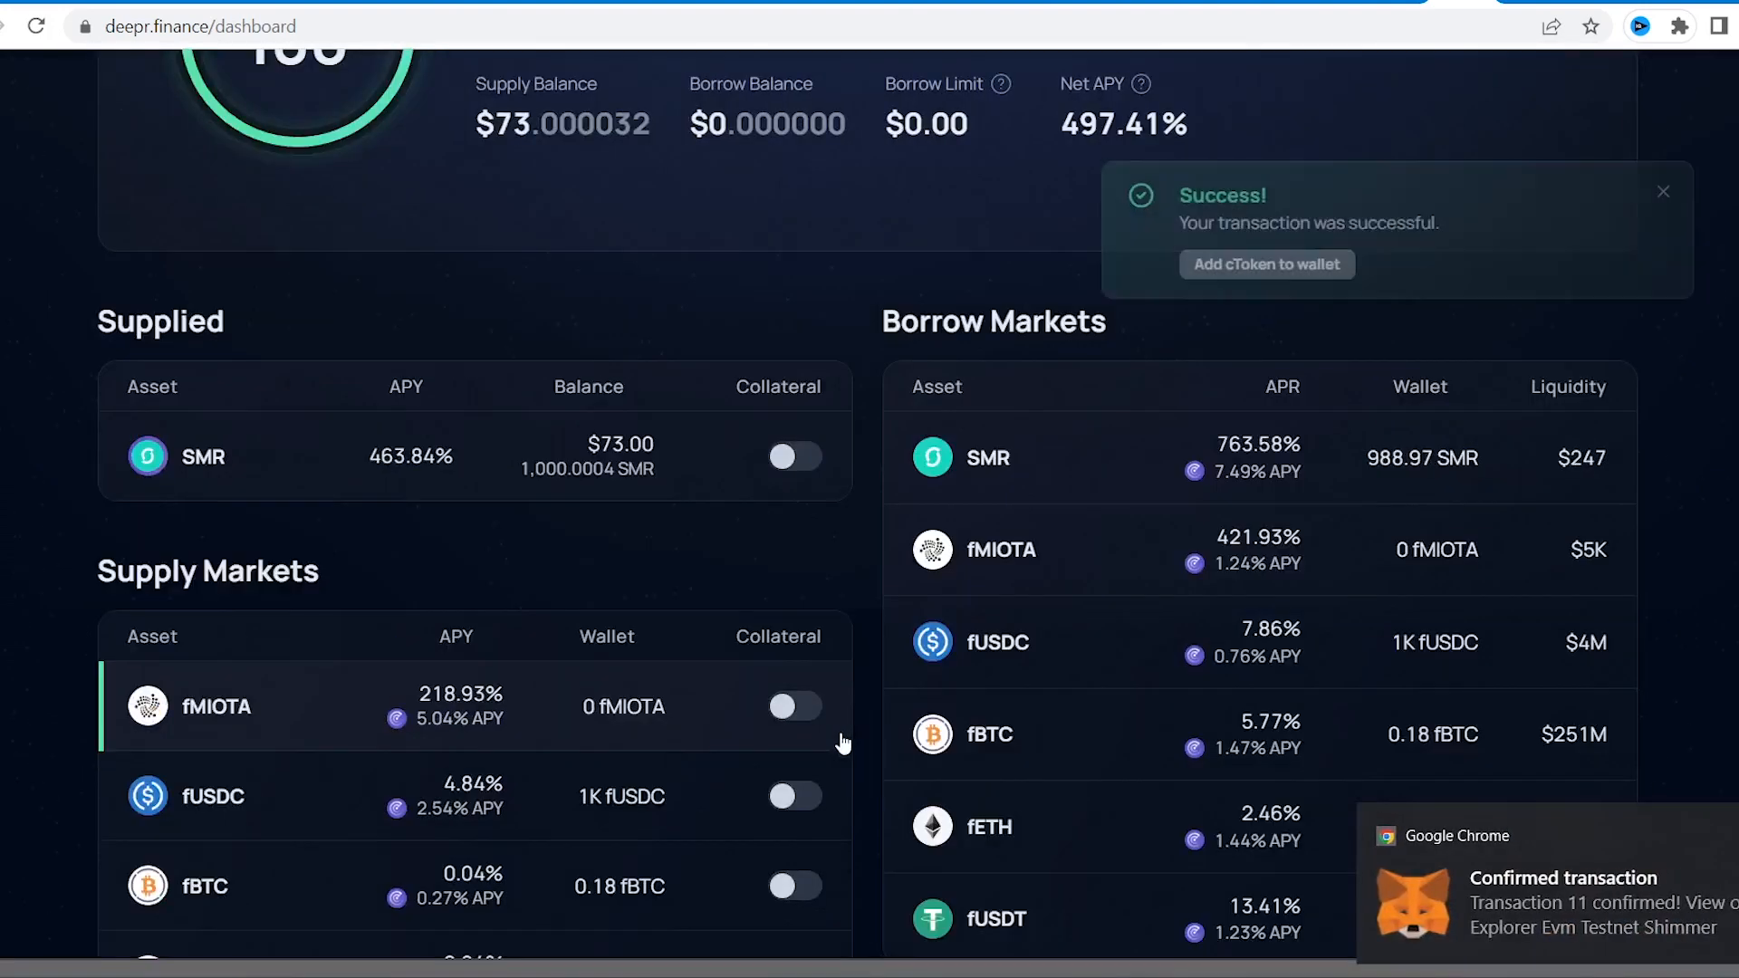
{"action": "left_click", "coordinate": [796, 638]}
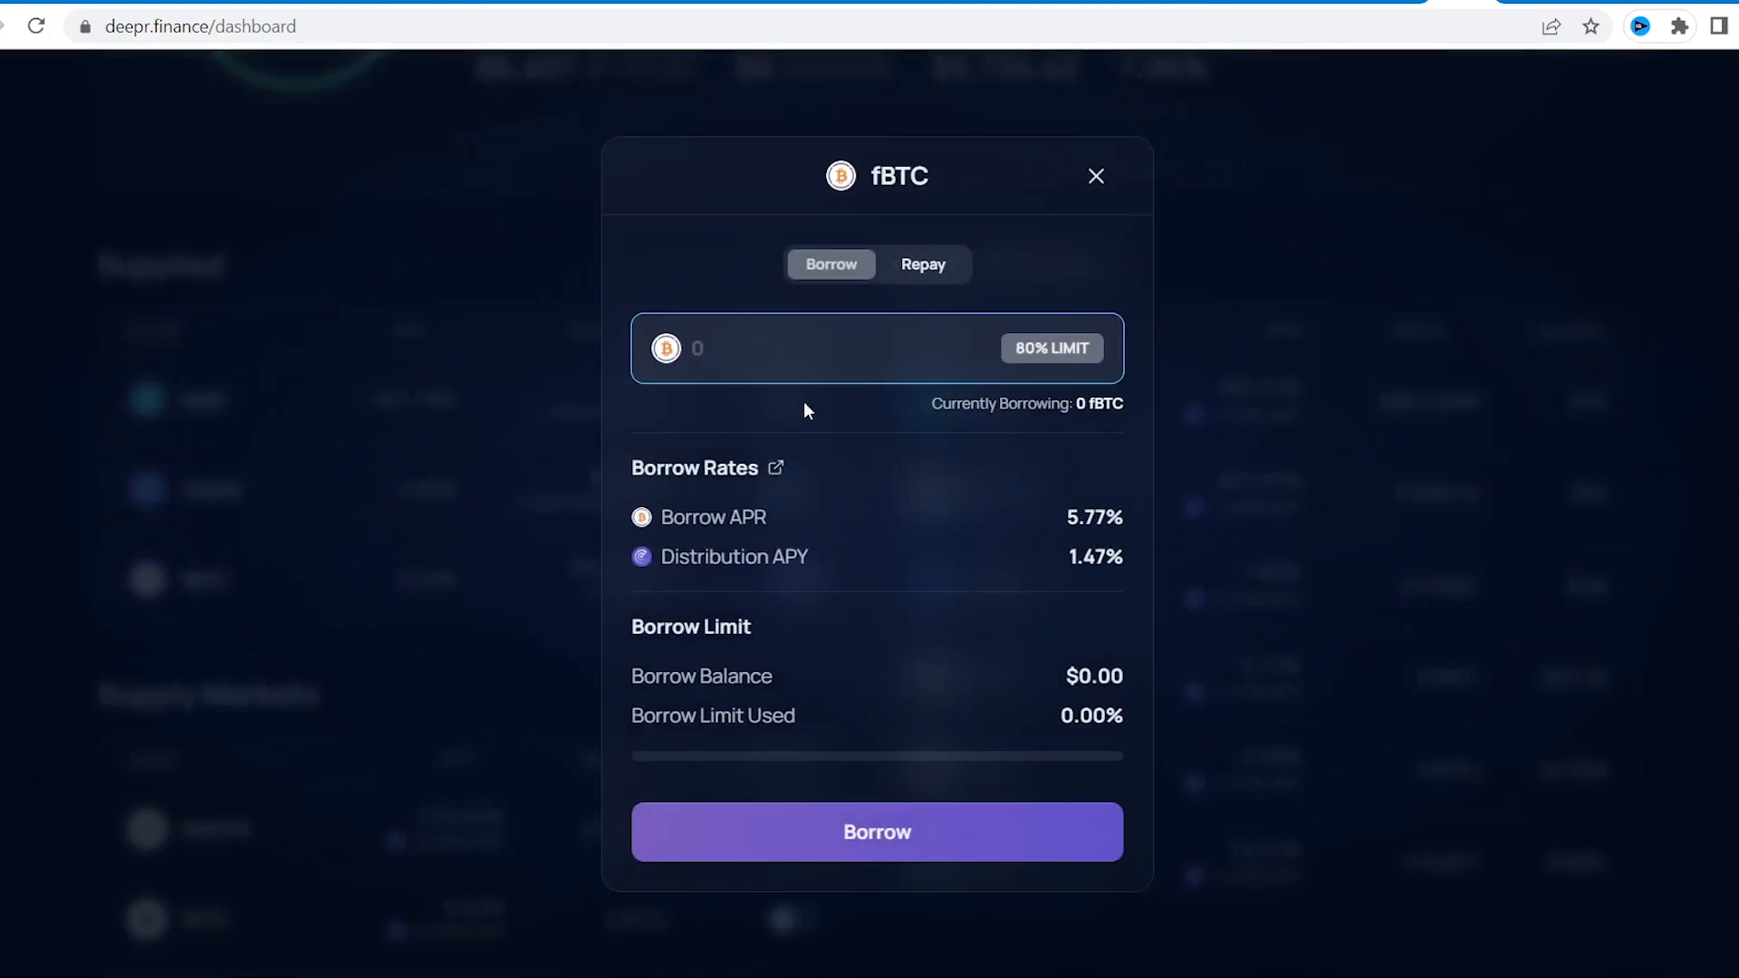
Set the fBTC amount to borrow in Borrow Markets
{"action": "left_click", "coordinate": [1049, 348]}
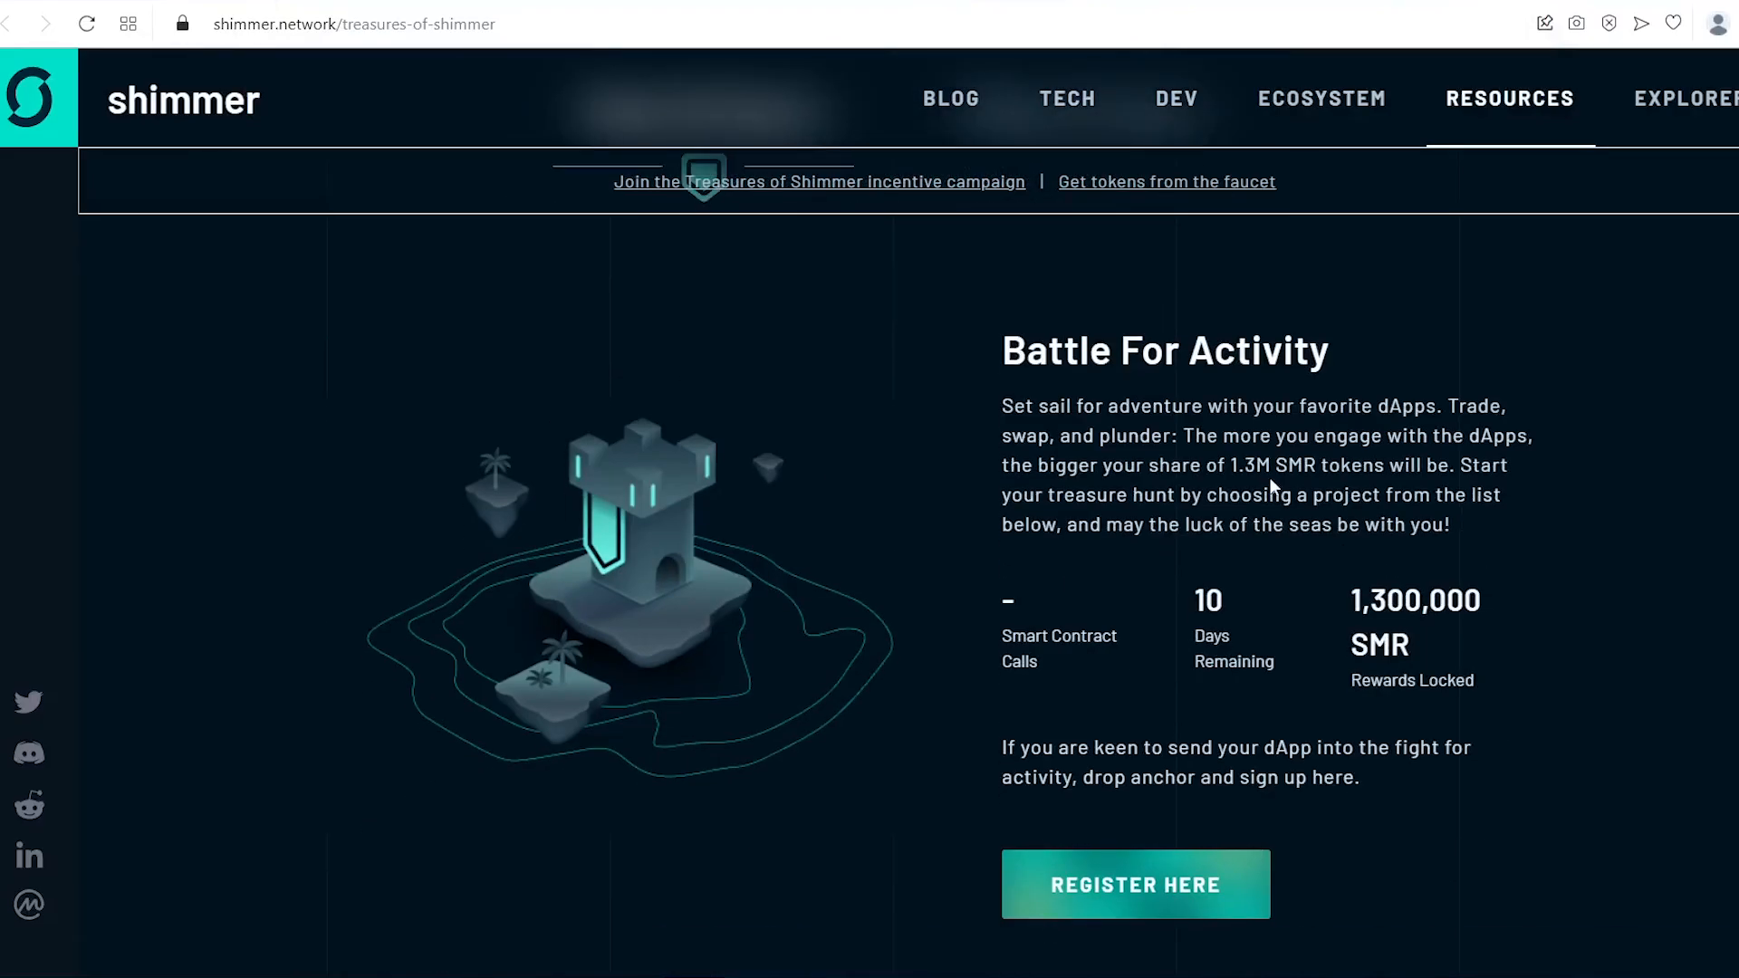
Scroll the Shimmer ecosystem project list to the Accumulator card and open its Twitter profile
{"action": "scroll", "scroll_direction": "down", "scroll_amount": 3}
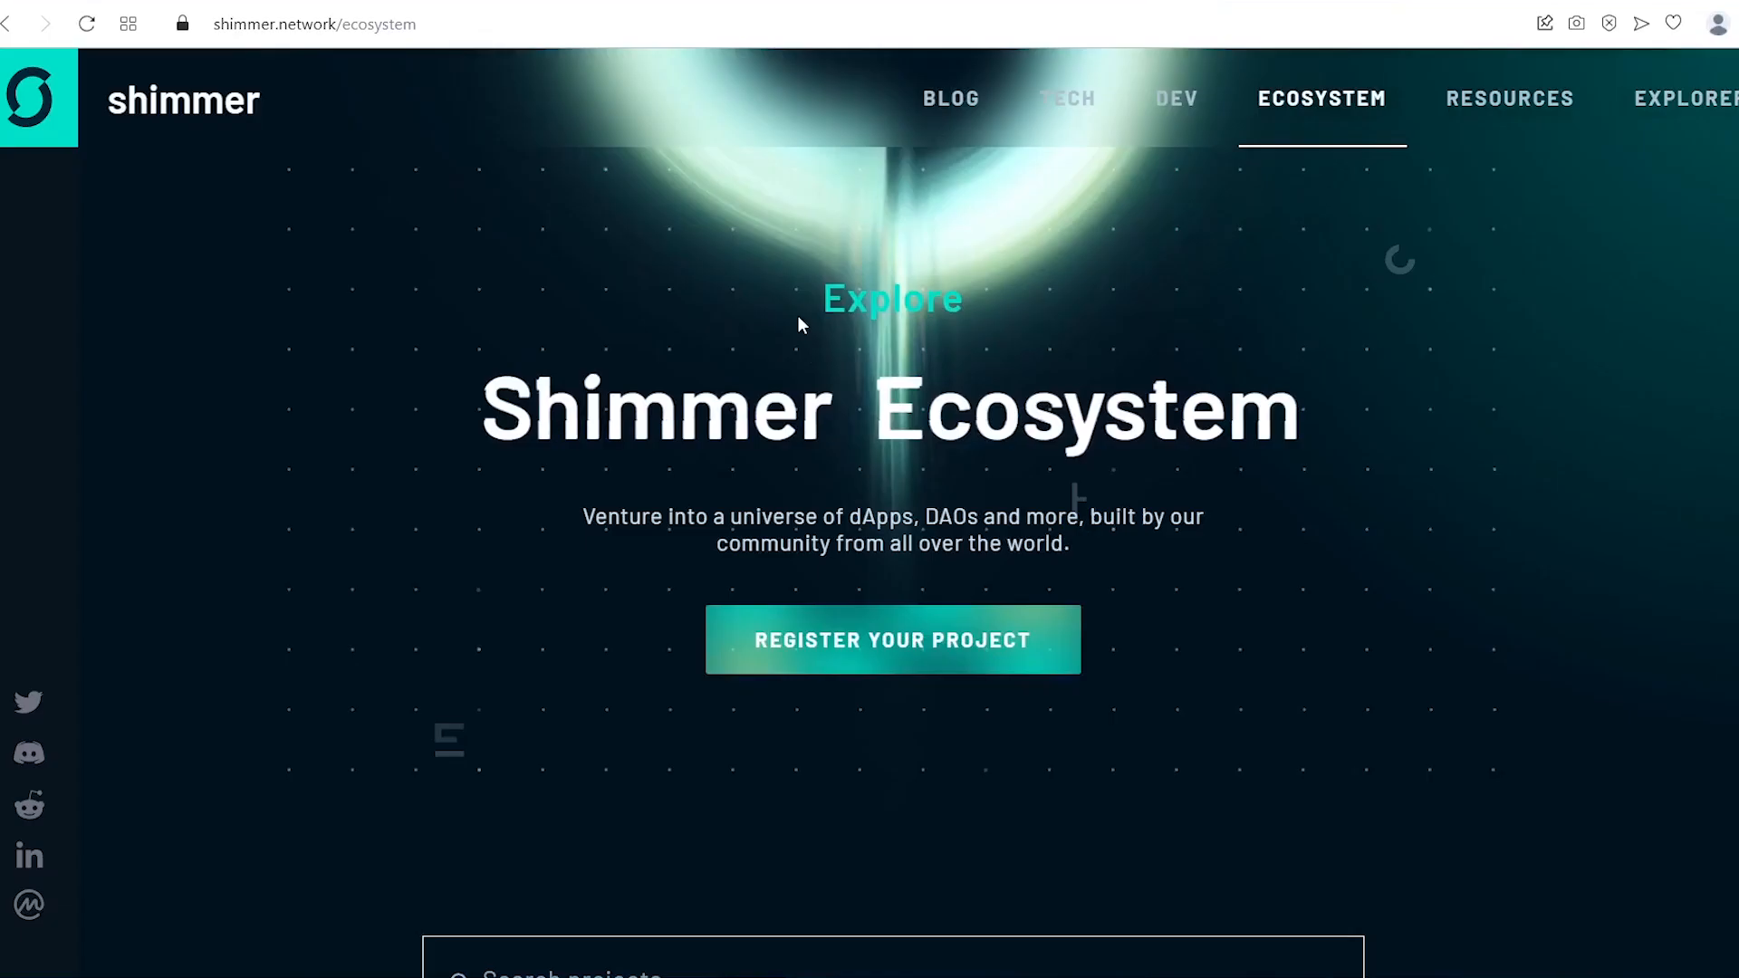
{"action": "scroll", "scroll_direction": "down", "scroll_amount": 3}
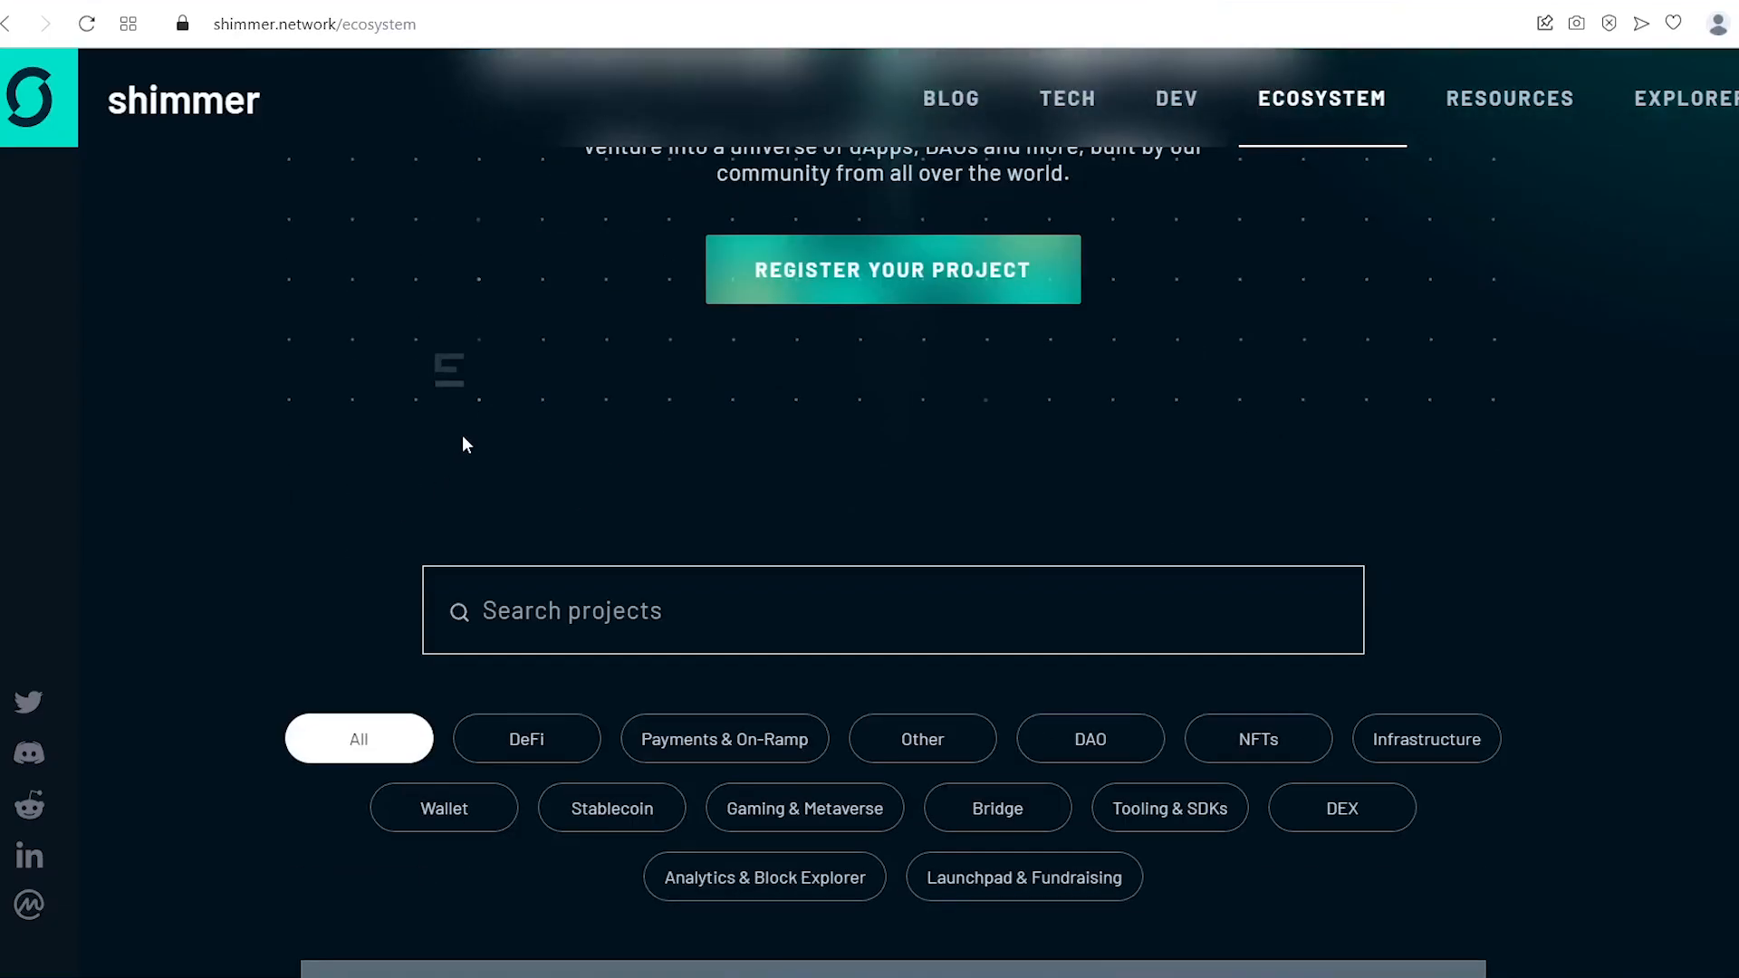
{"action": "scroll", "scroll_direction": "down", "scroll_amount": 3}
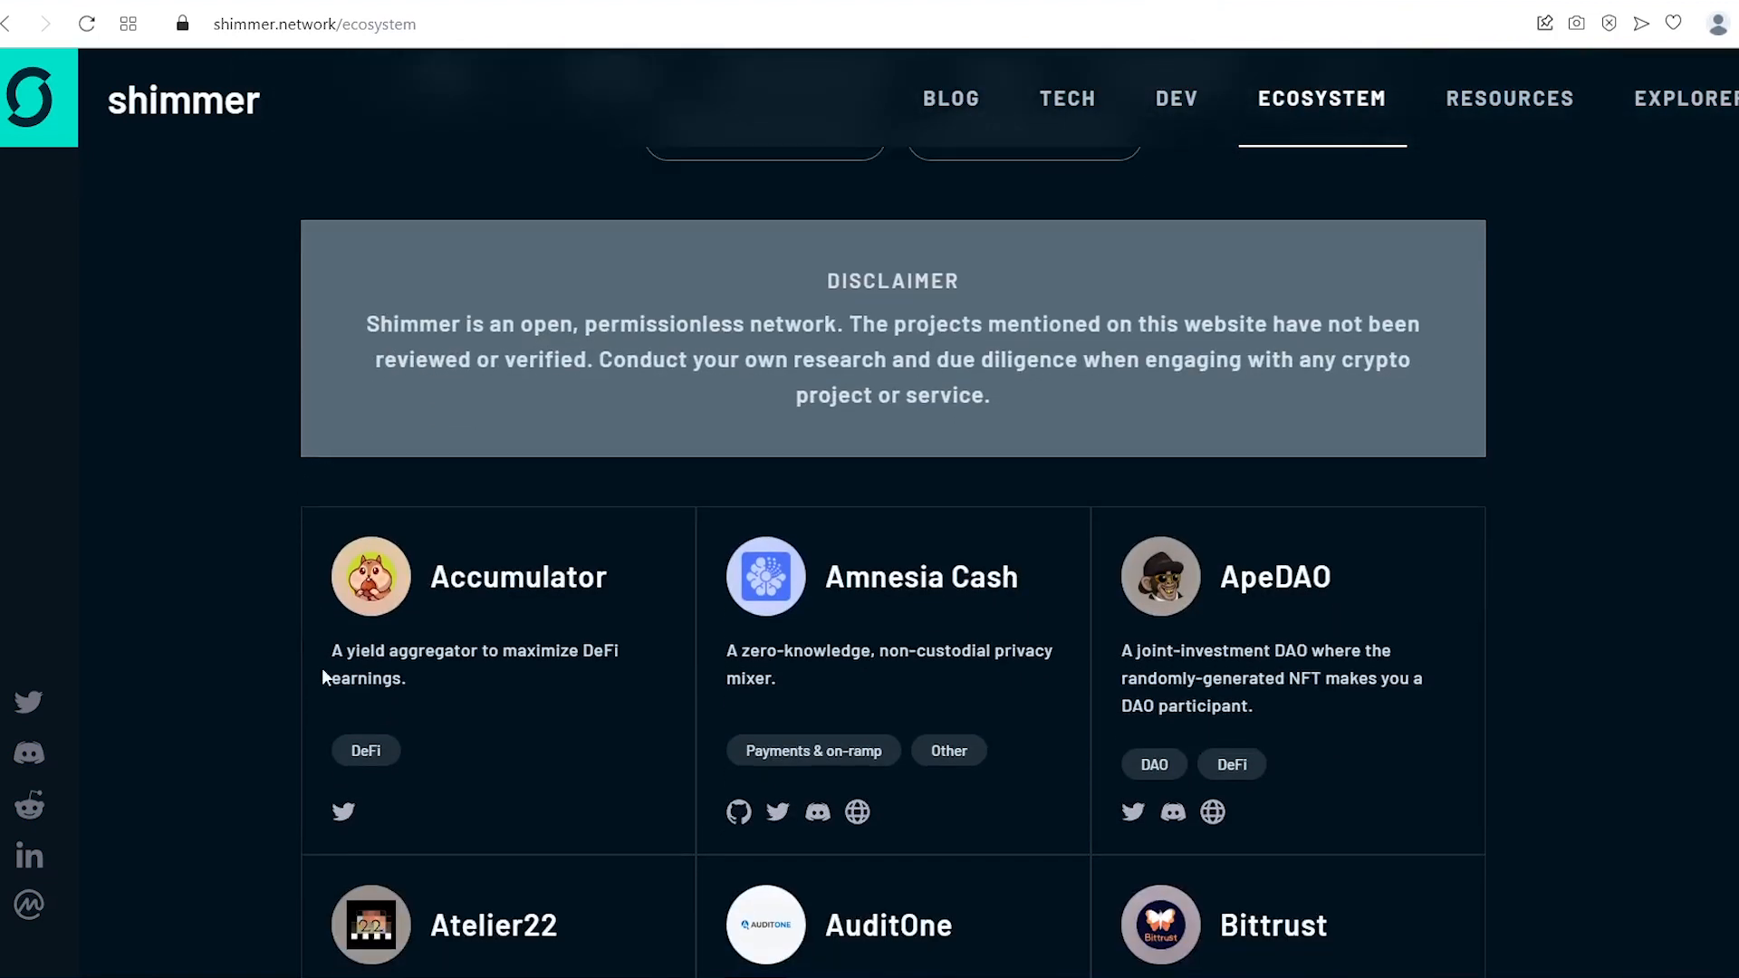
{"action": "left_click", "coordinate": [343, 812]}
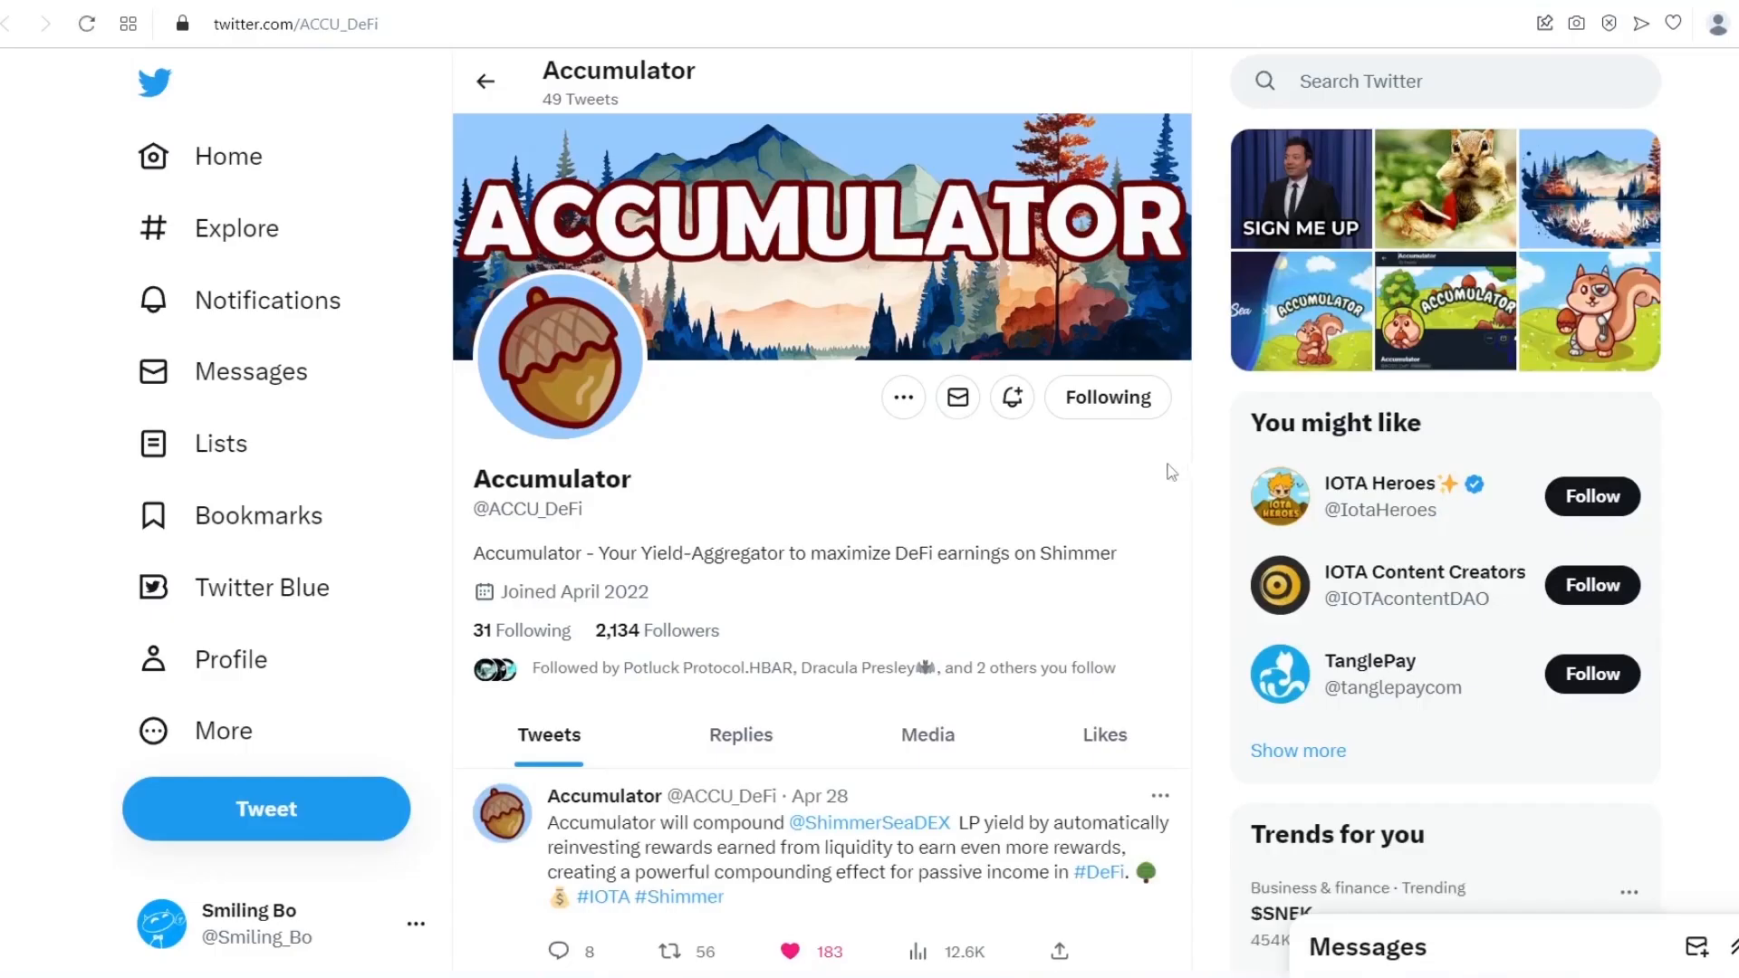
Scroll Accumulator's Twitter profile before switching to the accumulator.finance site
{"action": "scroll", "scroll_direction": "down", "scroll_amount": 3}
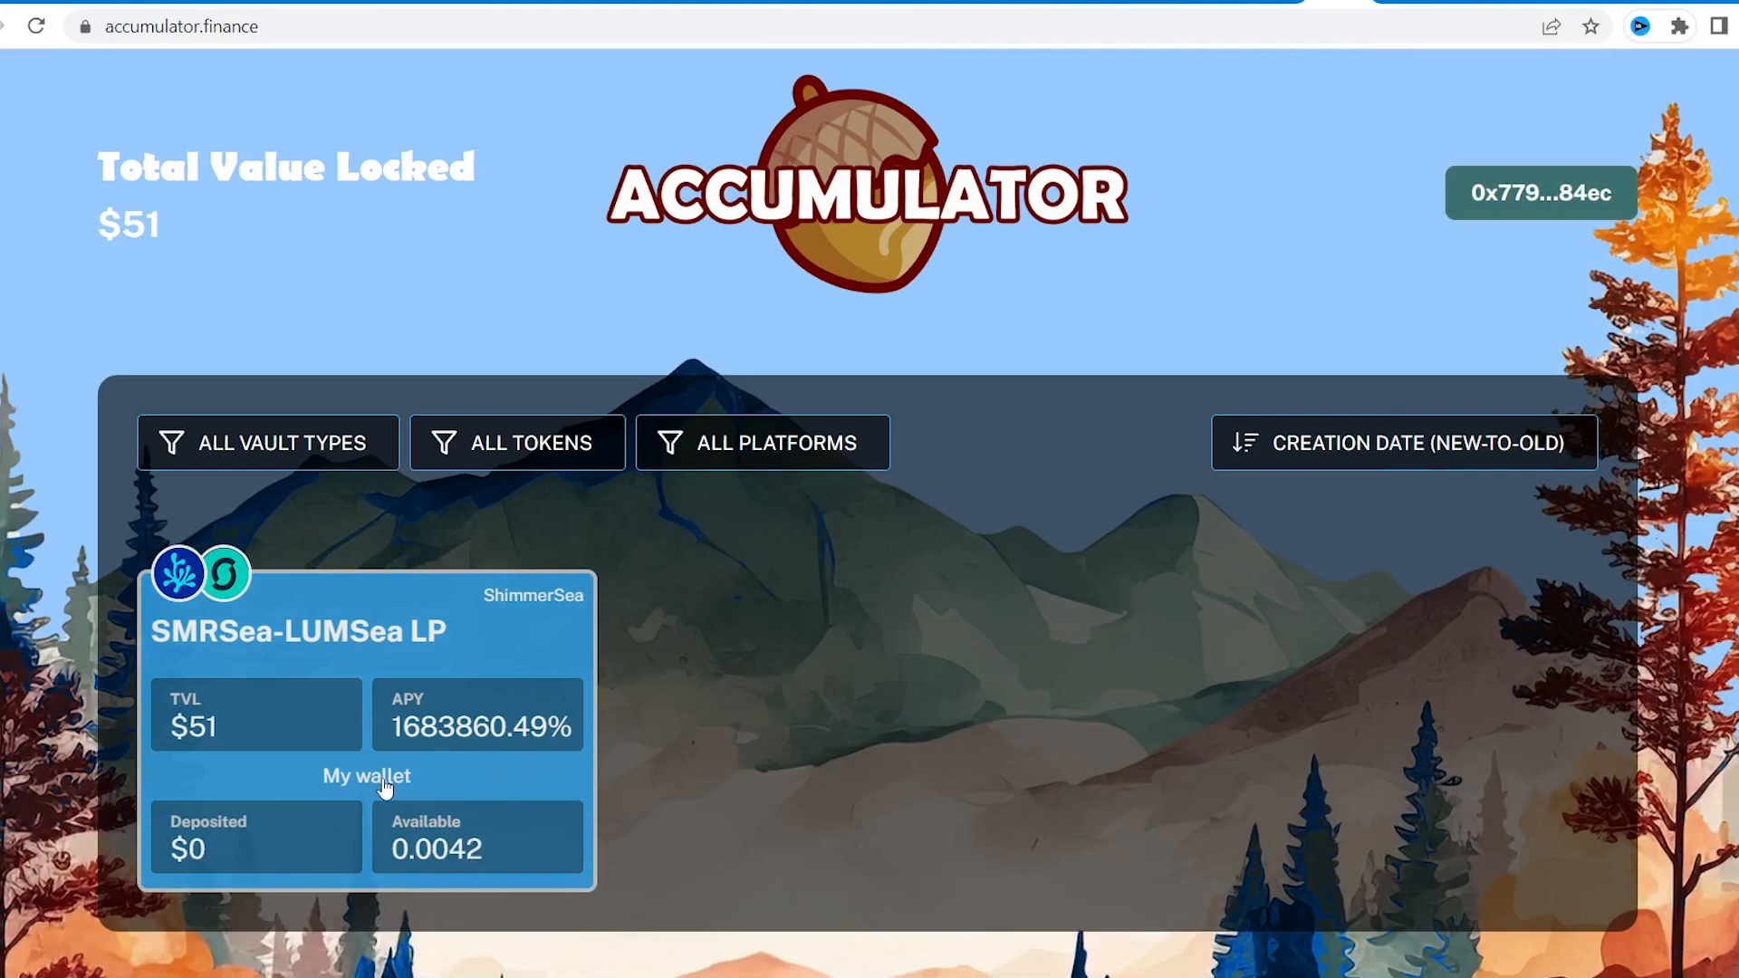
Open the SMRSea-LUMSea LP vault and fill in the full 0.0042 LP balance with MAX
{"action": "scroll", "scroll_direction": "down", "scroll_amount": 3}
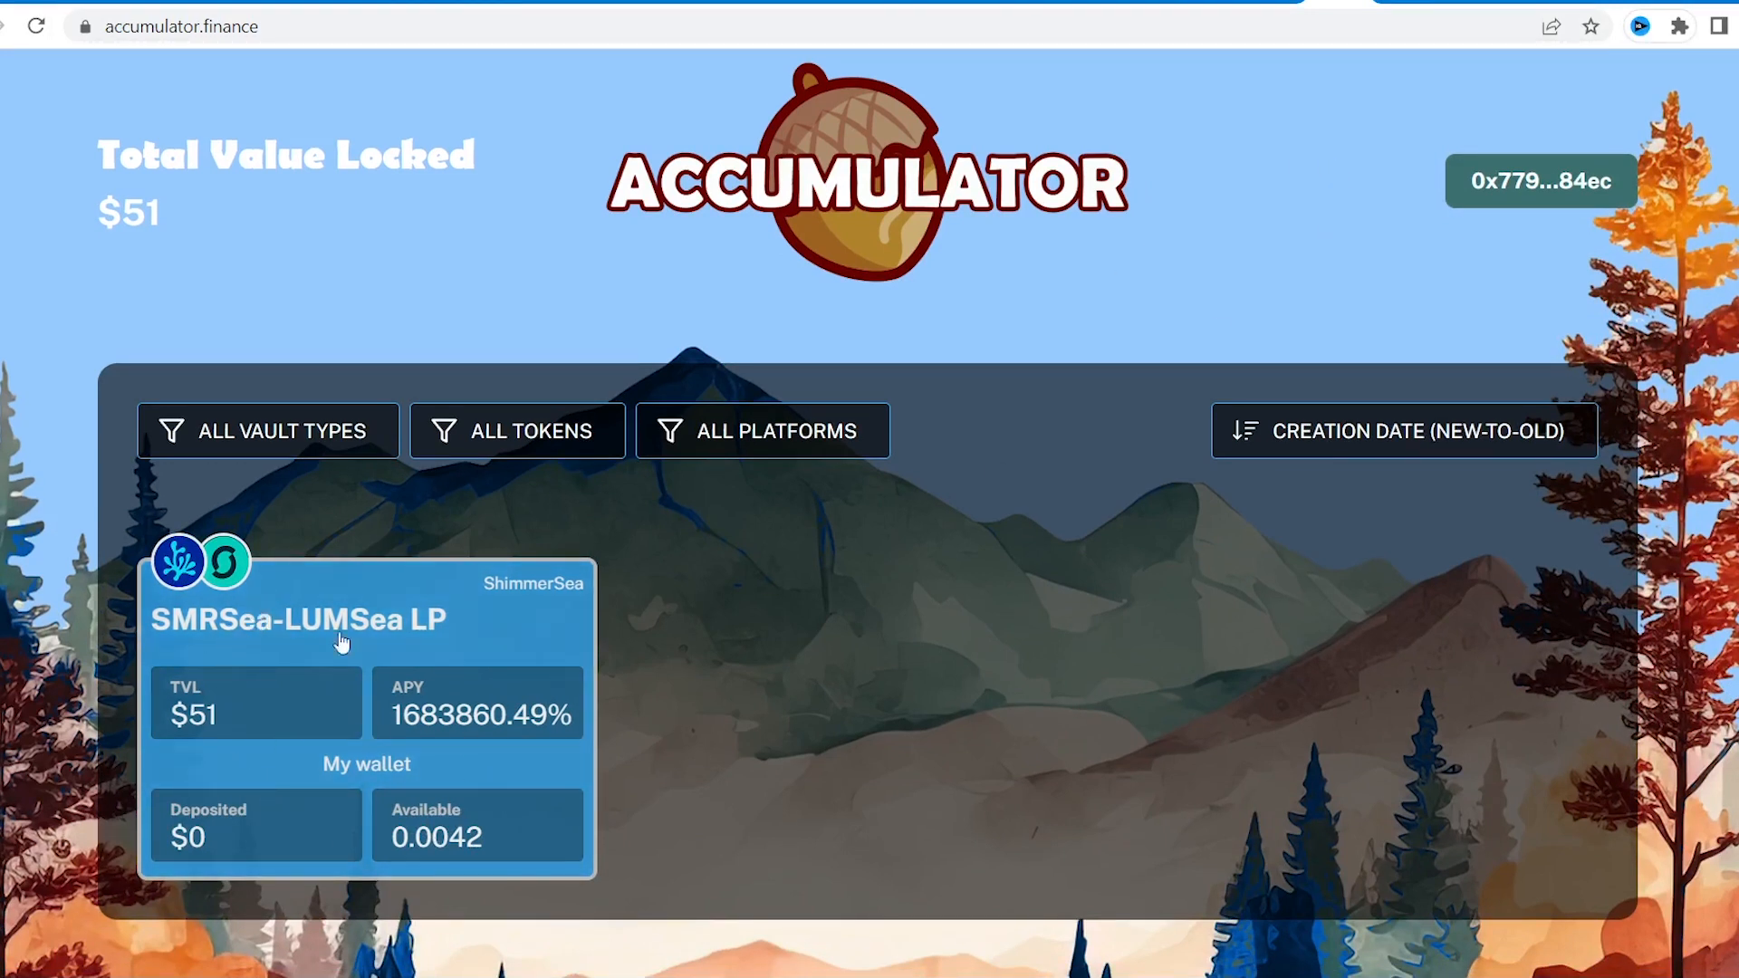
{"action": "left_click", "coordinate": [297, 620]}
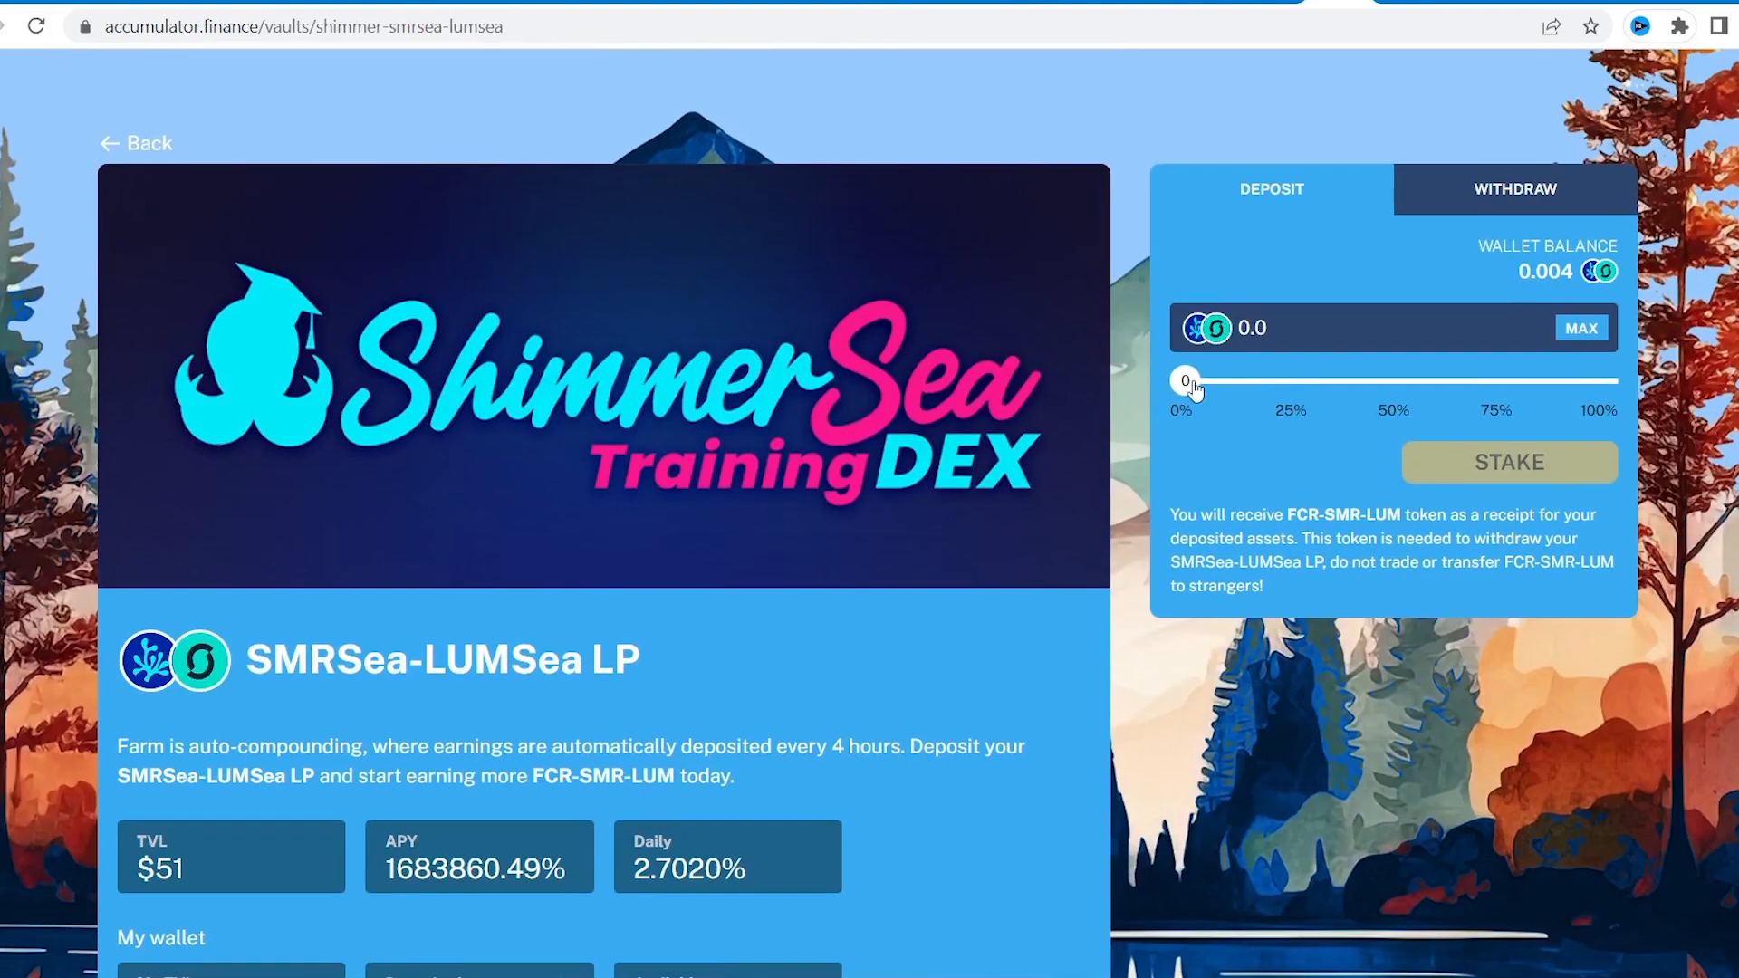
{"action": "left_click", "coordinate": [1580, 327]}
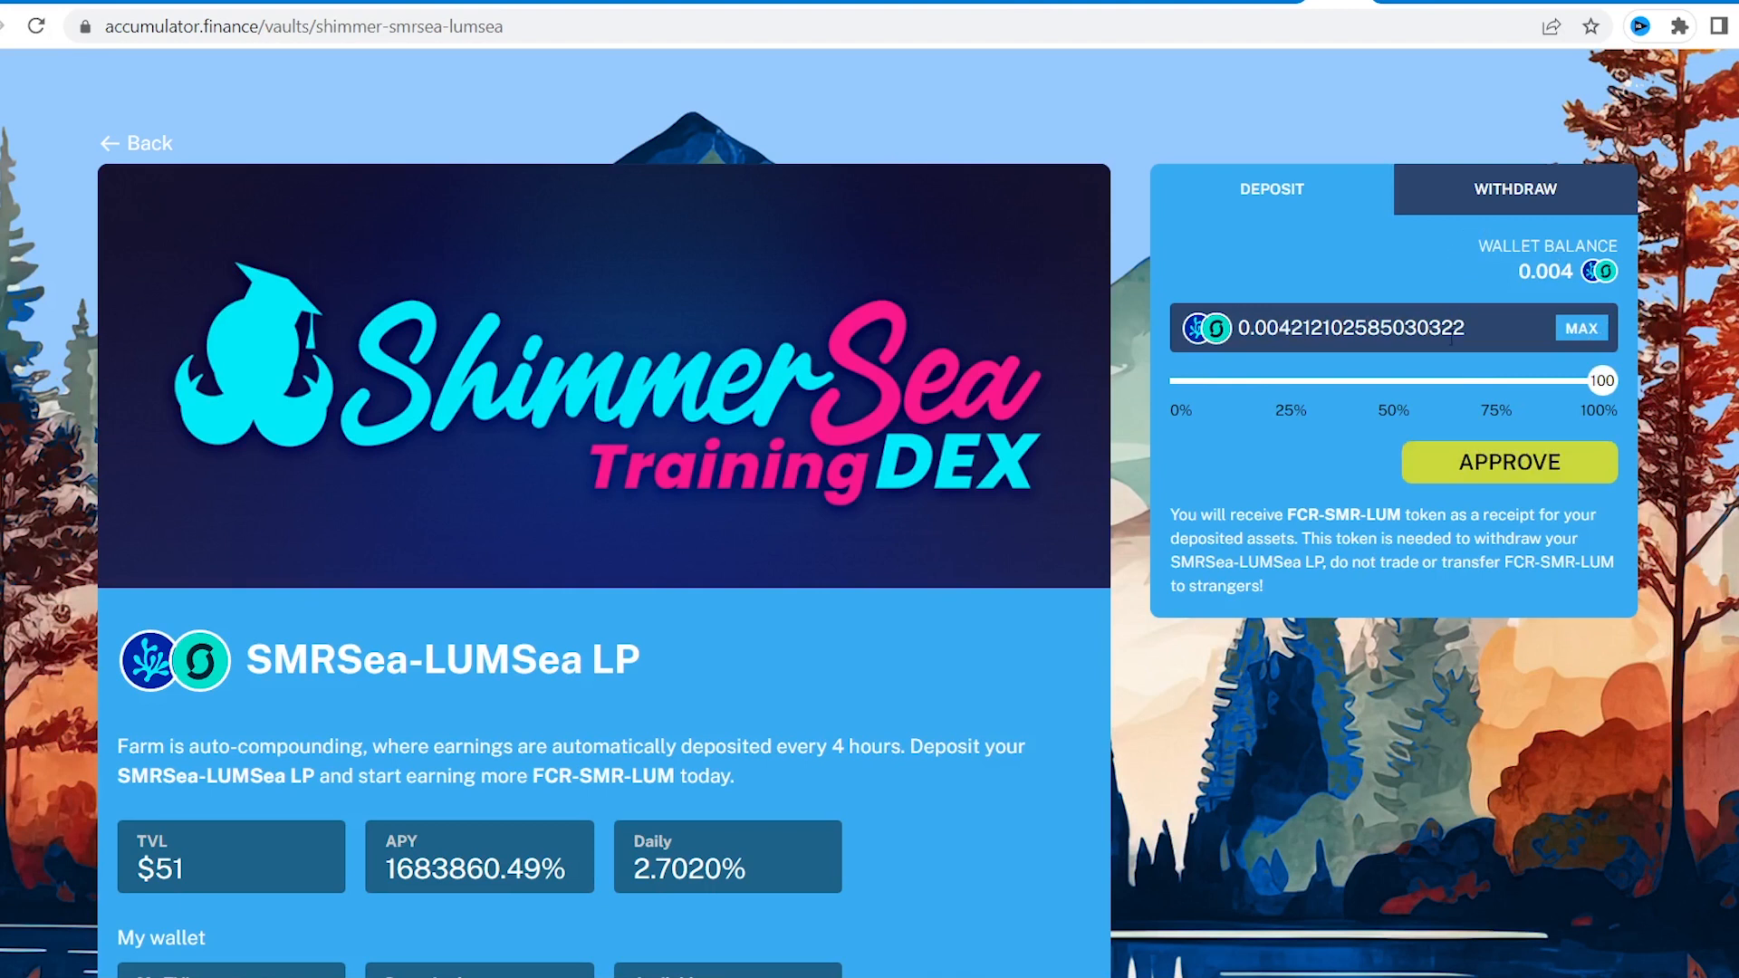
Approve the vault's LP spending in MetaMask and stake the 0.0042 LP tokens
{"action": "left_click", "coordinate": [1510, 462]}
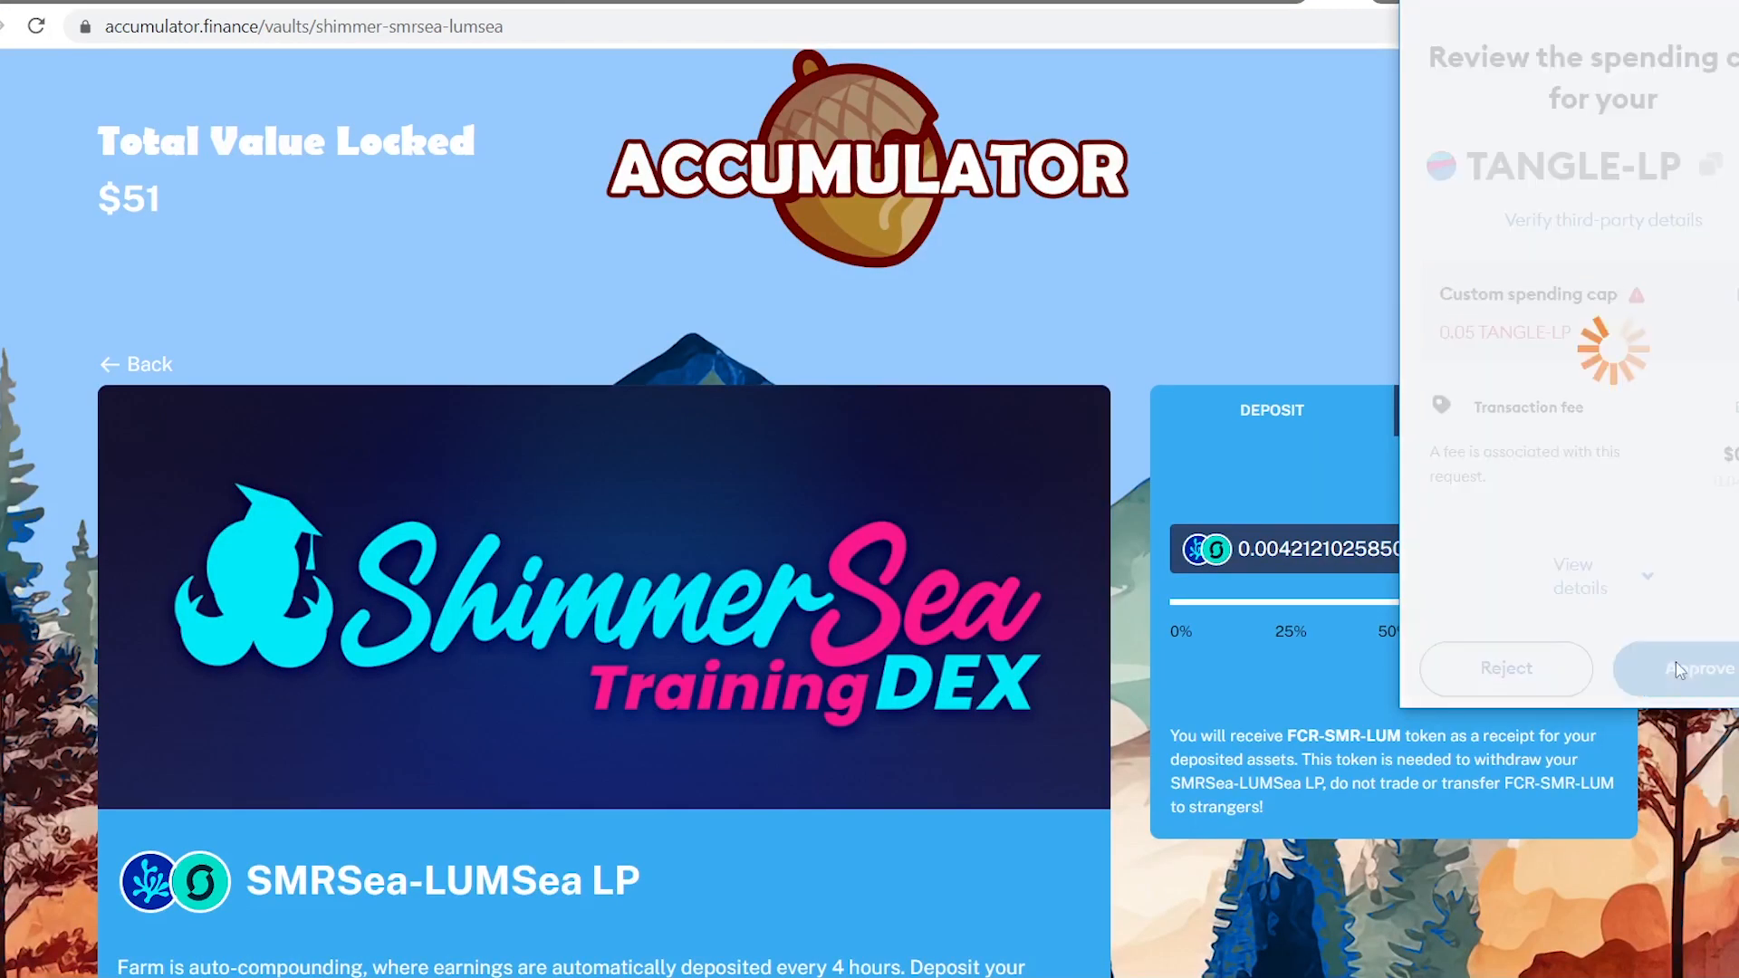
{"action": "left_click", "coordinate": [1698, 668]}
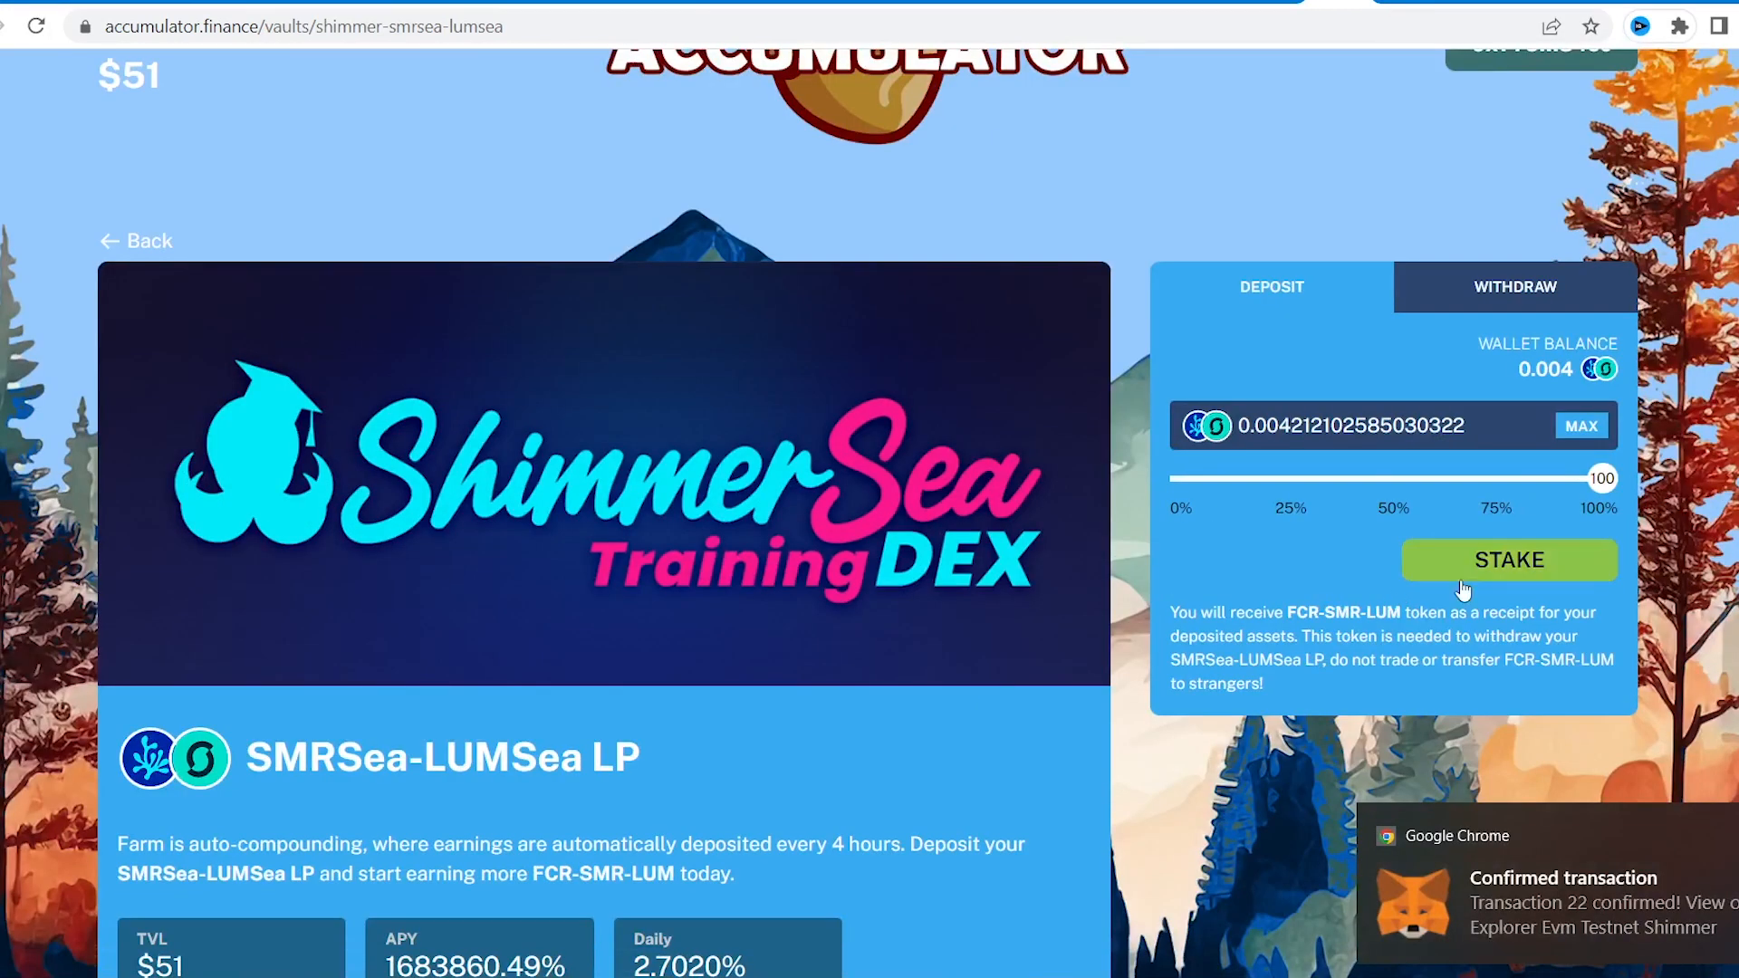
{"action": "left_click", "coordinate": [1508, 560]}
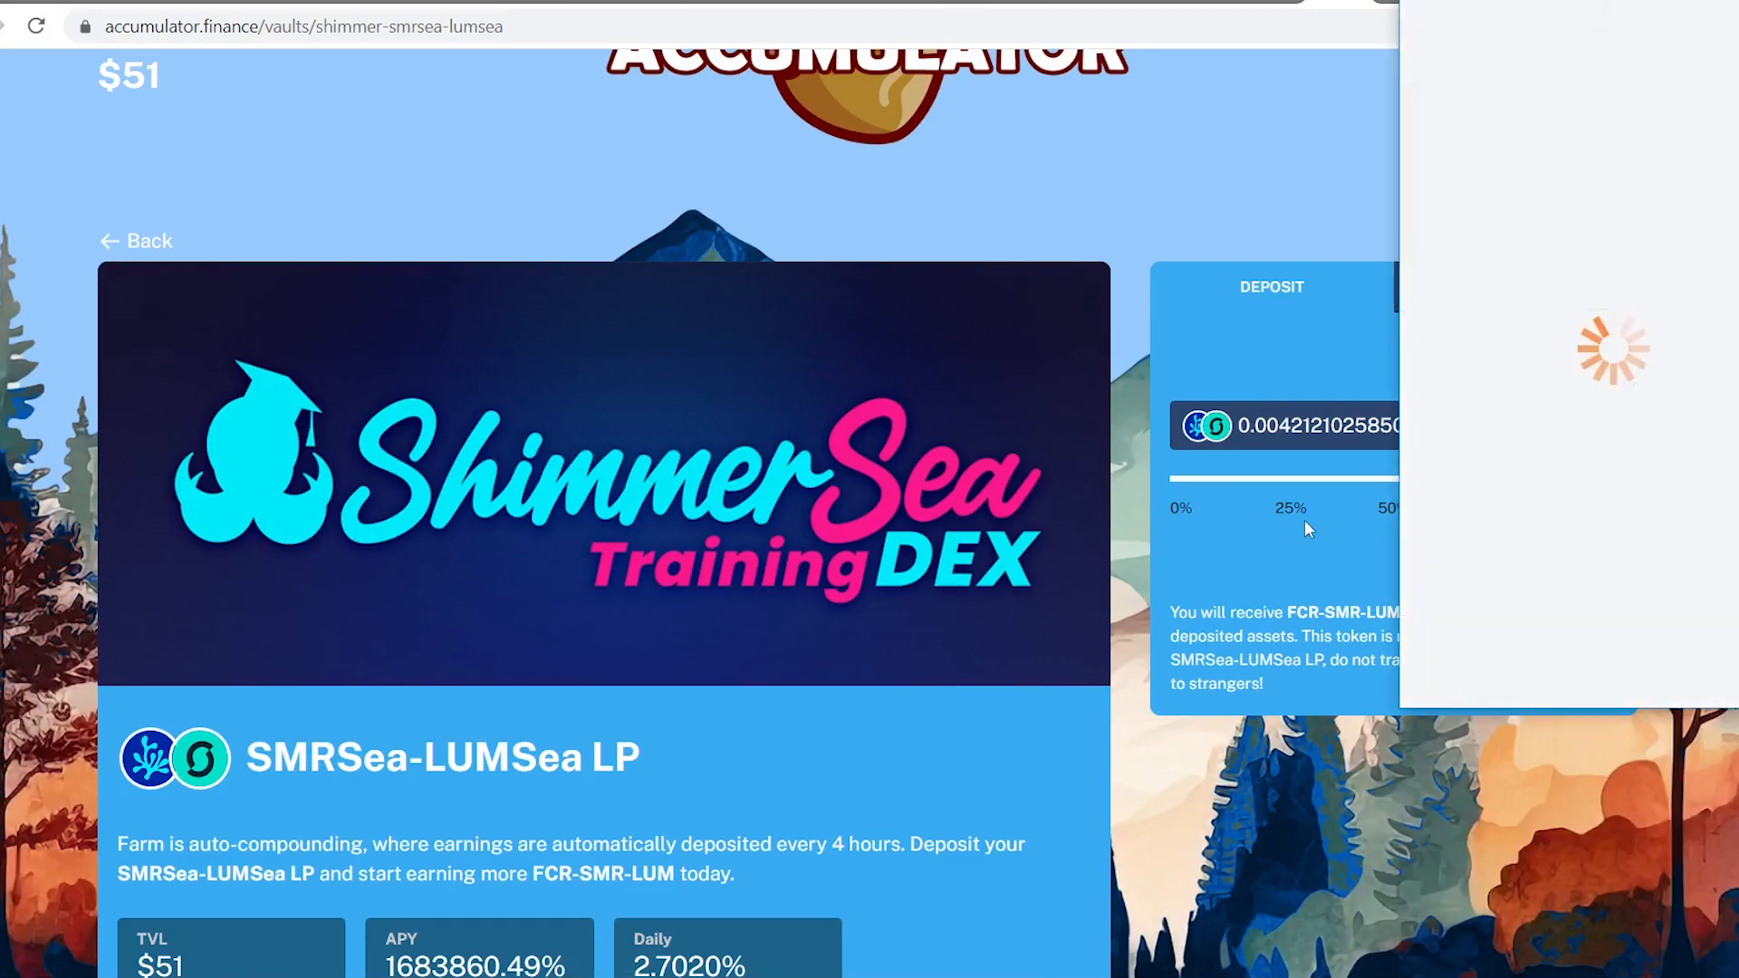
{"action": "scroll", "scroll_direction": "down", "scroll_amount": 3}
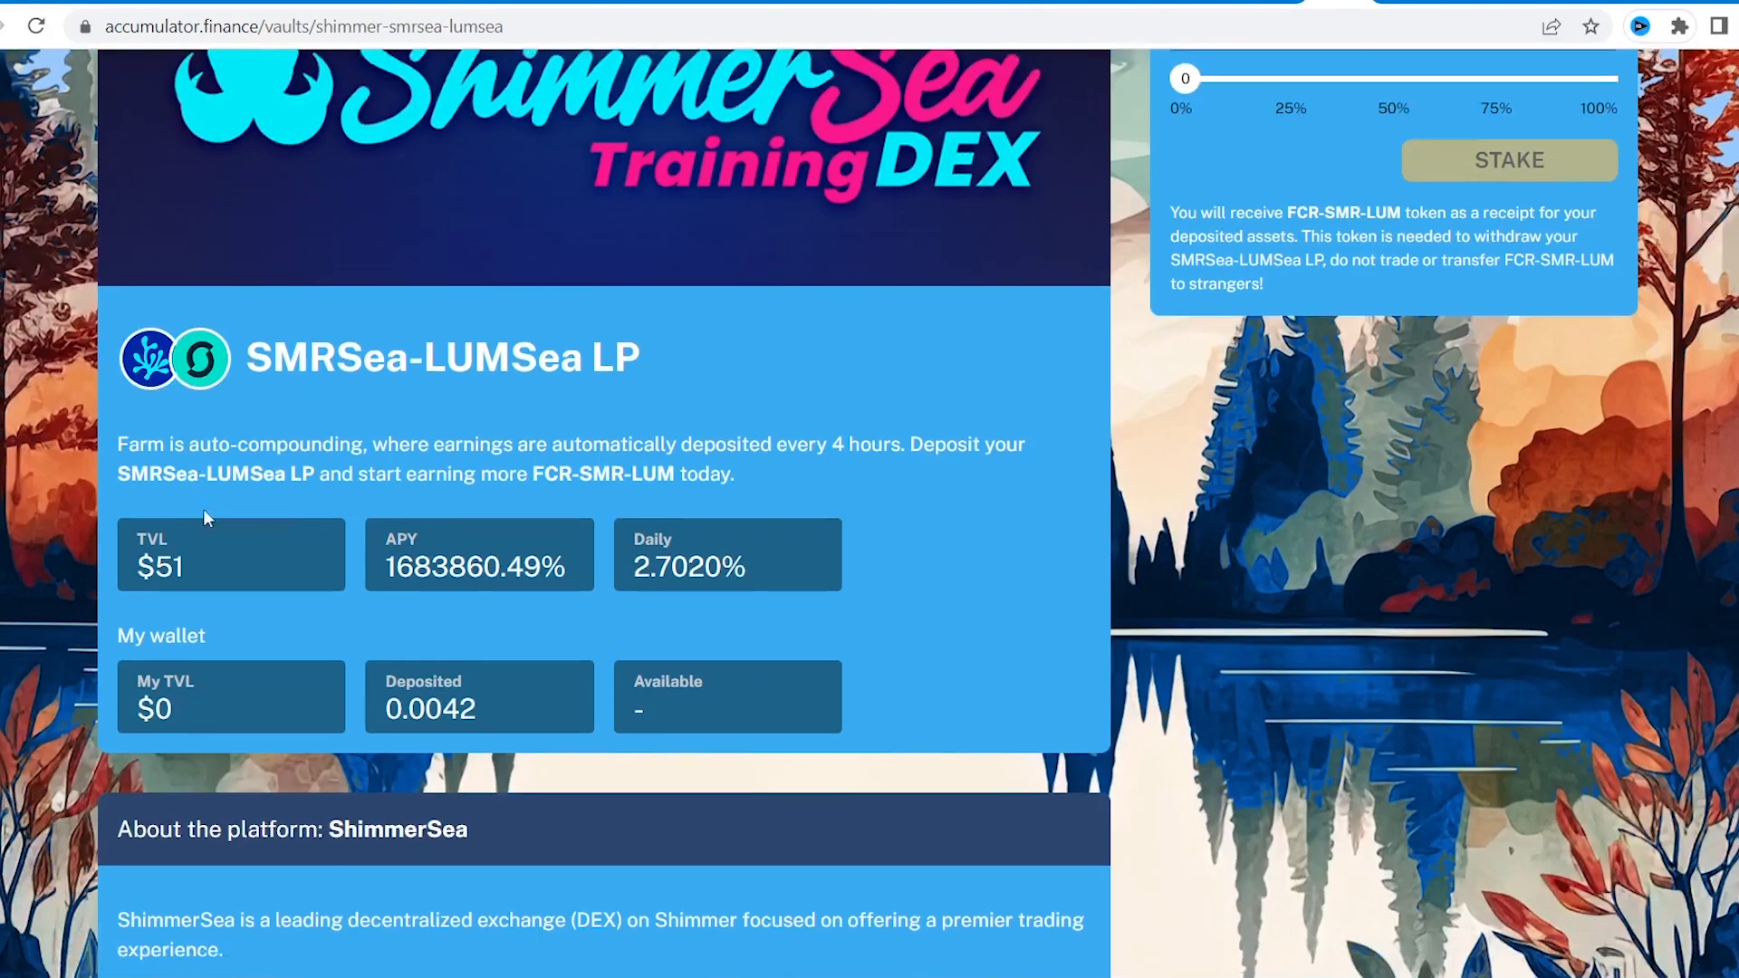
{"action": "scroll", "scroll_direction": "down", "scroll_amount": 3}
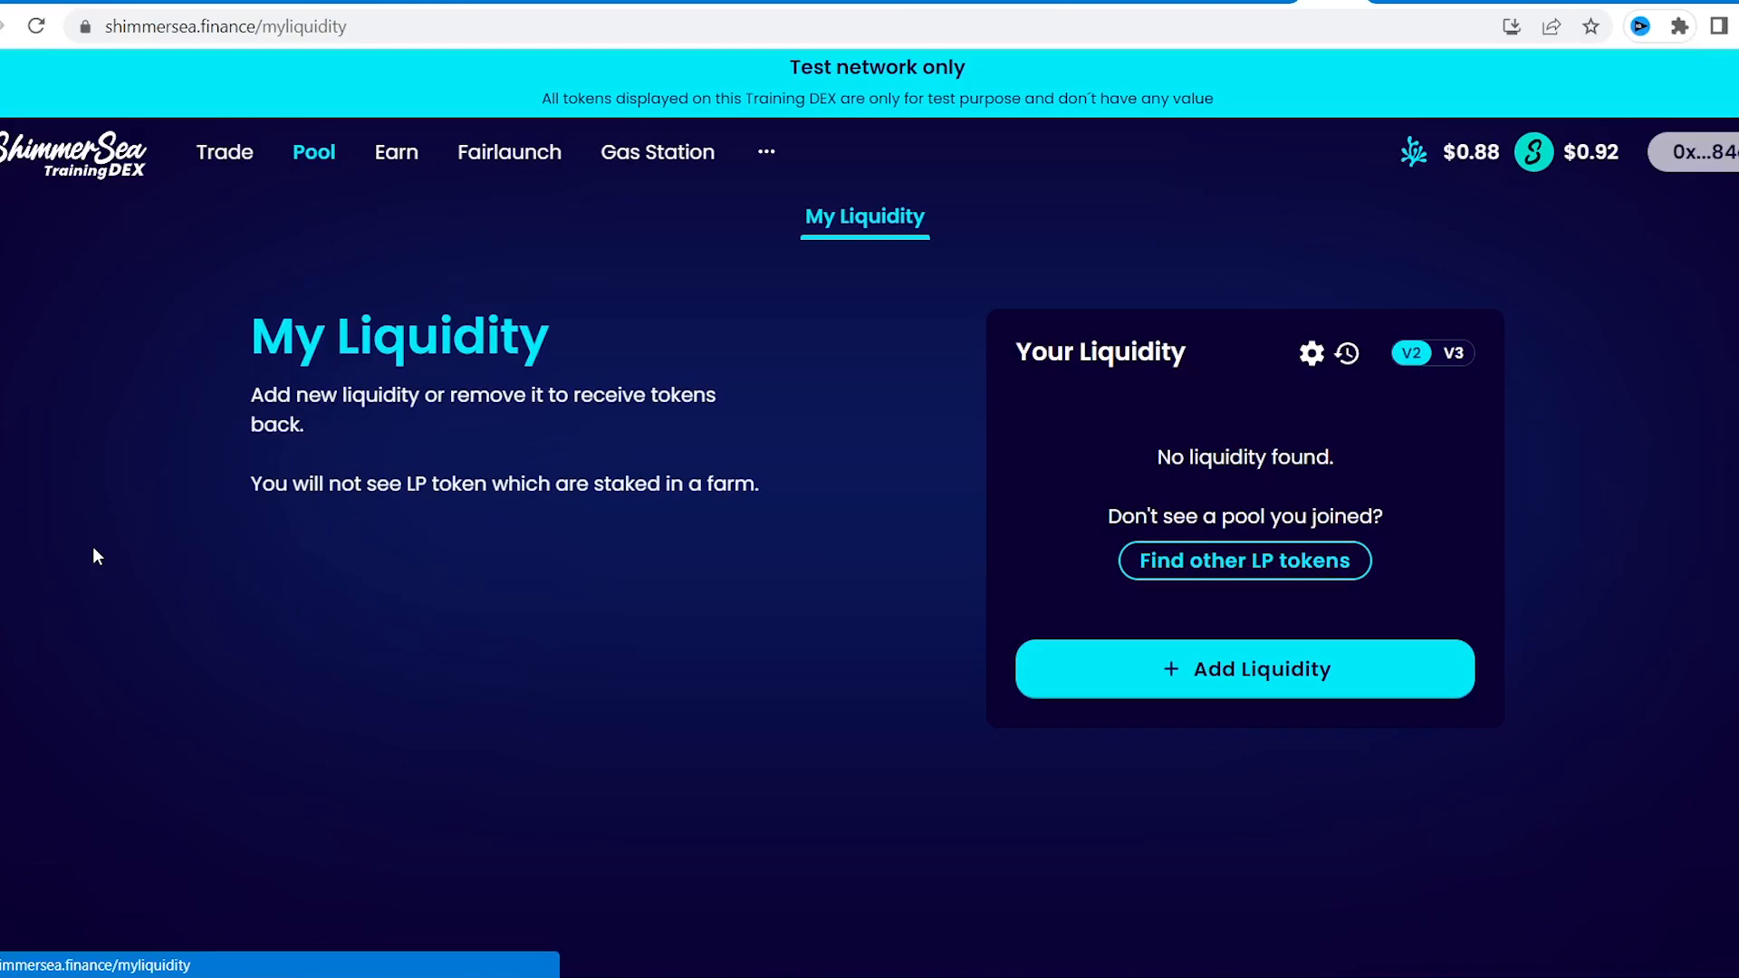
Start Add Liquidity on ShimmerSea, then return to Accumulator and expand the All Vault Types filter
{"action": "left_click", "coordinate": [1243, 669]}
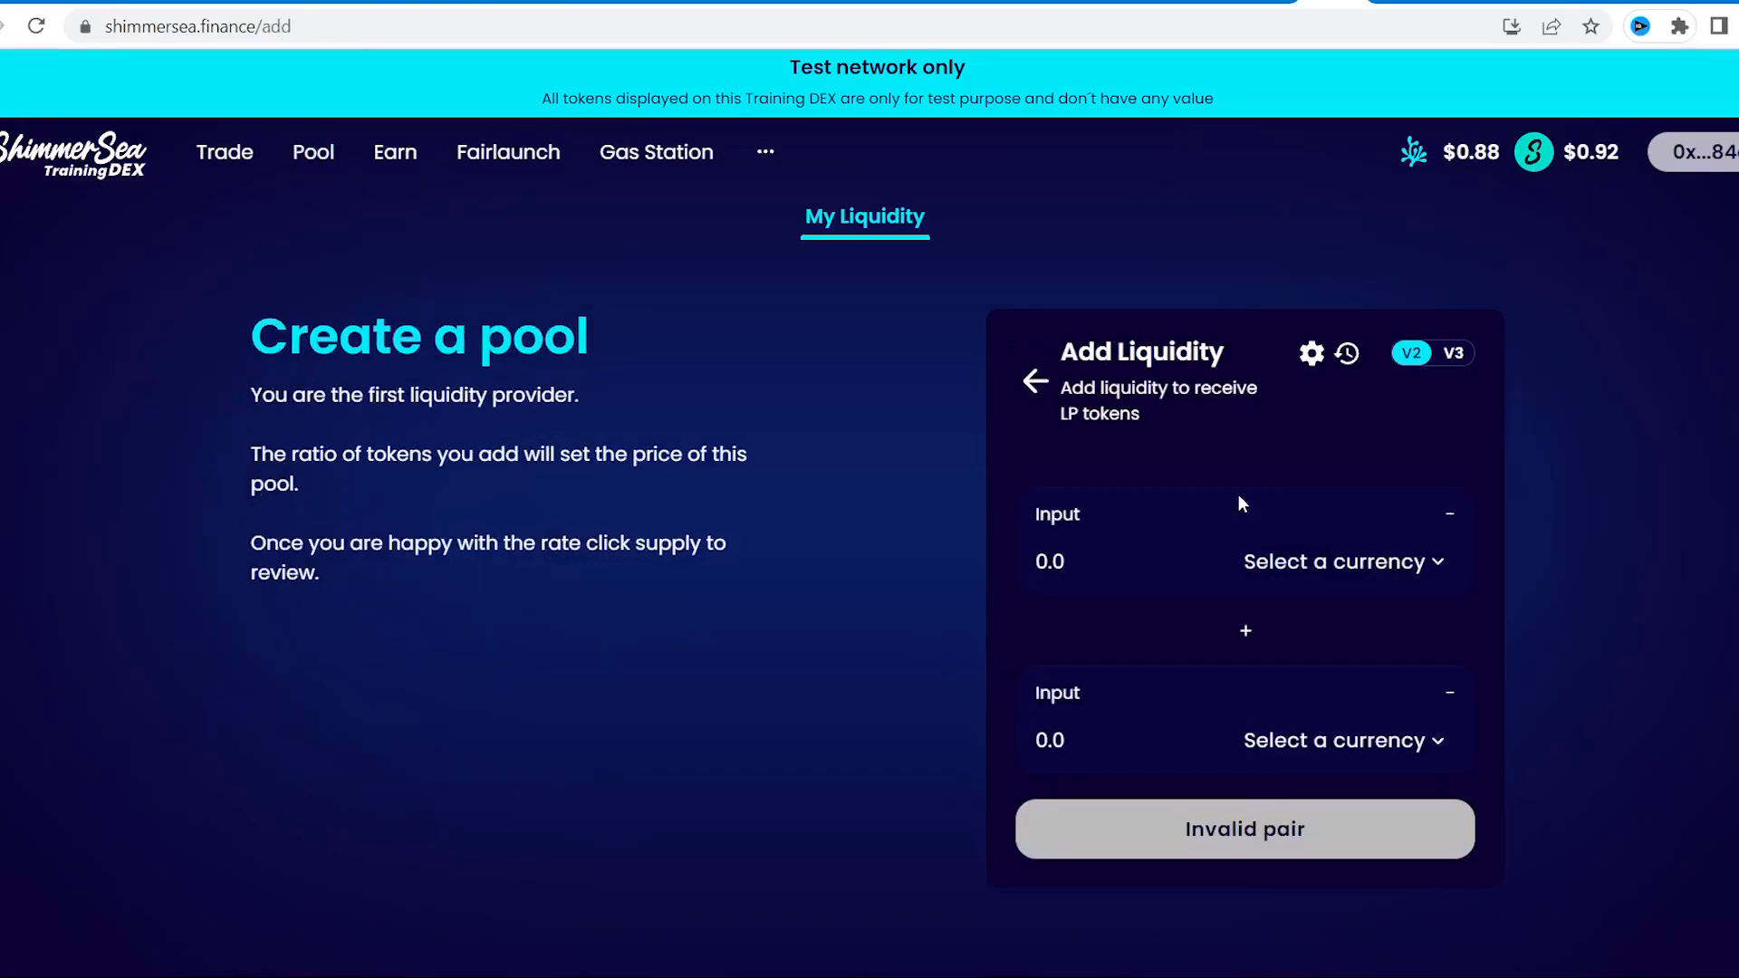
{"action": "left_click", "coordinate": [1343, 562]}
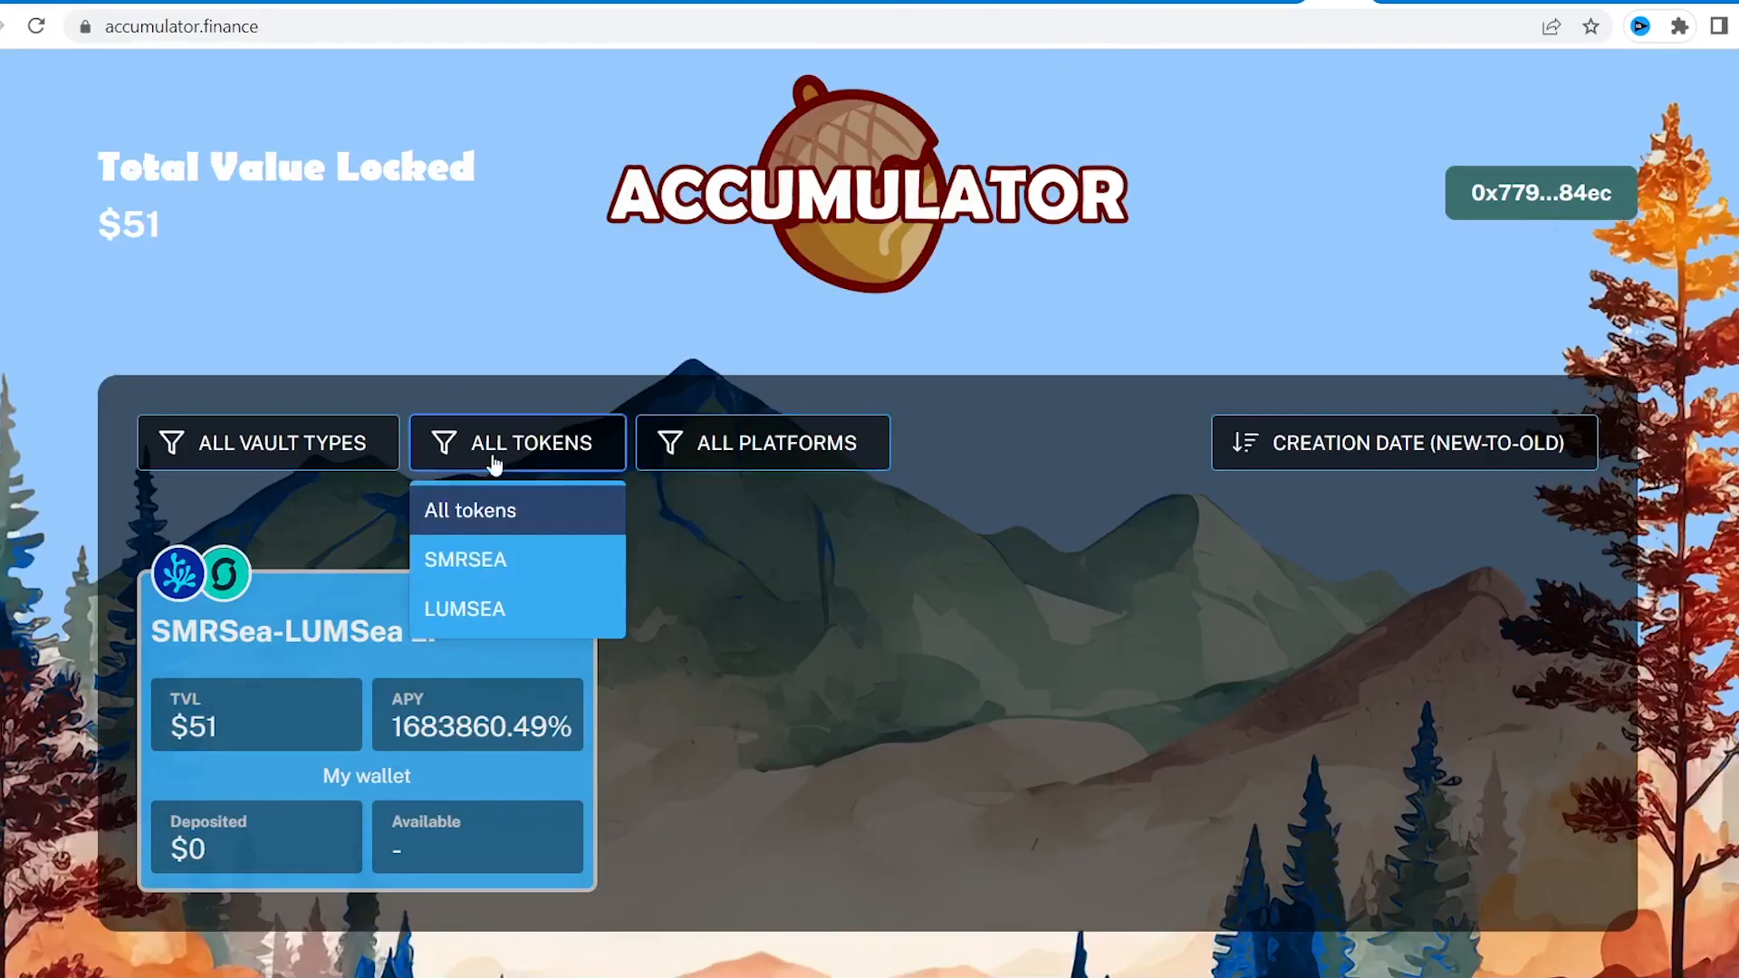
{"action": "left_click", "coordinate": [268, 442]}
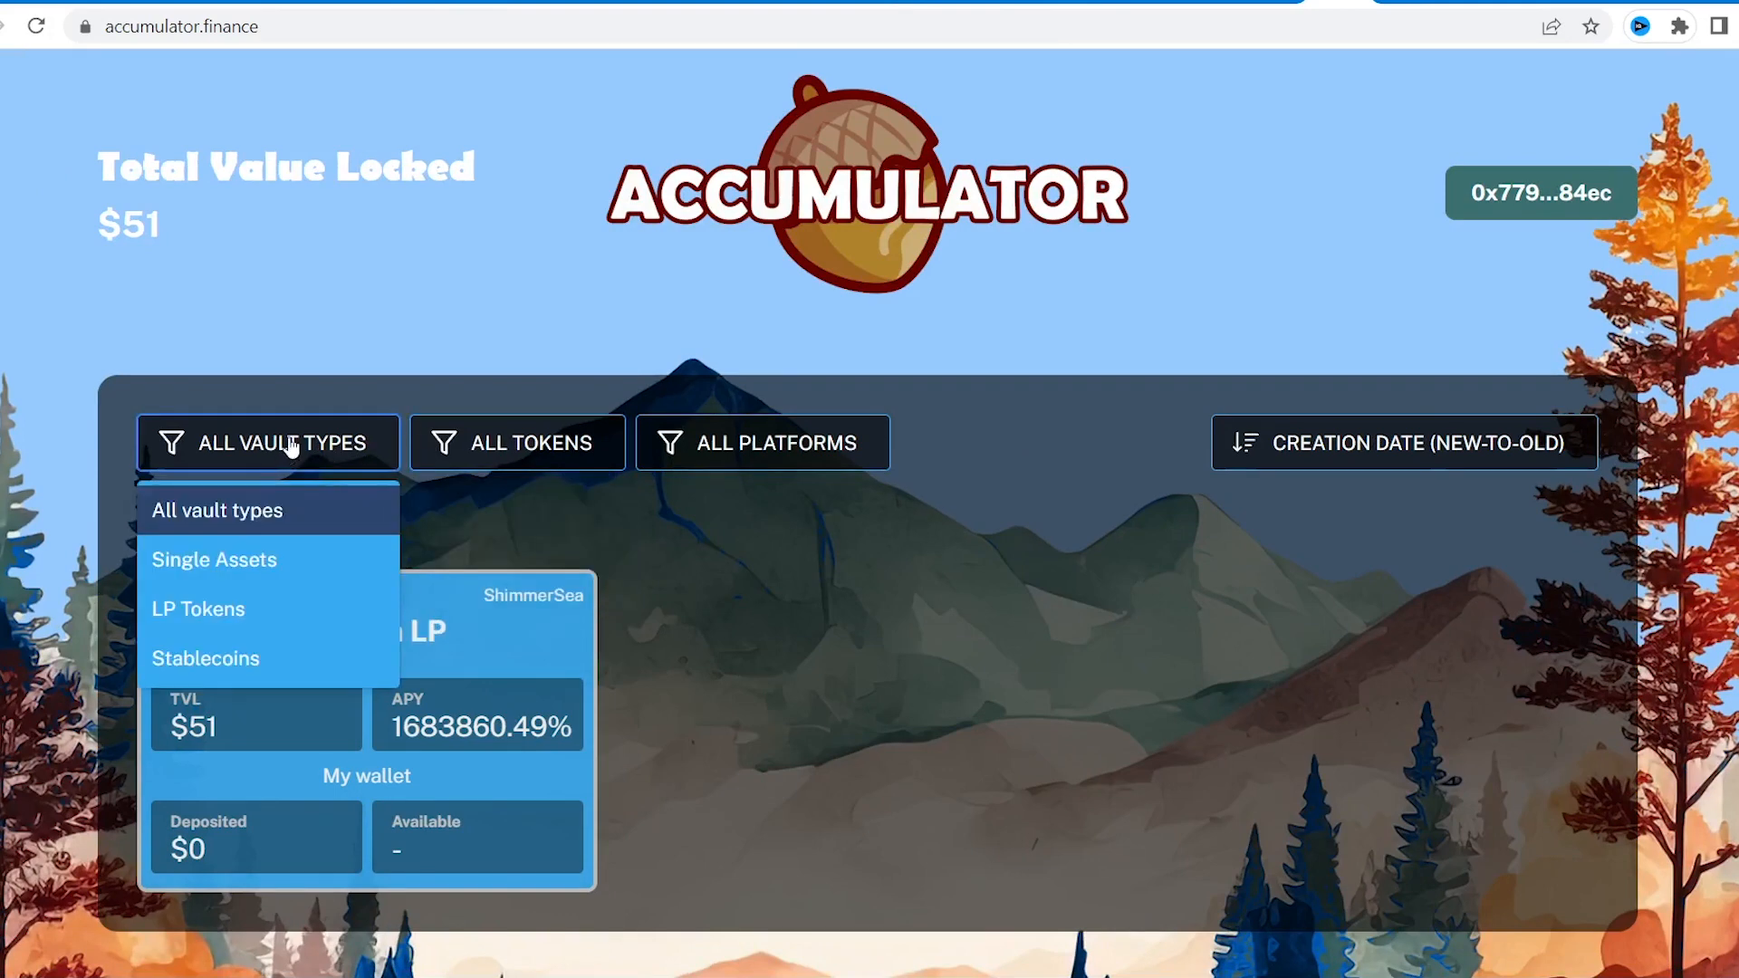